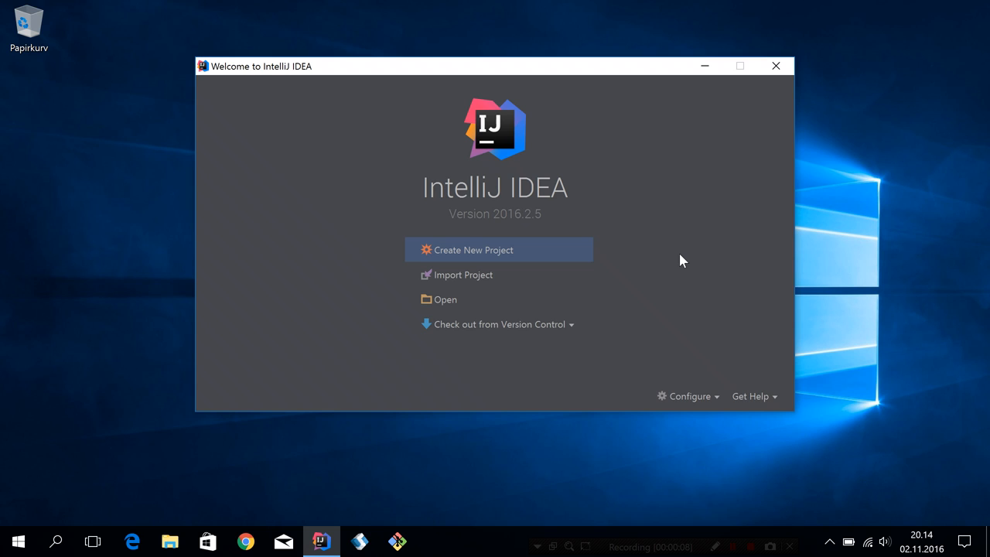
mouse_move(501, 255)
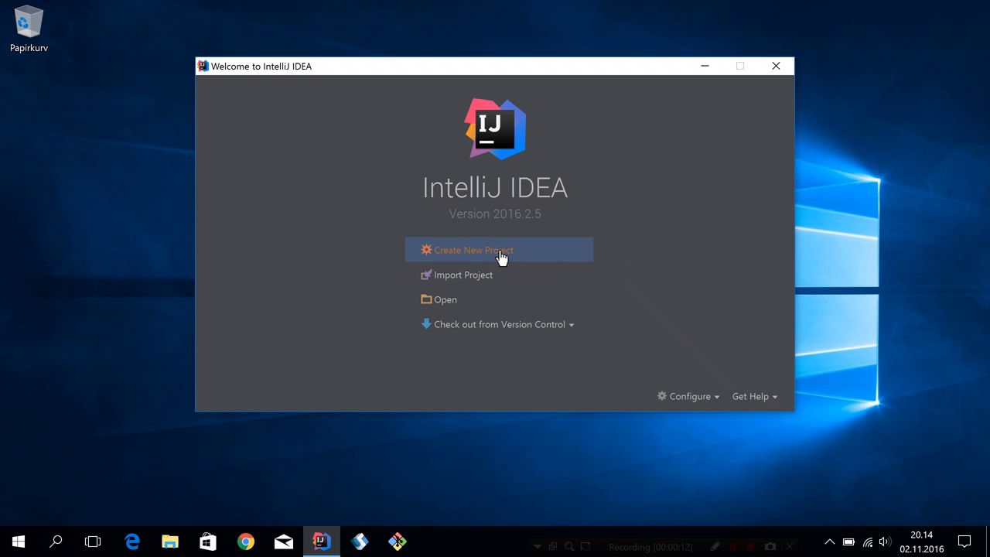
Start a new project from the tornadofx-maven-project template and begin naming it 'md…'
left_click(473, 251)
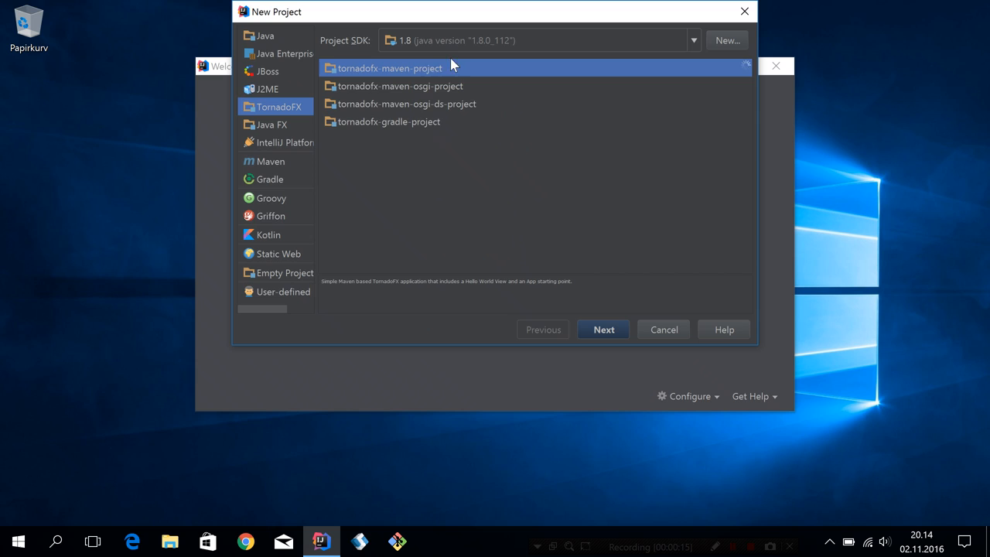
left_click(603, 329)
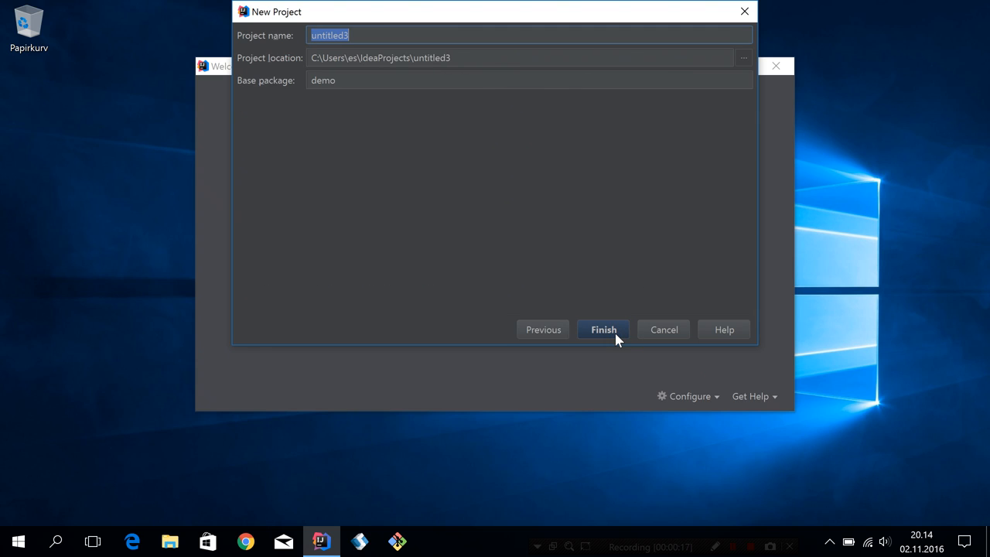
type("md")
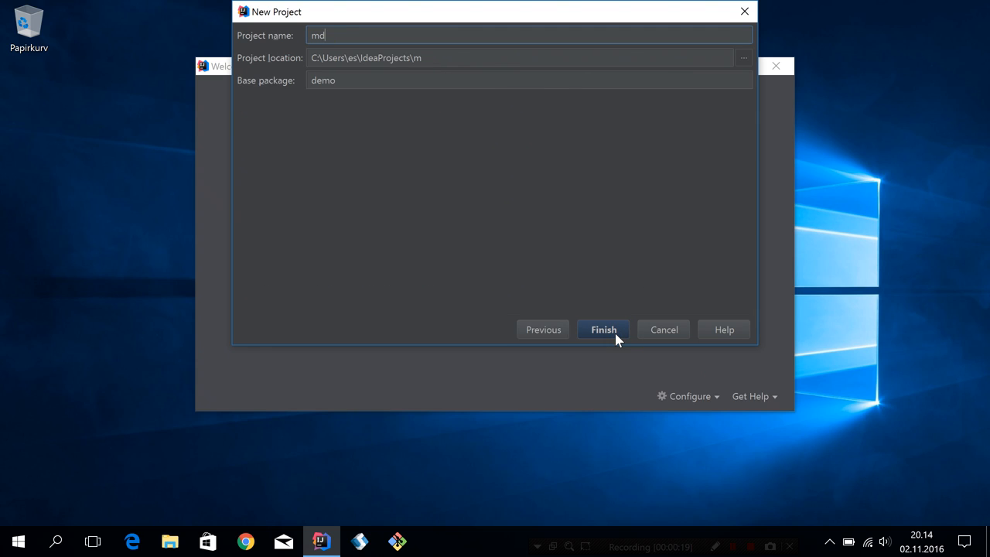
Finish creating the mddemo project and expand src/main/kotlin/demo in the Project tree
left_click(603, 329)
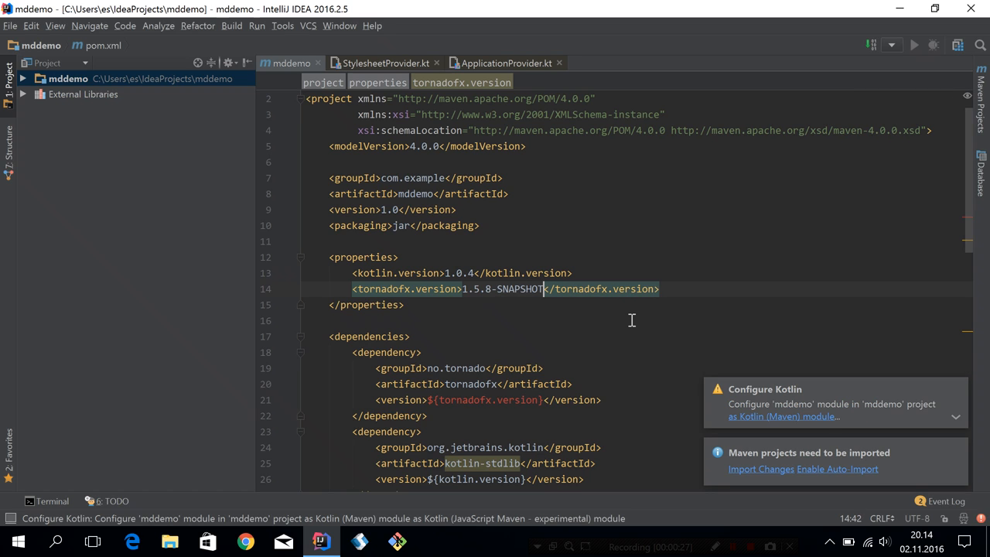
left_click(761, 468)
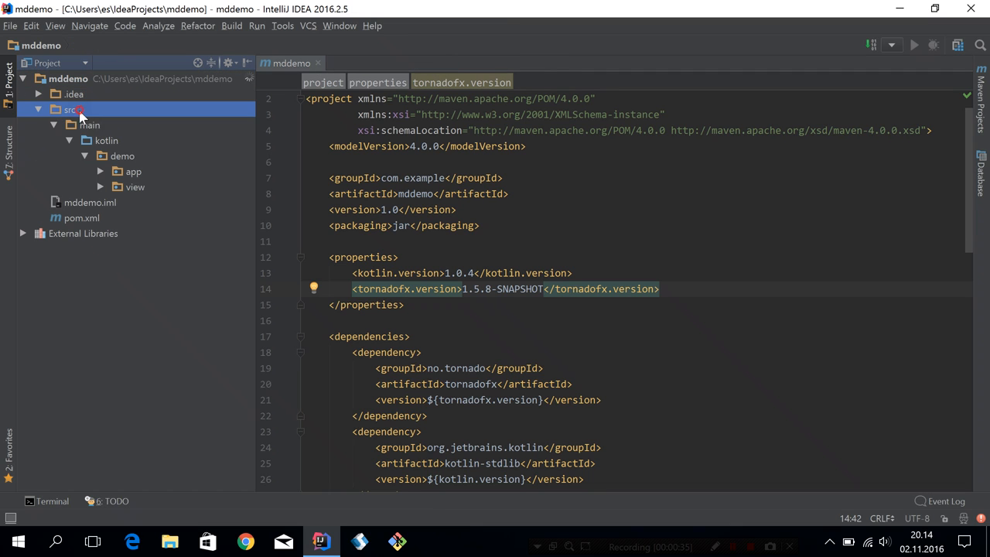
Create a models package under demo with a new Person Kotlin file
right_click(121, 155)
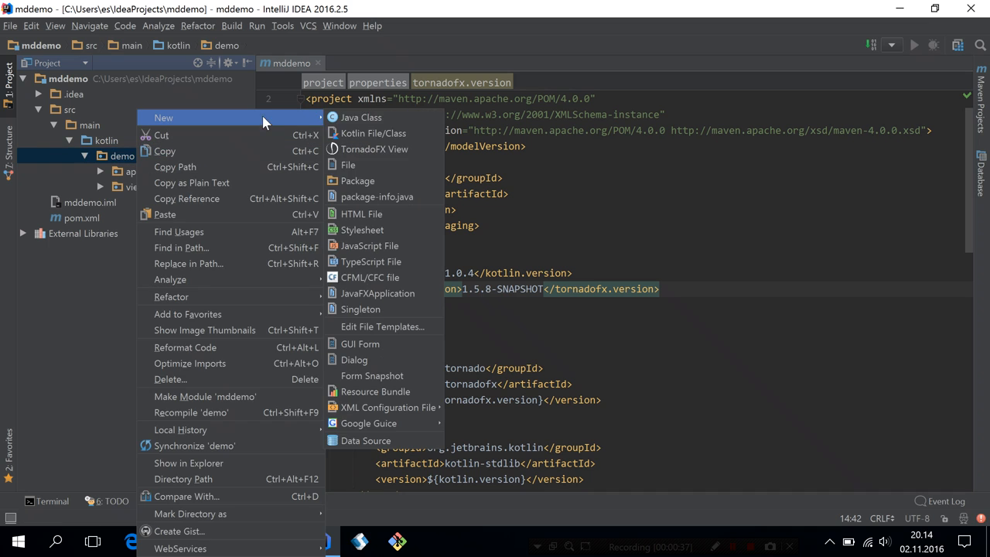
left_click(358, 179)
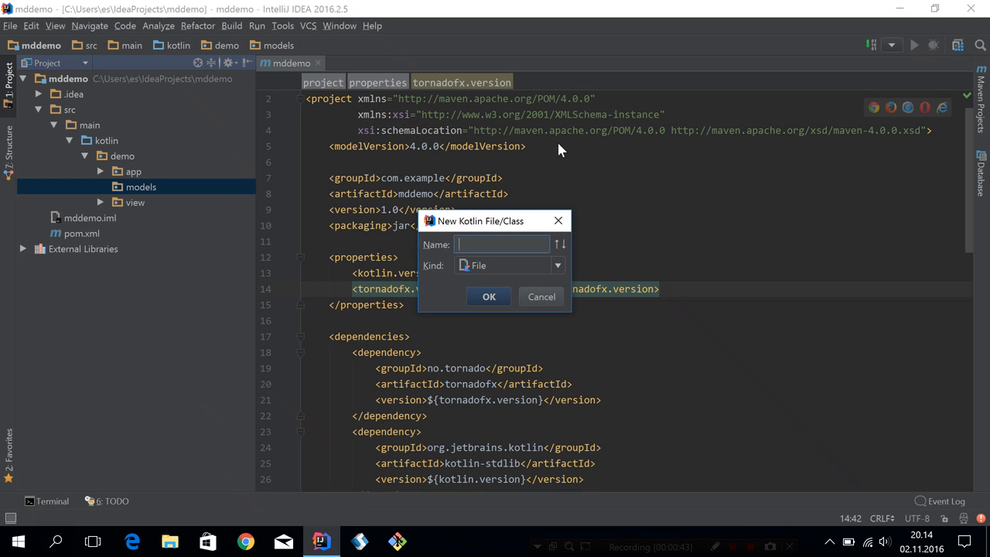
left_click(489, 297)
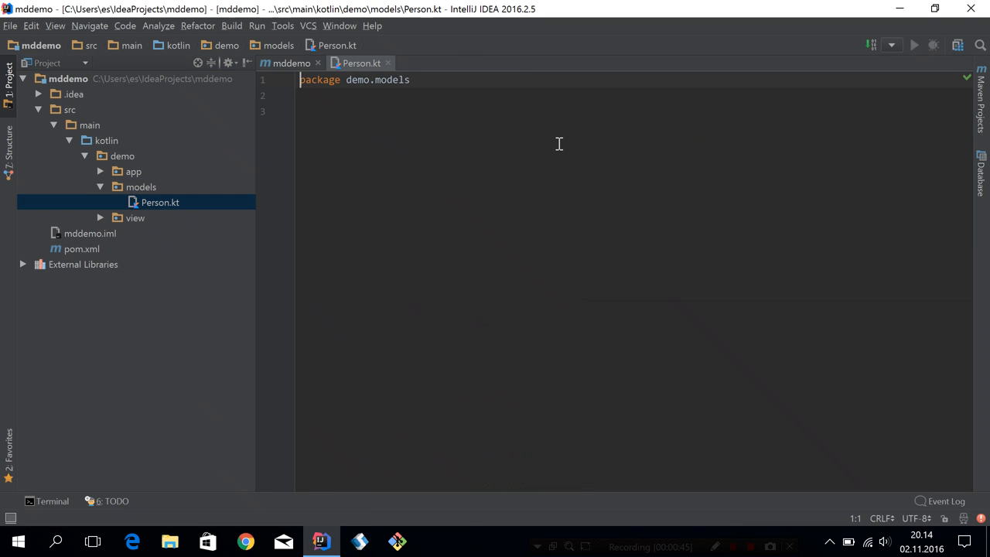
Write class Person(val firstName: String, val lastName: String)
type("class Person(")
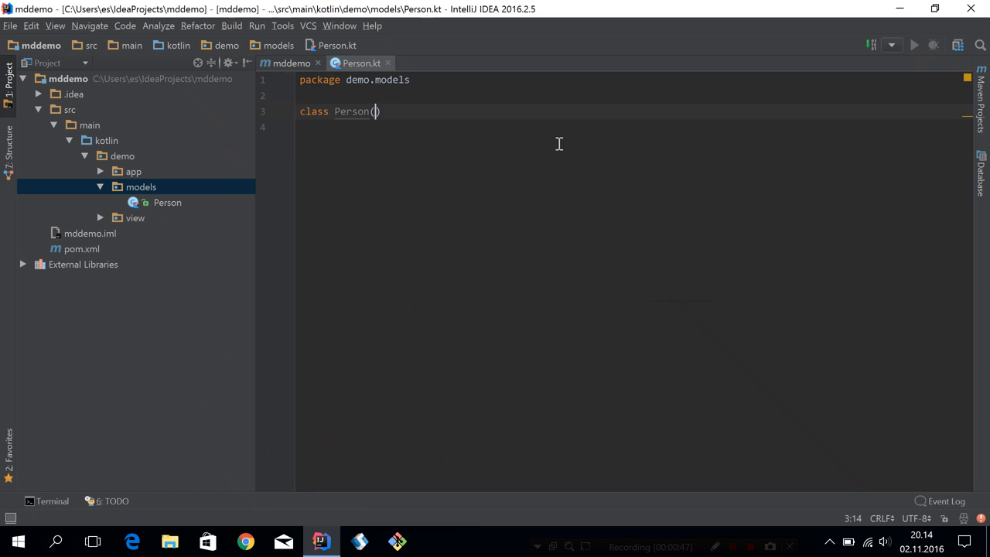
type("val firstName: String, val n")
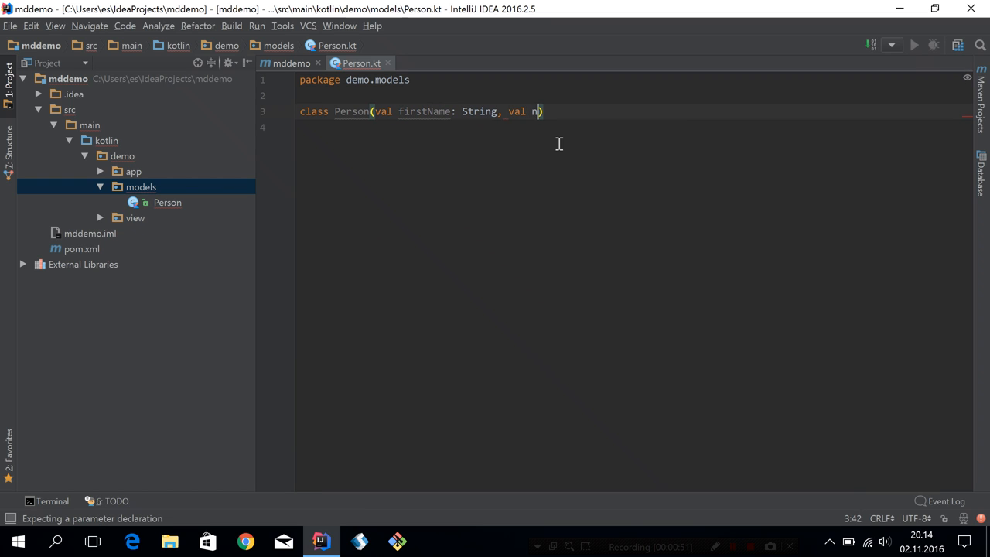
type("astName: String")
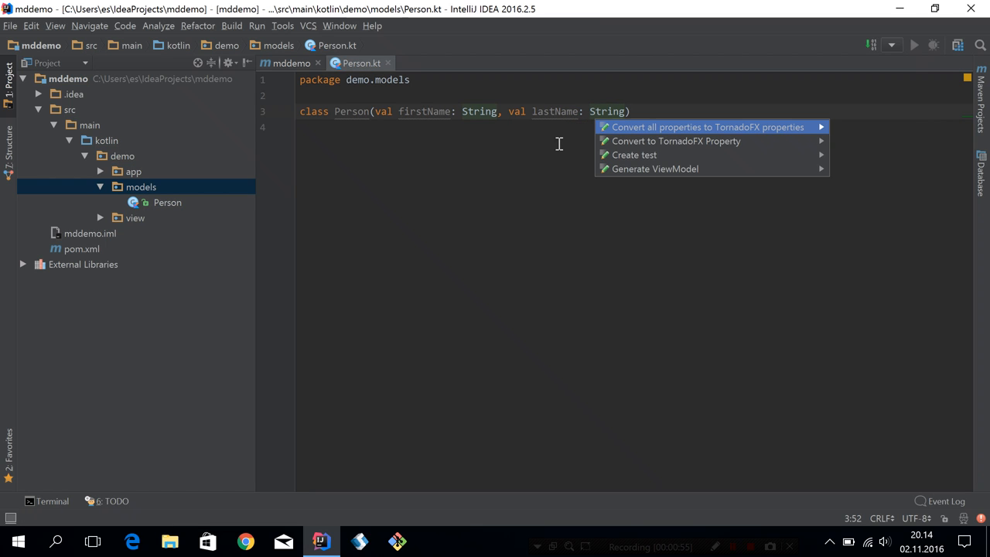
Convert Person to TornadoFX properties initialised from firstName and lastName String constructor parameters
left_click(705, 127)
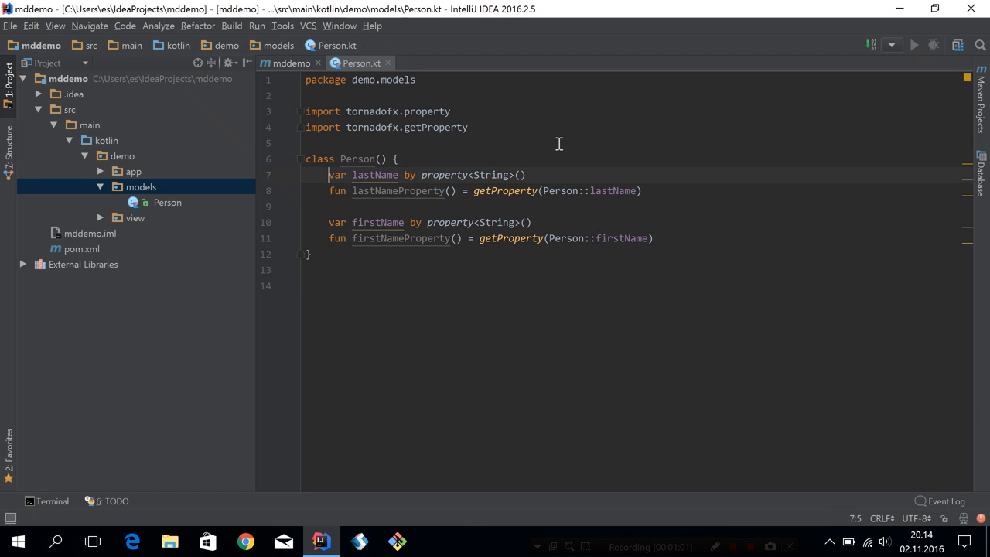
left_click(380, 158)
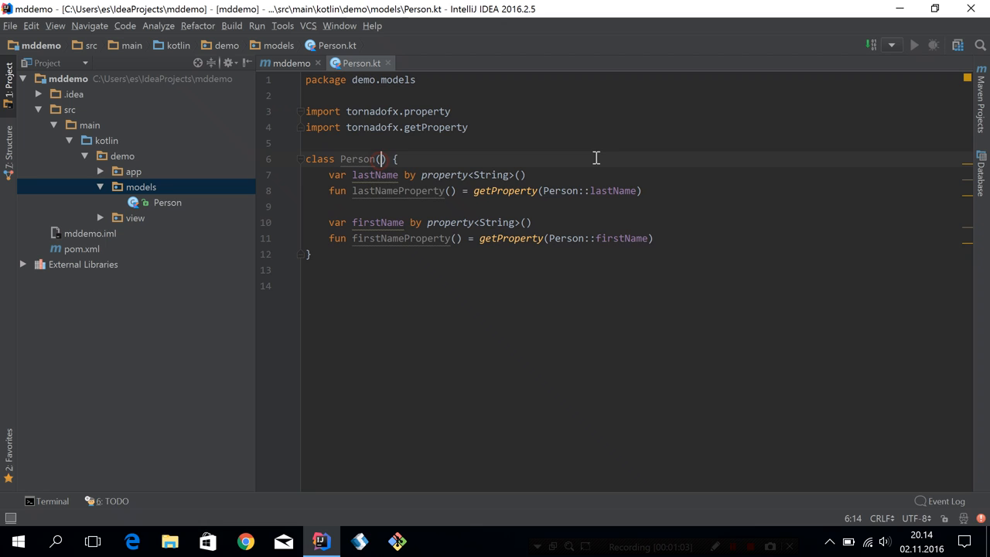
type("lastName: String,")
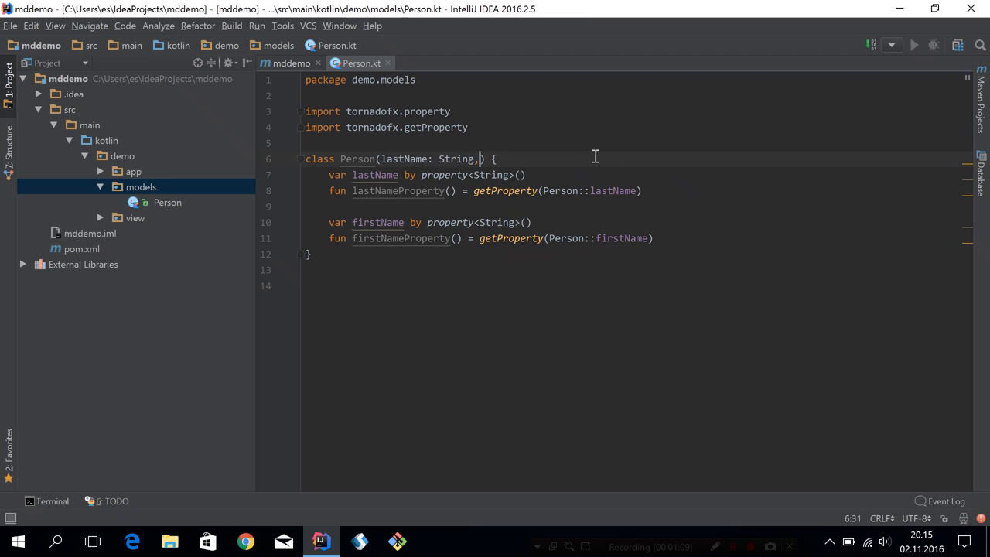
type("\" \"")
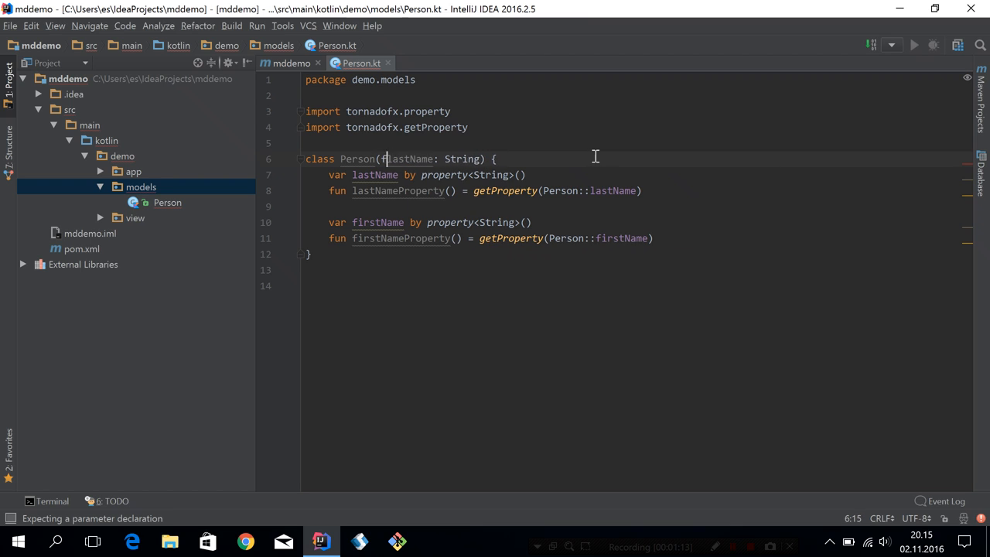
type("firstName: String,")
left_click(634, 175)
type("lastName")
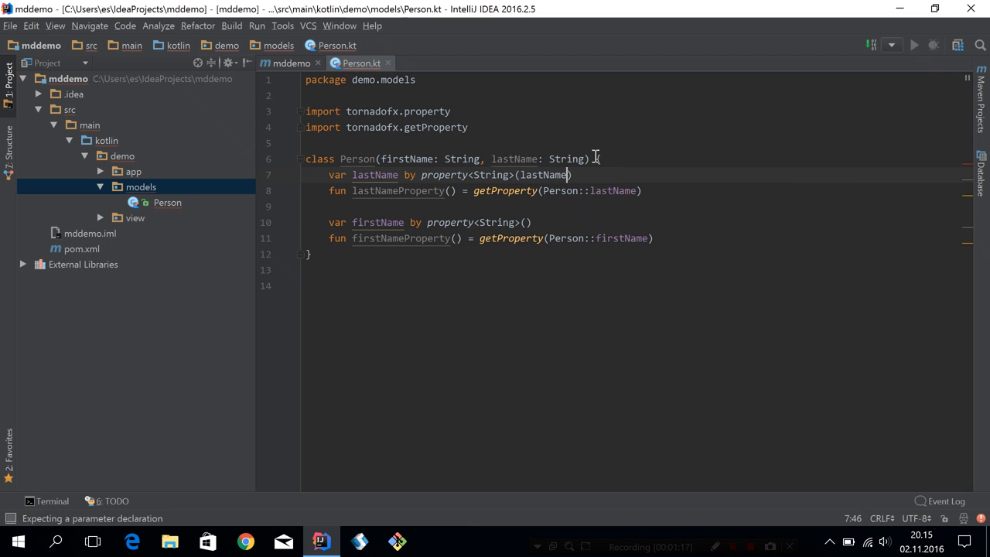
type("firstName")
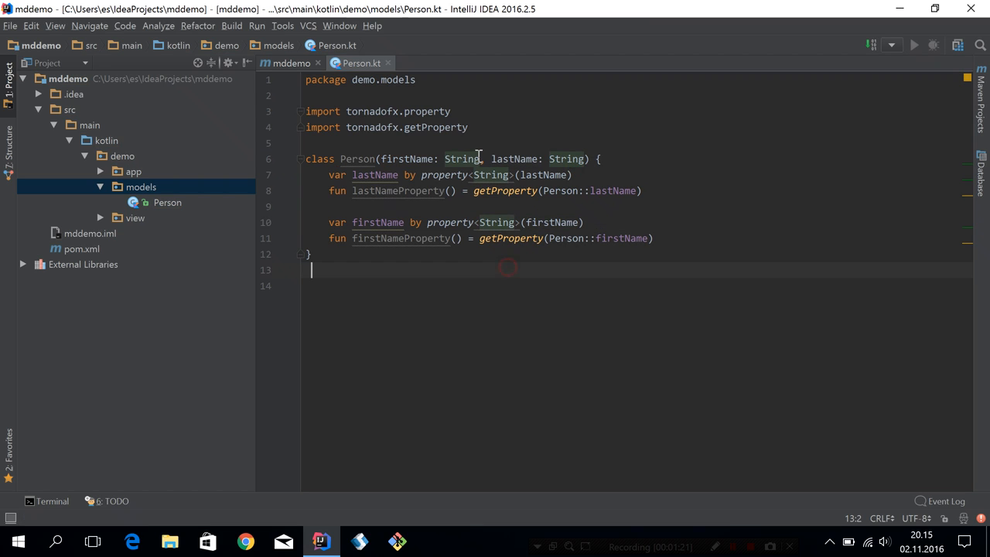
Generate a PersonModel ItemViewModel from Person binding lastName and firstName
left_click(358, 158)
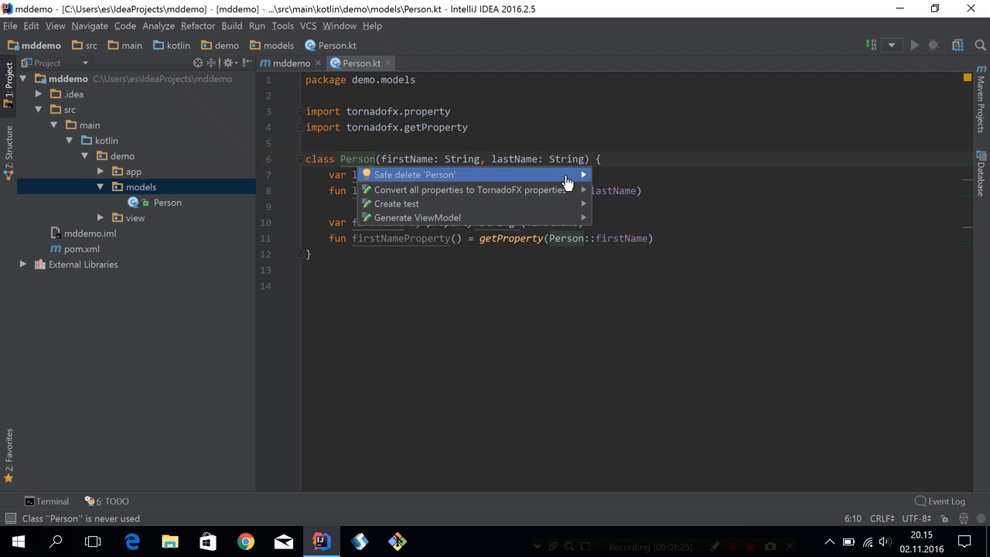
mouse_move(554, 190)
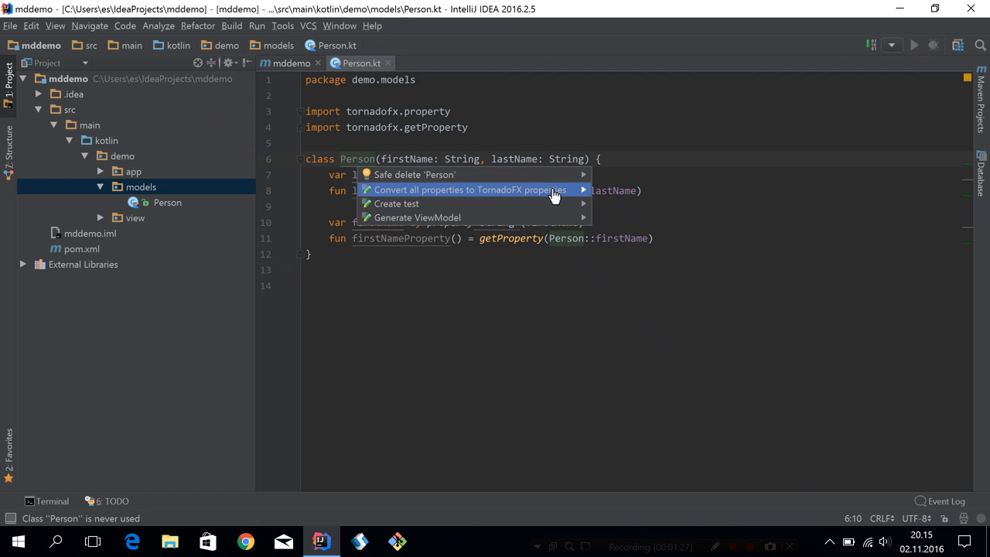
left_click(472, 188)
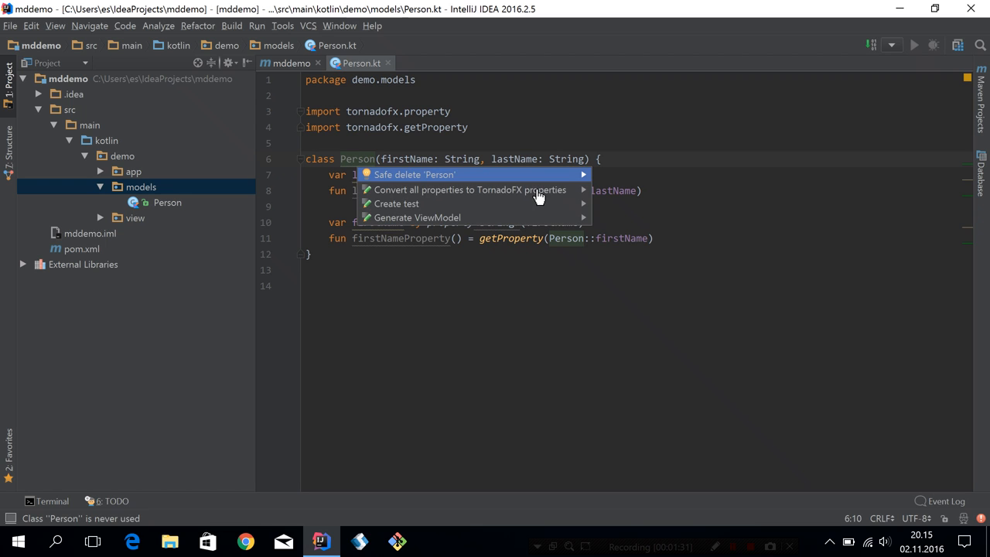
left_click(470, 189)
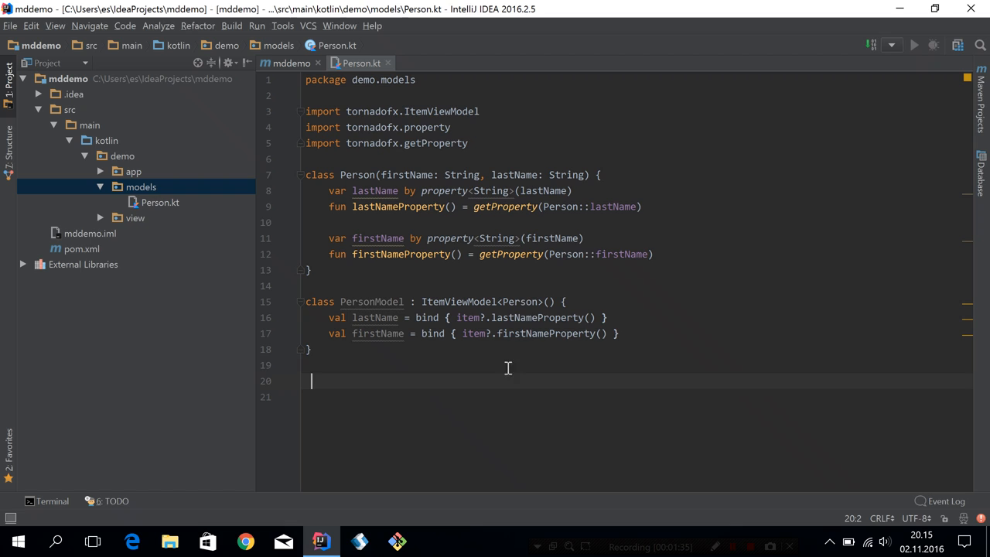
mouse_move(529, 307)
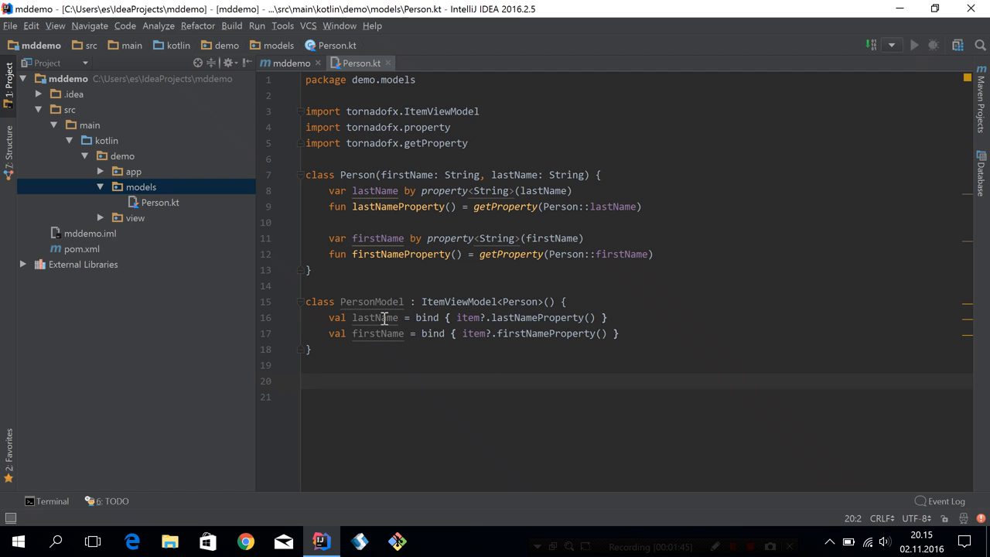
left_click(362, 317)
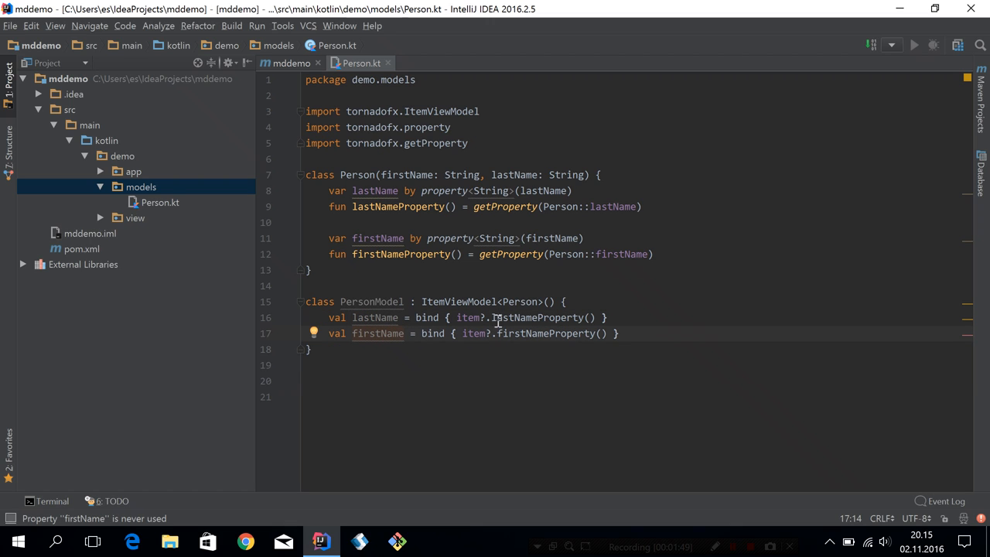
mouse_move(523, 309)
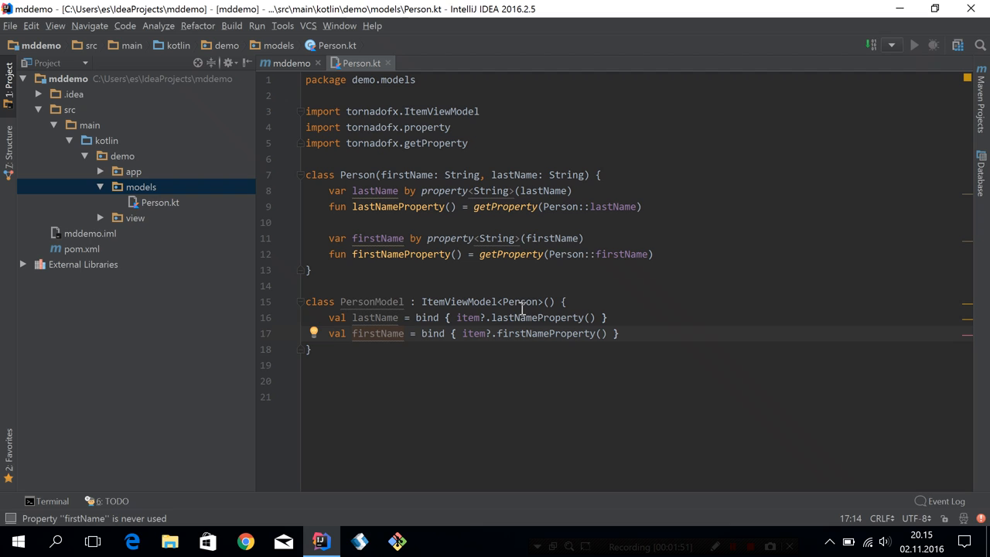
mouse_move(403, 302)
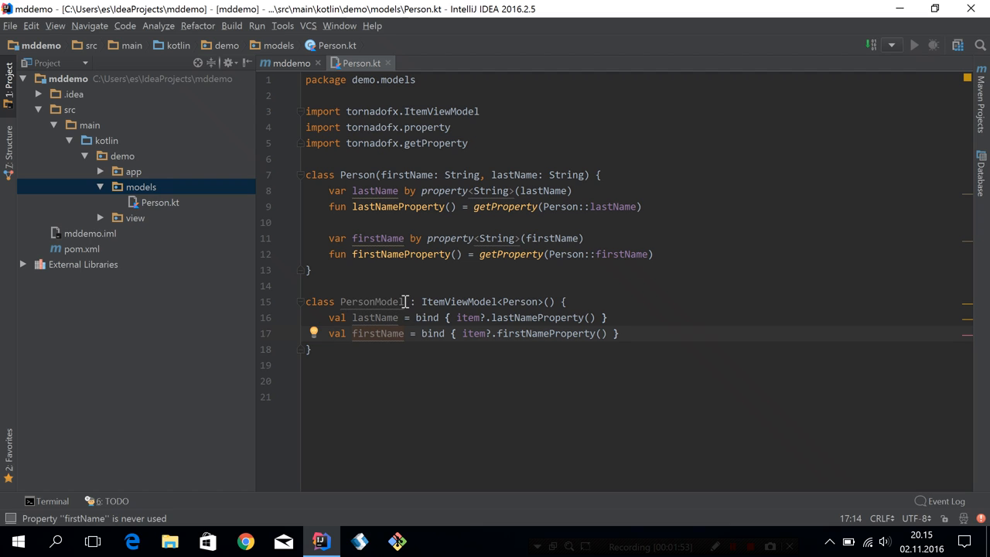
mouse_move(371, 301)
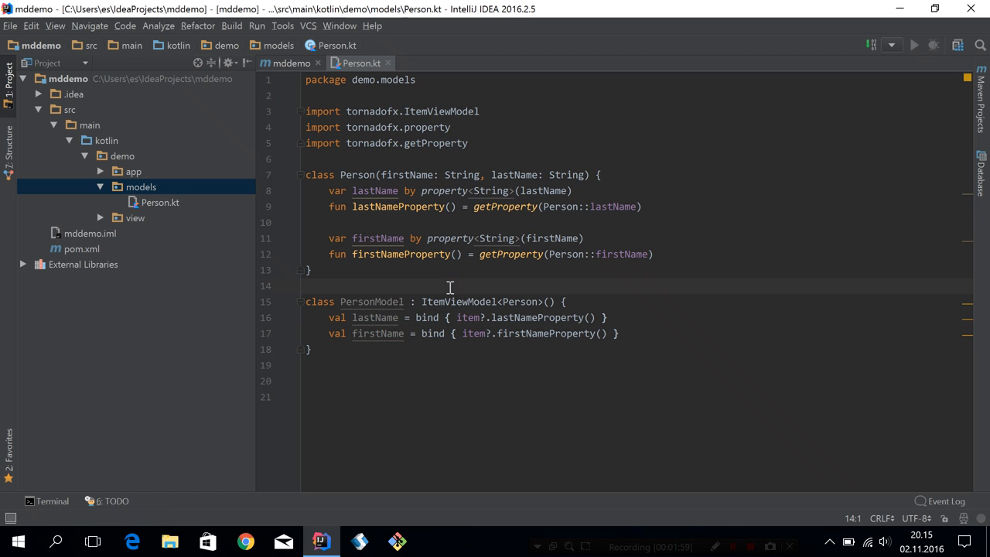
mouse_move(136, 223)
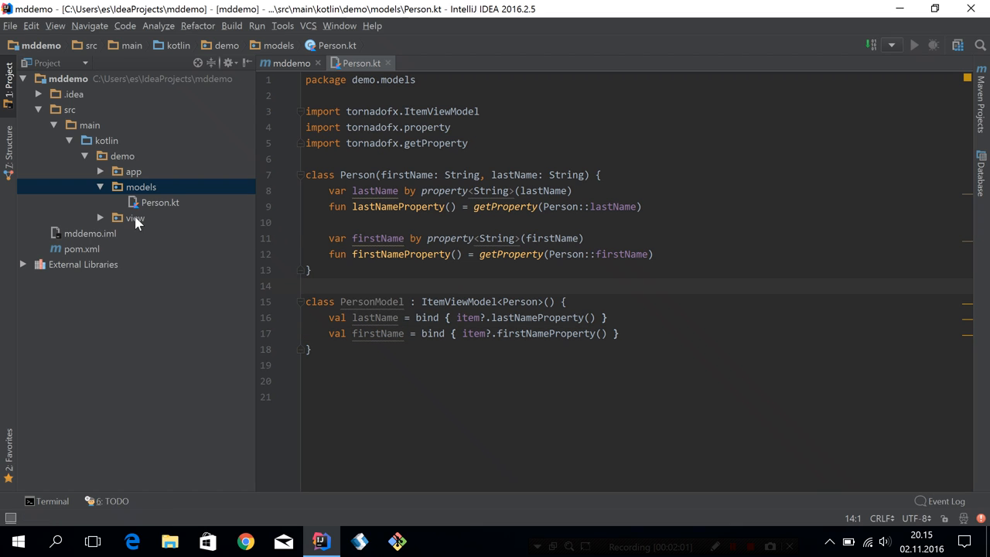
Create a PersonList Kotlin View class inside the view package
left_click(136, 217)
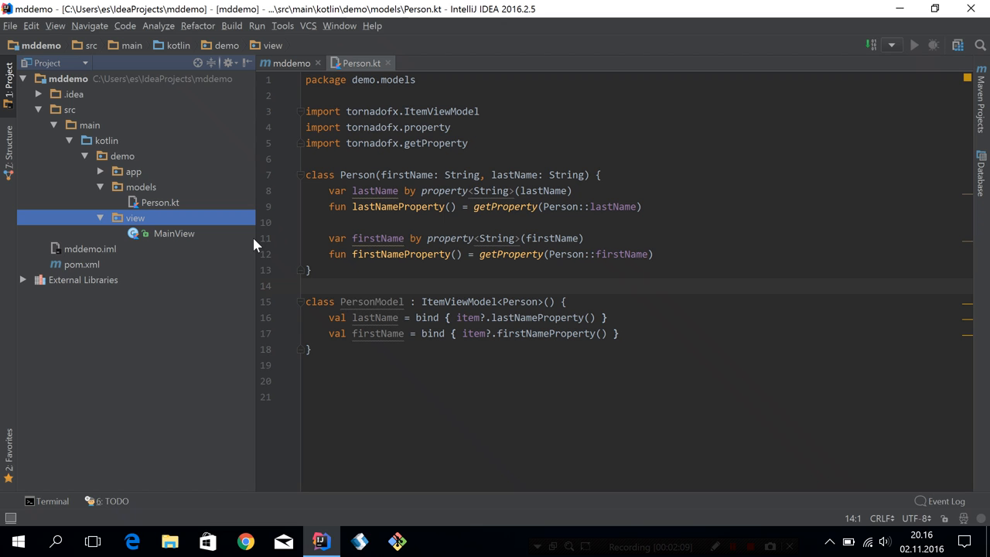
right_click(136, 217)
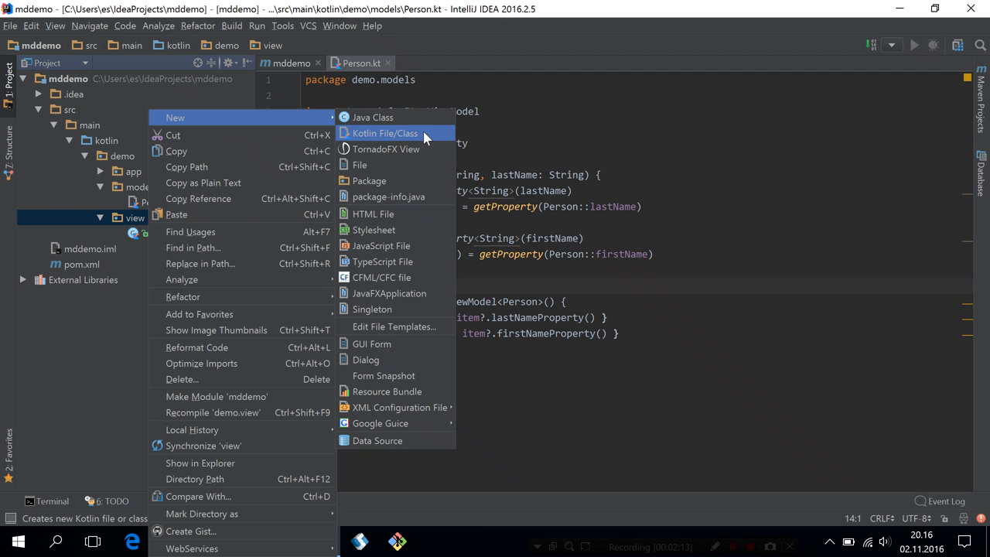
left_click(384, 133)
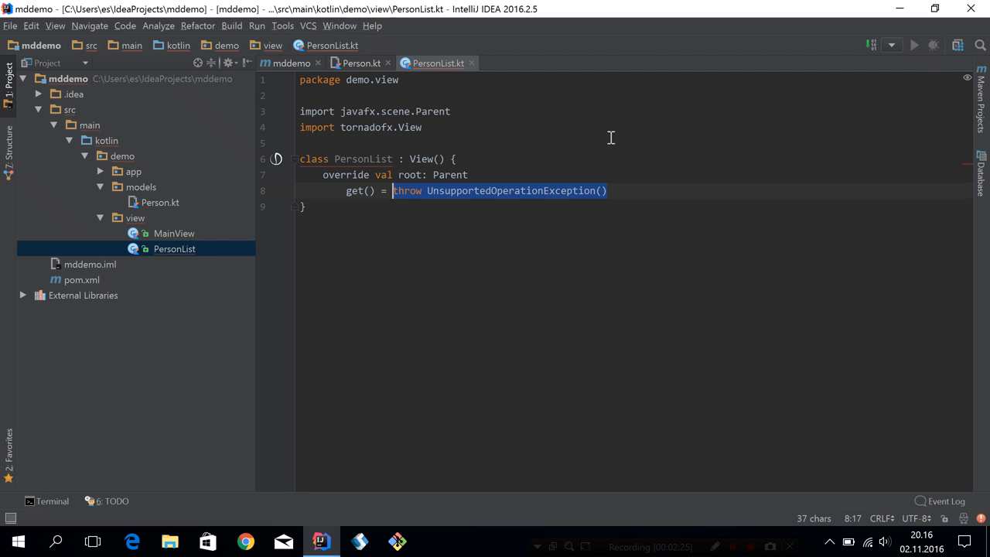
Replace 'root: Parent' with 'root = tableview' in PersonList
key("Delete")
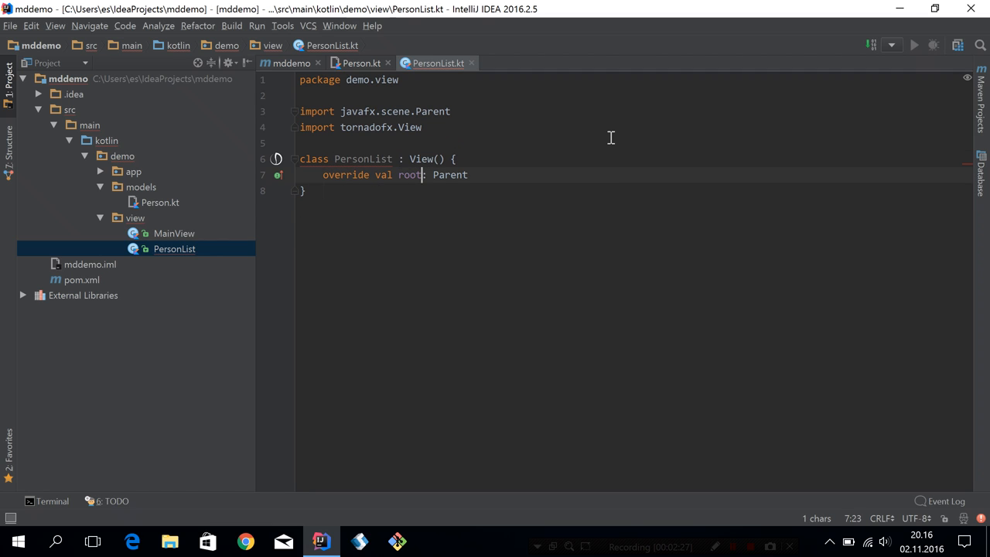
type("= table")
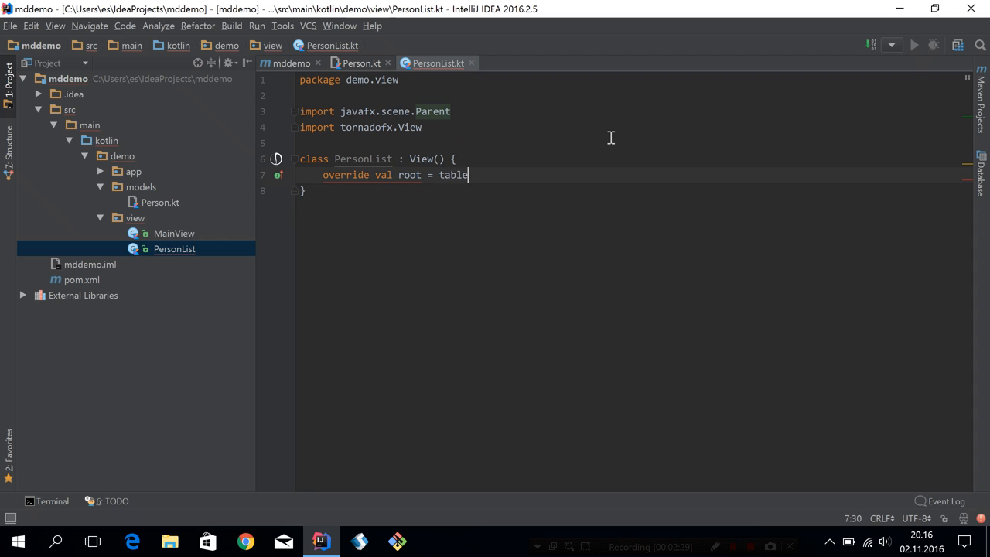
type("view")
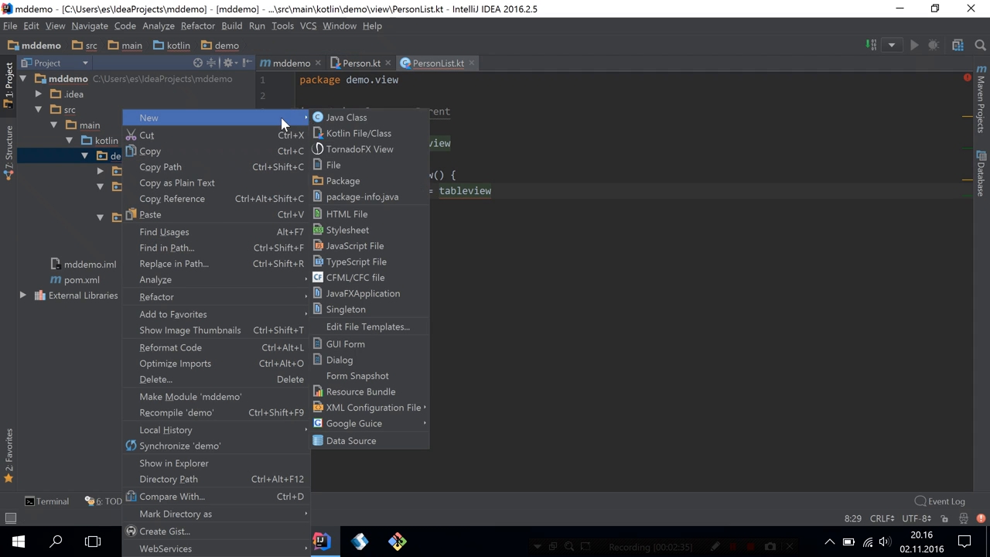
Create a controller package under demo containing a new PersonController class
left_click(343, 180)
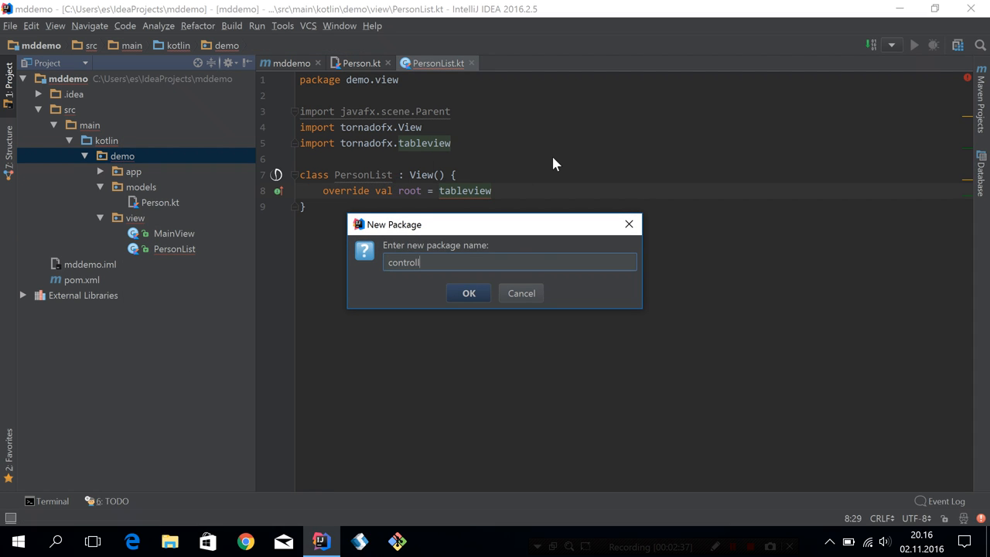
left_click(468, 294)
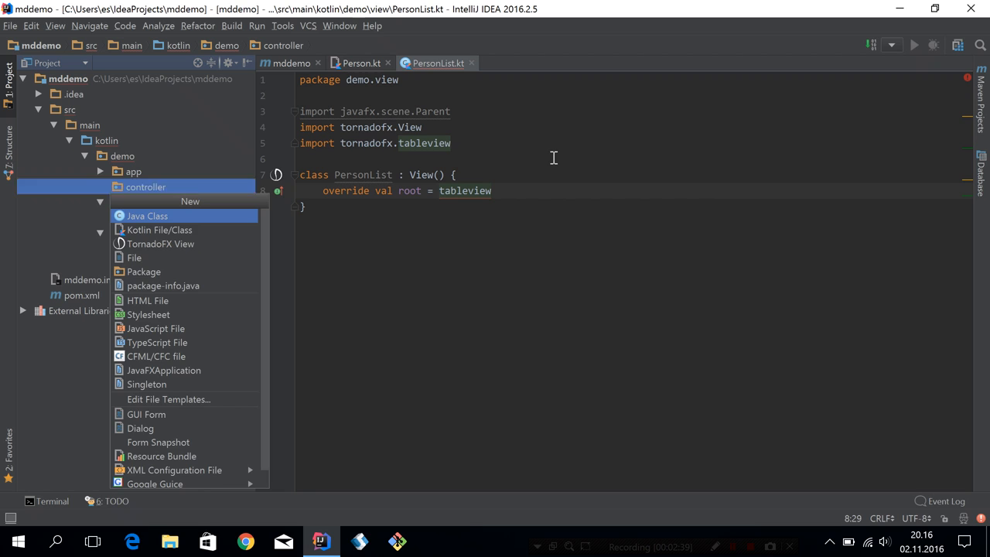
left_click(160, 228)
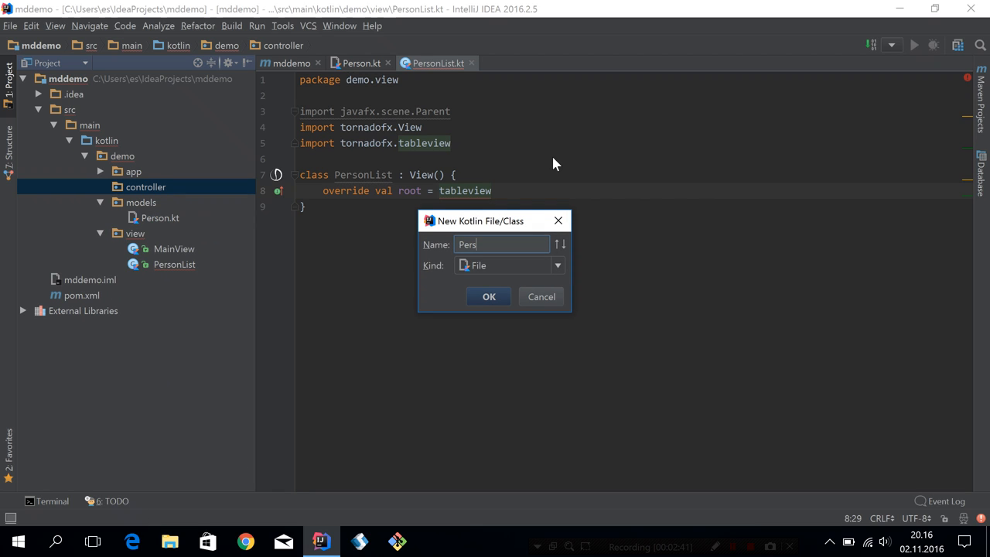
left_click(488, 297)
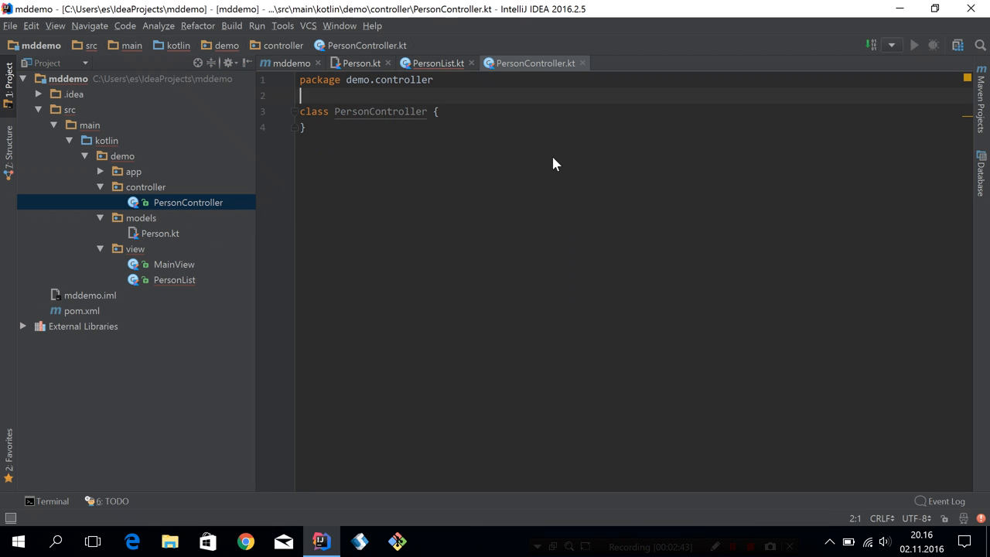
Make PersonController a Controller with val persons = FXCollections.observableArrayList<Person>()
type(": Controller(")
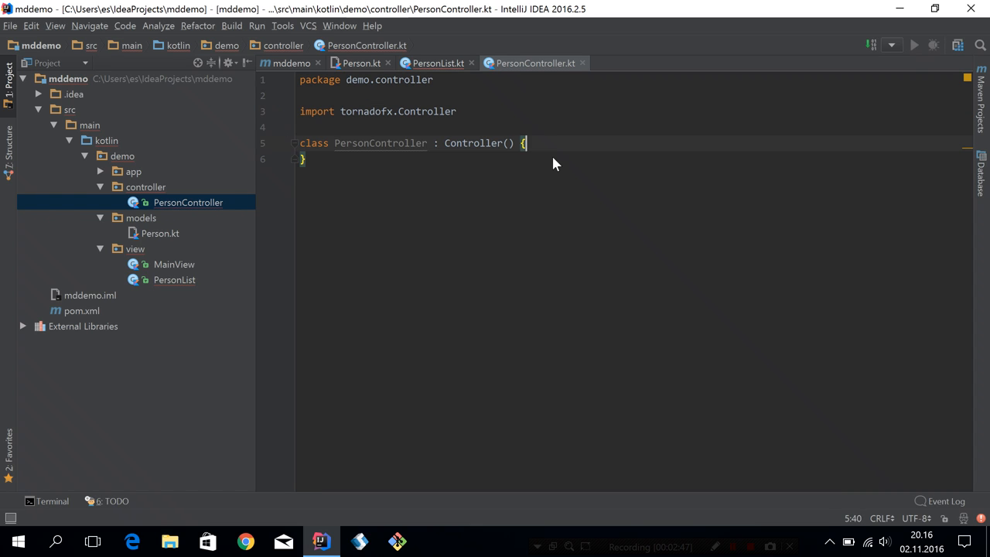
type("val")
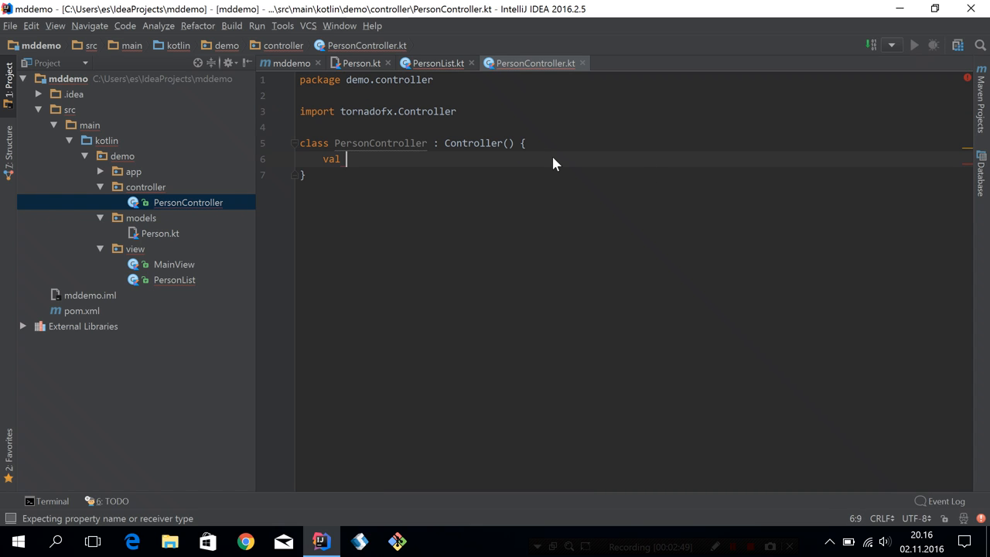
type("persons")
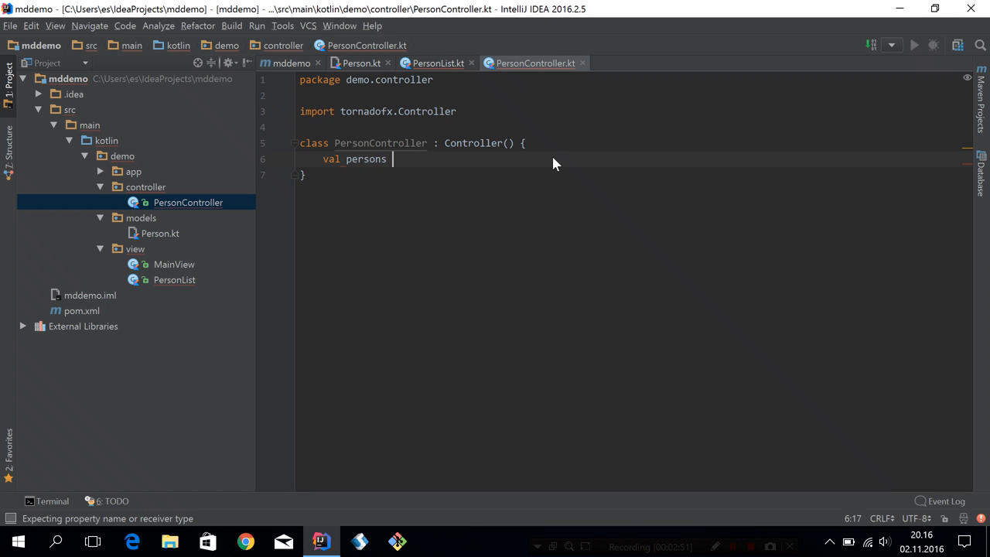
type("= FXCollections")
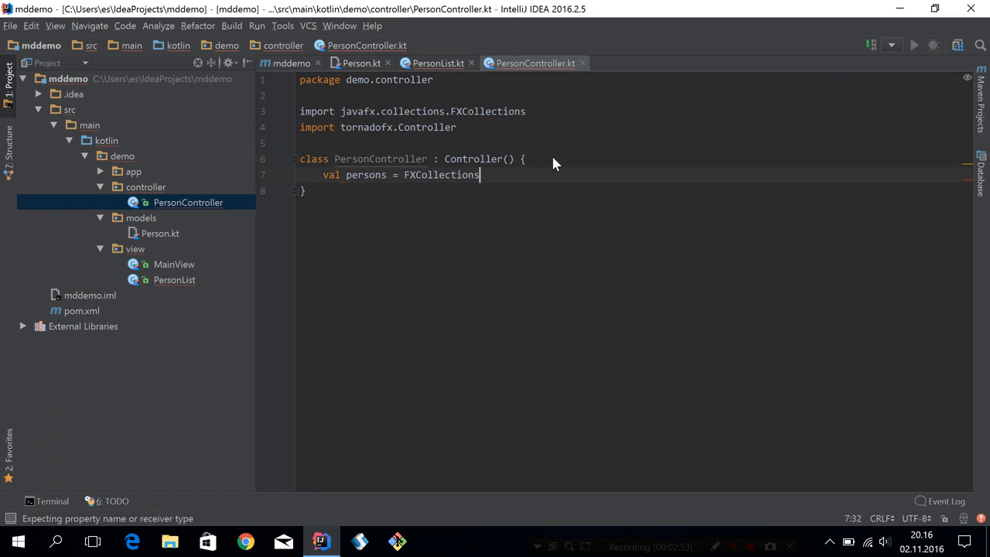
type(".observableArrayList<P>()")
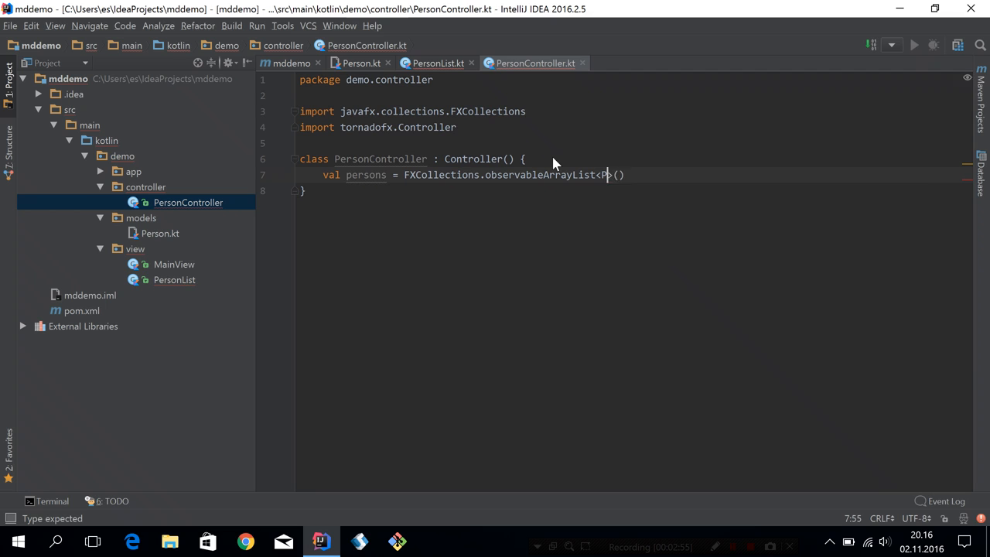
type("erson")
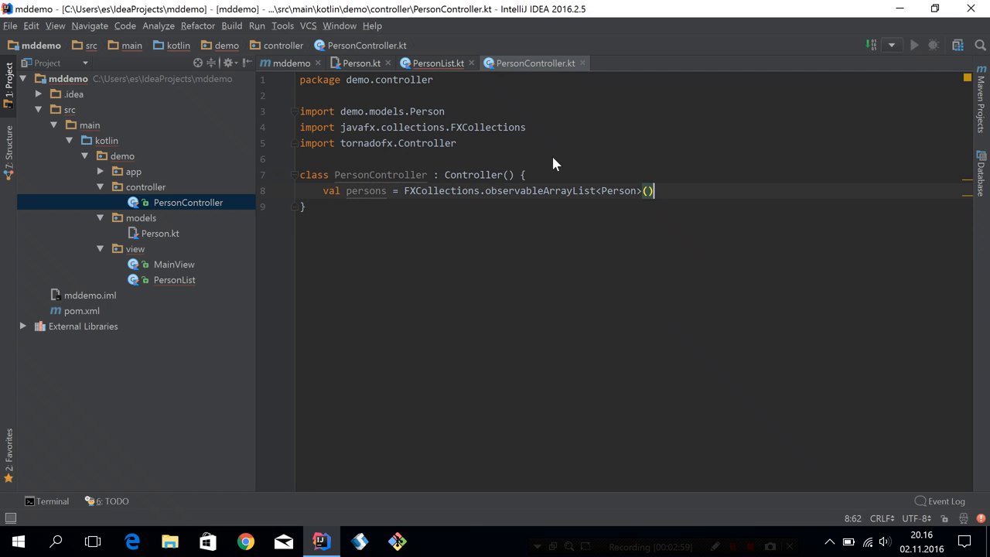
Begin an init block adding persons += Person("John", …)
type("init {")
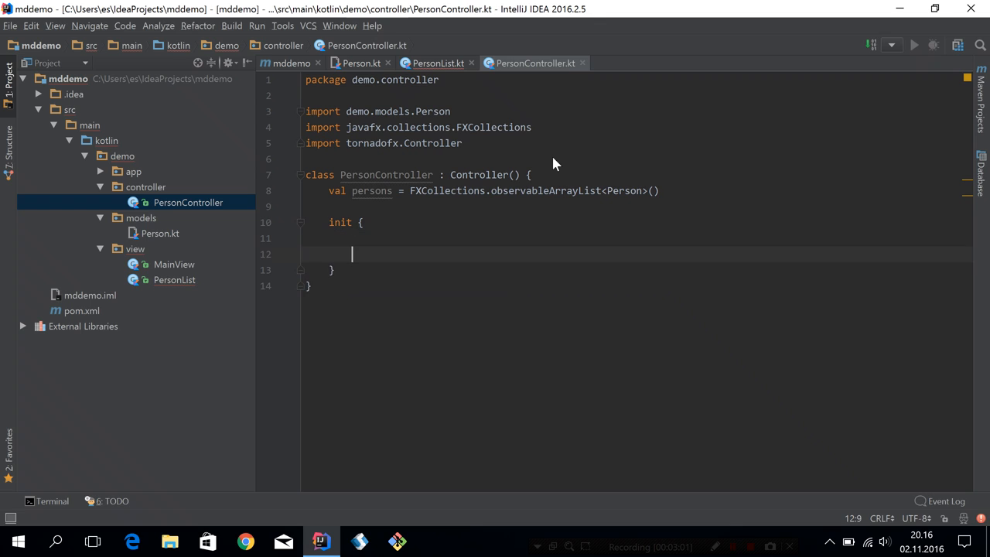
type("persons +=")
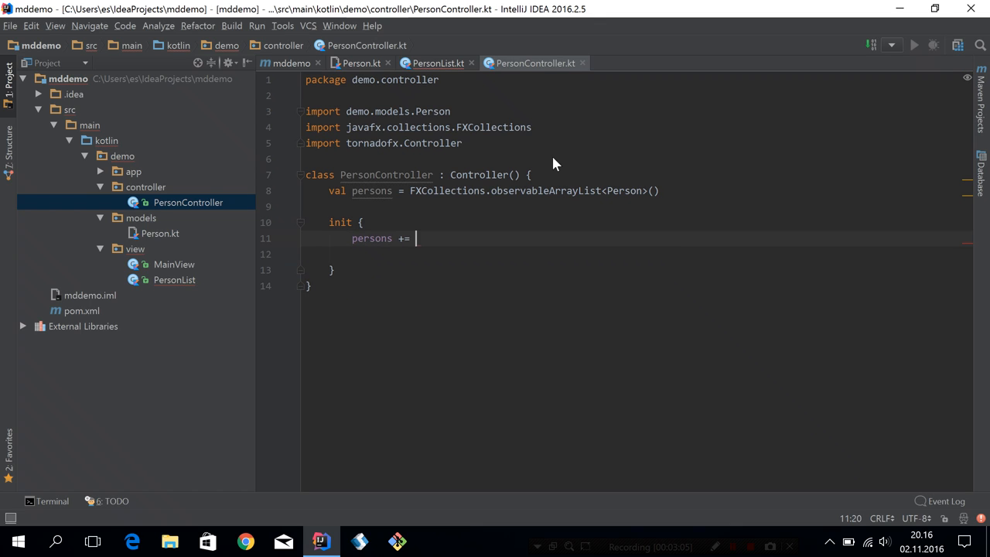
type("Person")
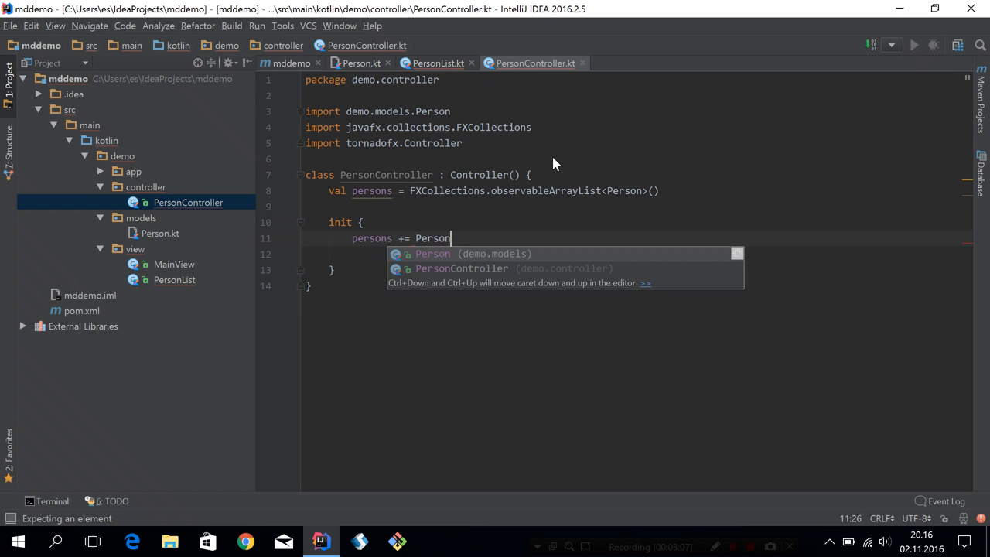
type("(\"John\", \"Smith")
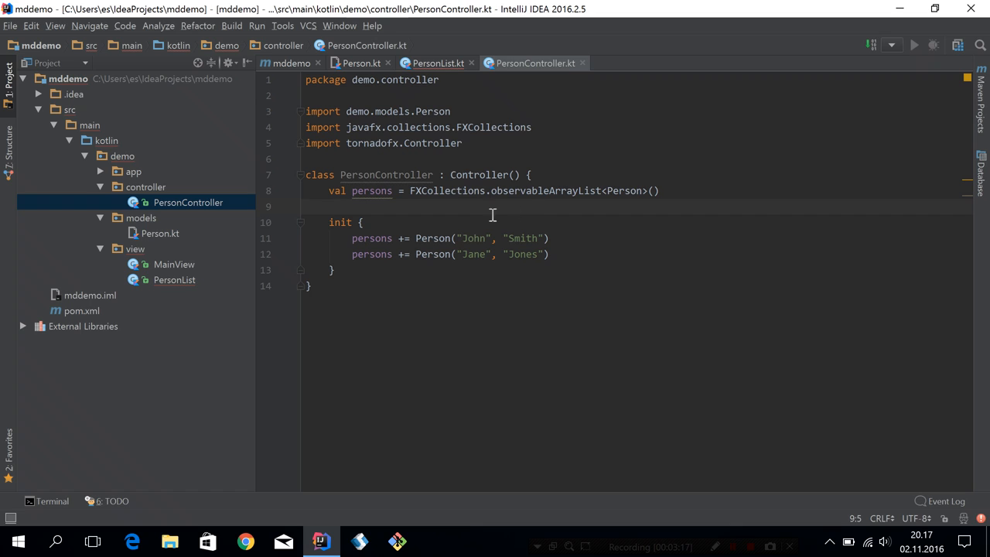
mouse_move(399, 195)
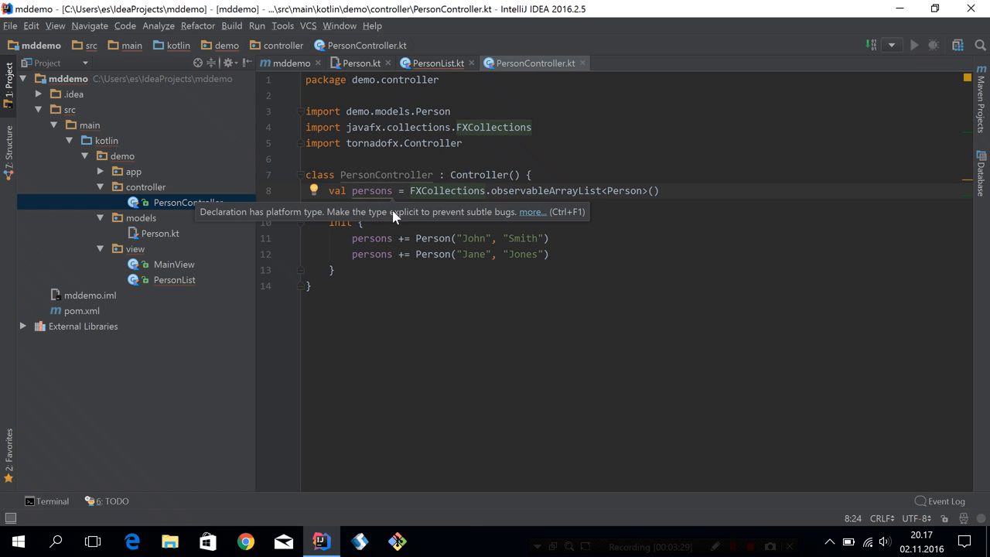
Return to the PersonList.kt editor after seeding John Smith and Jane Jones
left_click(436, 62)
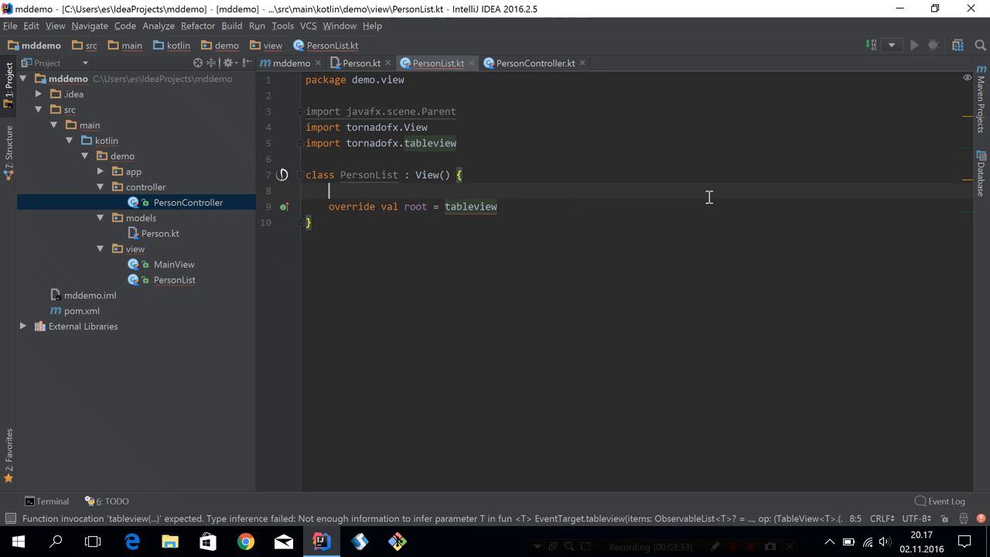
Inject PersonController as ctrl and build tableview(ctrl.persons) with First Name and Last Name columns
type("val ctrl")
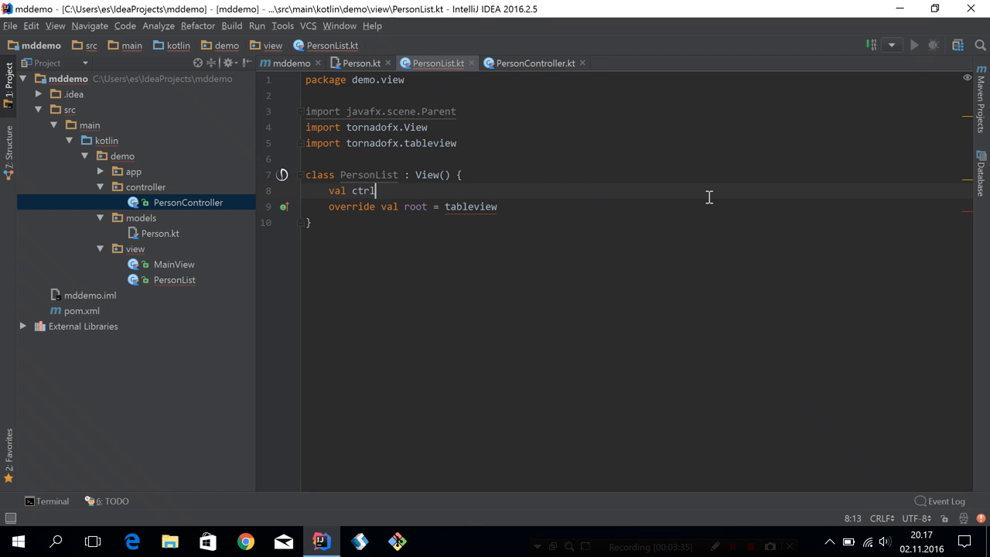
type(": PersonController by inject(")
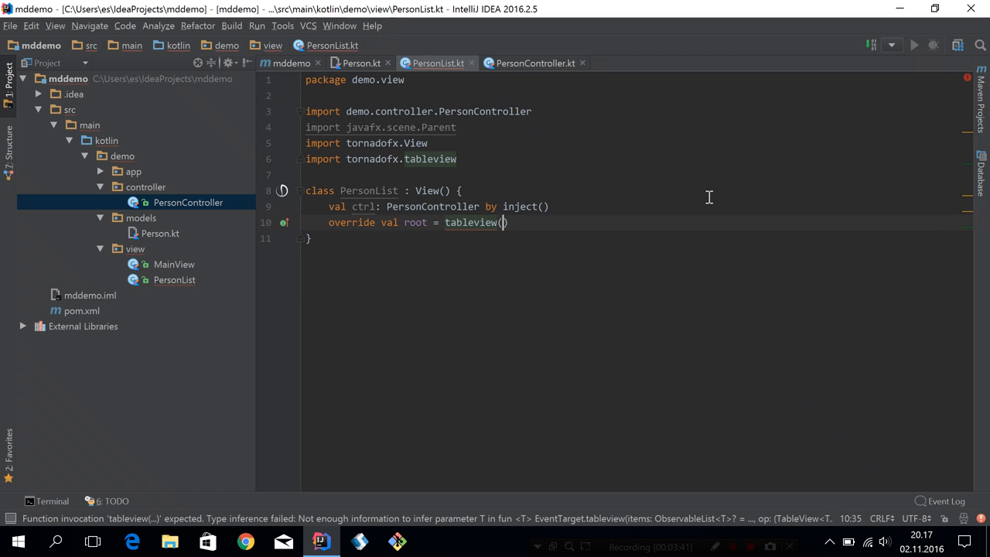
type("ctrl.persons")
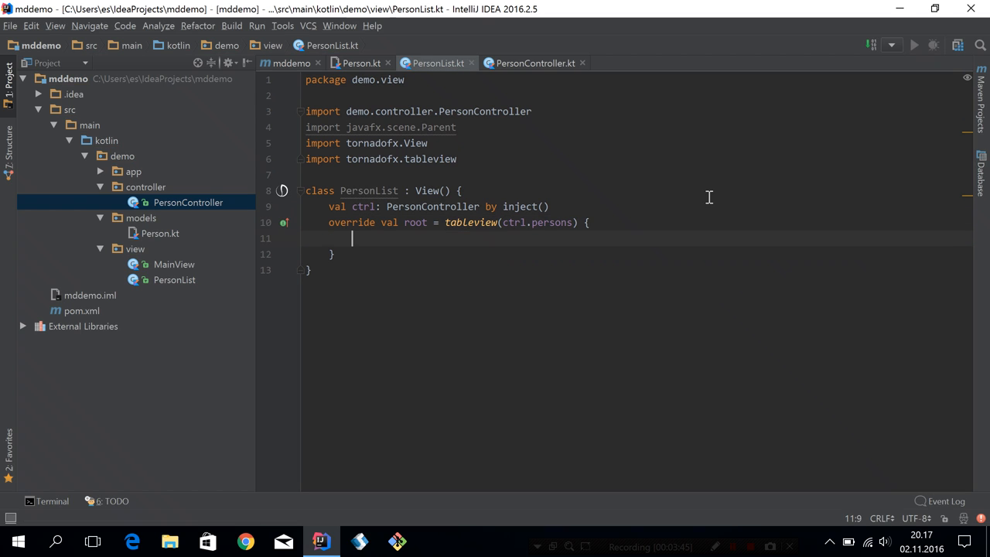
type("column(\"Firs")
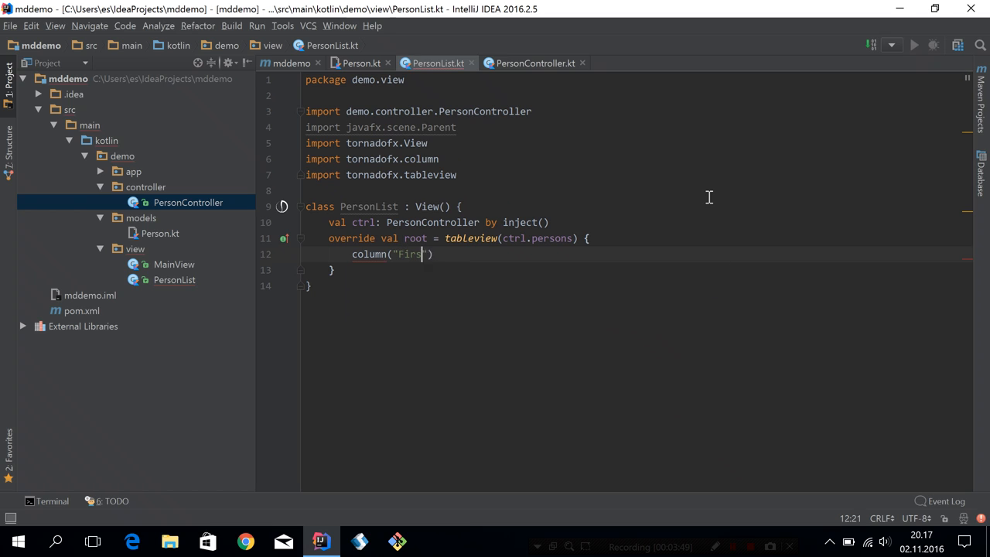
type("t Name\", Person::firstNameProperty")
type("column(\"Last Name\", Person::lastNameProperty")
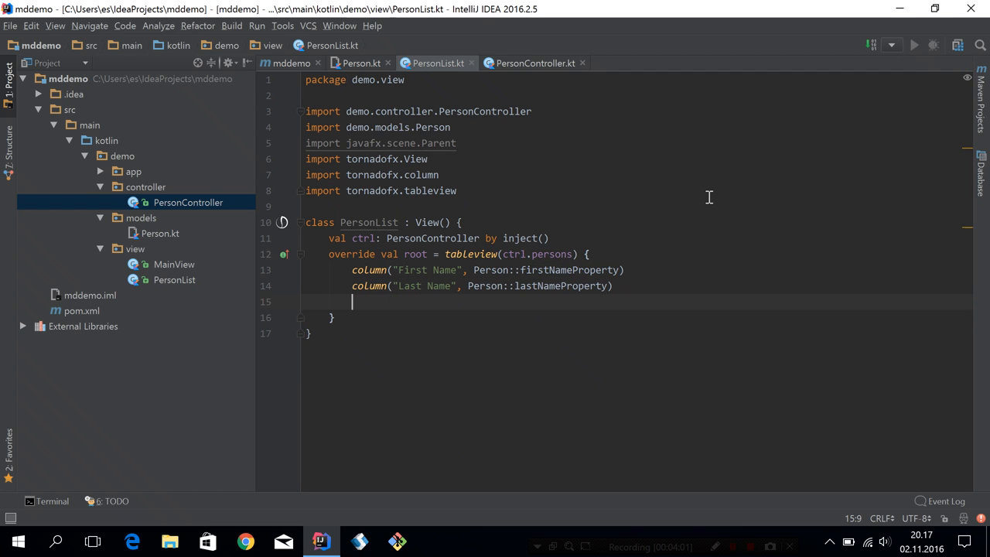
Set columnResizePolicy = SmartResize.POLICY on the table
type("resiz")
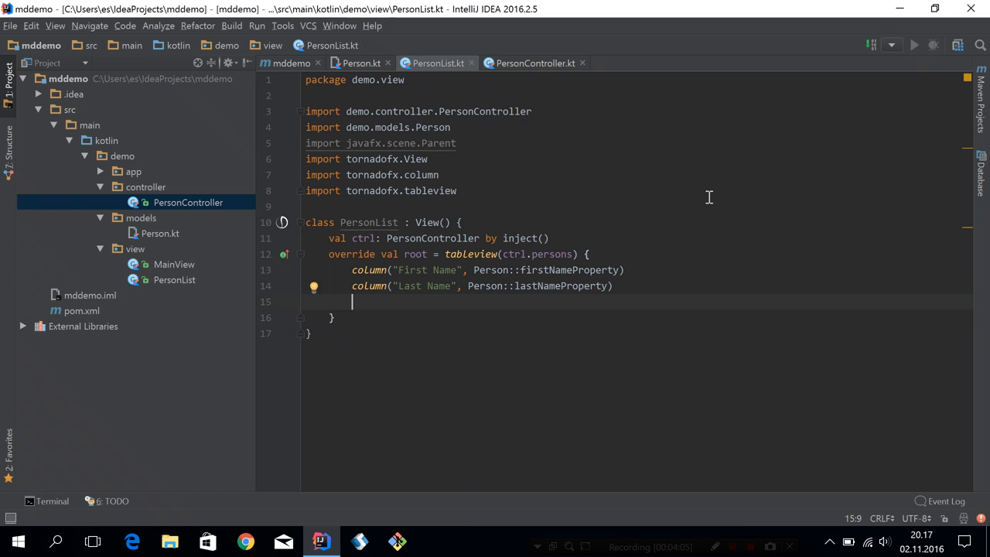
type("resizePol")
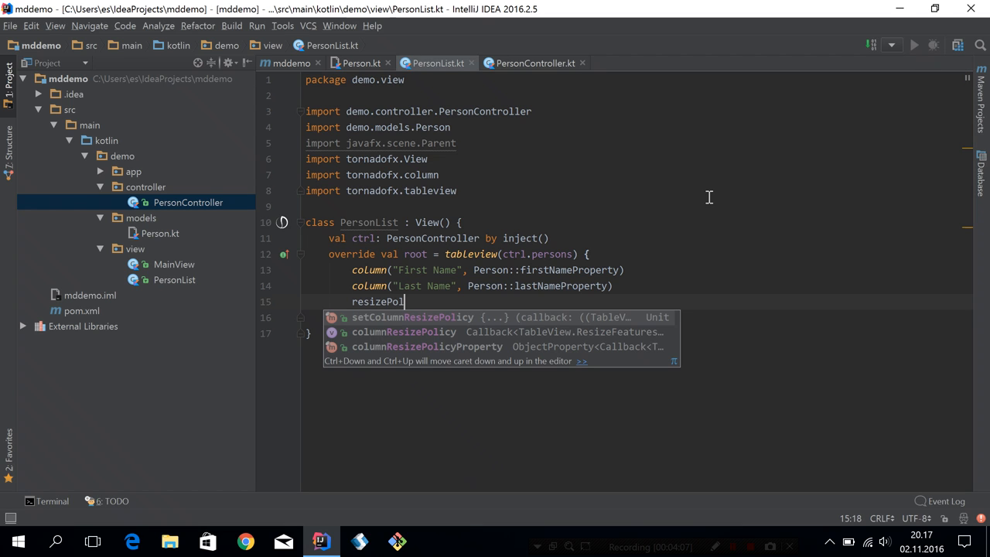
type("columnResizePolicy = SmartResize.POLICY")
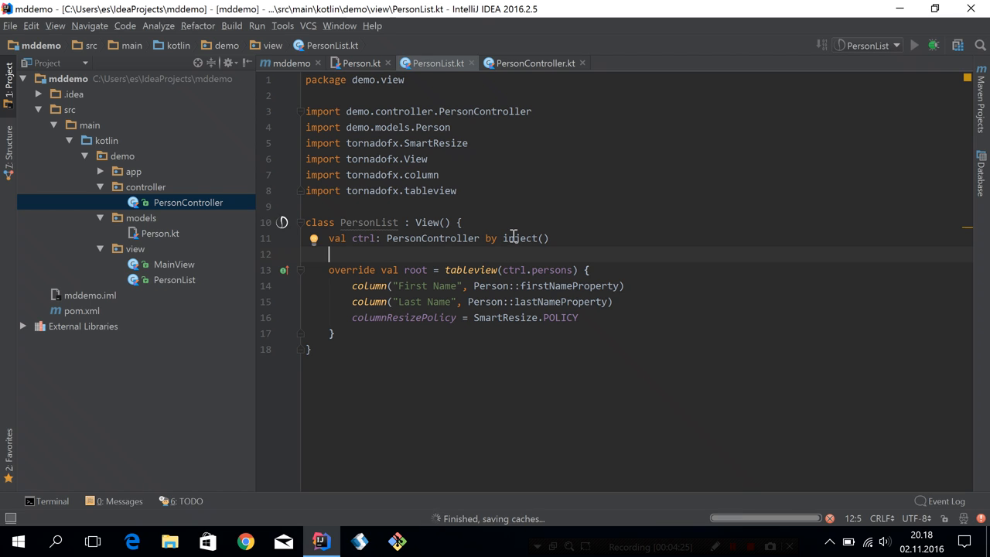
Run PersonList, then uncheck 'Activate tool window' in its run configuration and confirm with OK
left_click(913, 45)
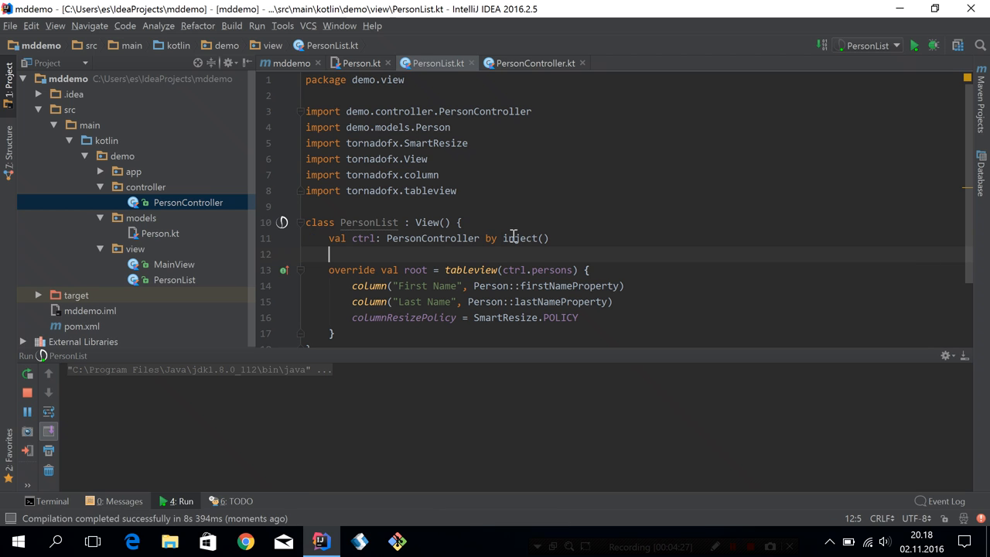
left_click(912, 45)
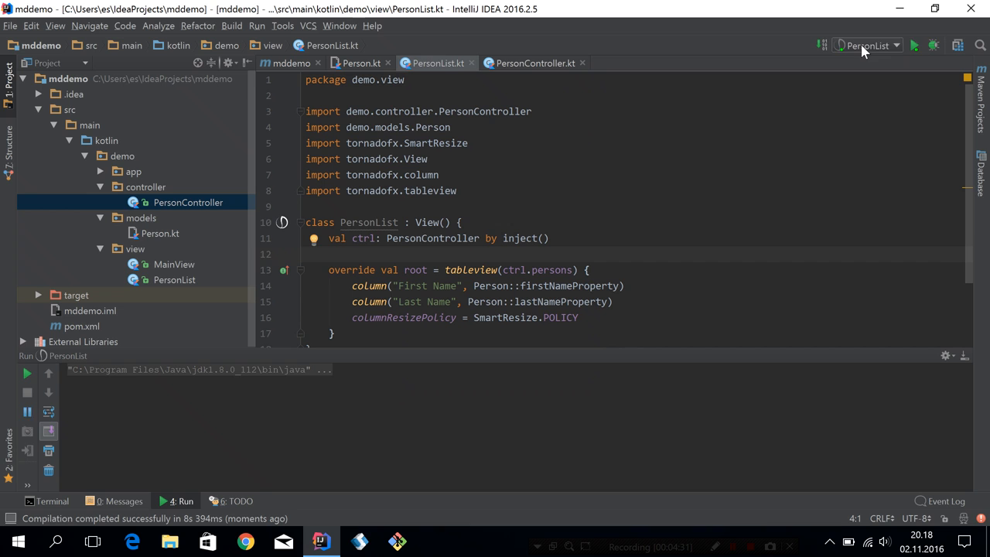
left_click(869, 45)
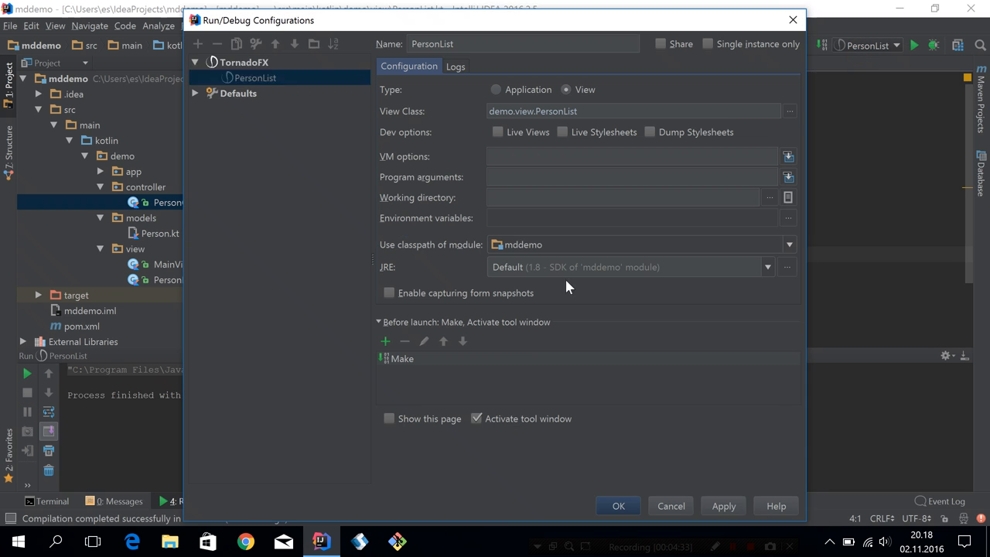
left_click(476, 418)
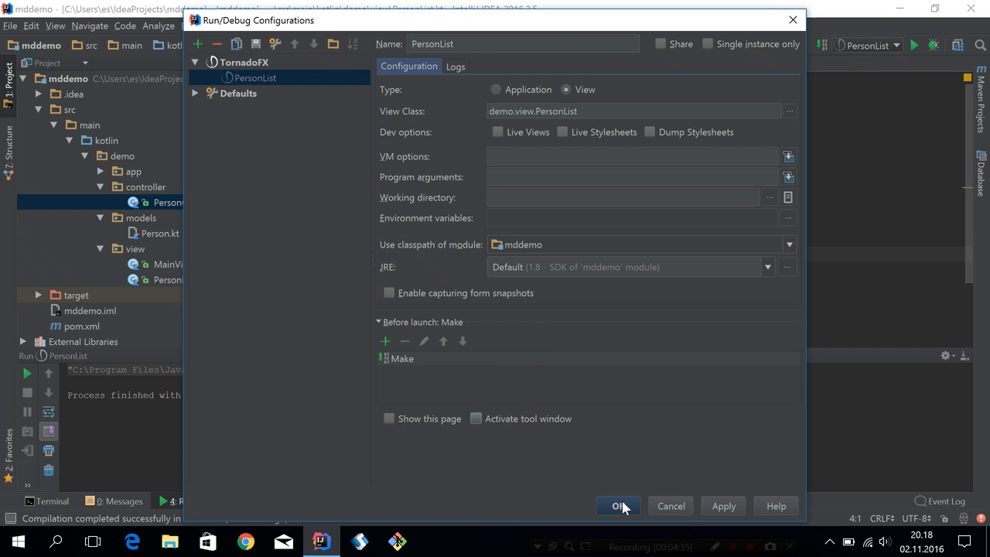
left_click(618, 506)
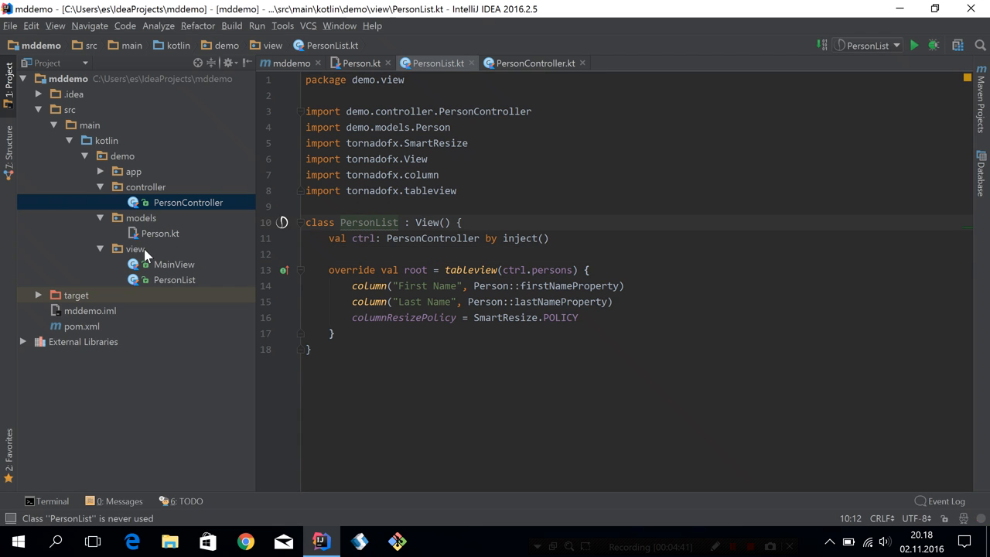
Add a new Kotlin file named PersonEditor in the view package with Kind set to Class
left_click(135, 248)
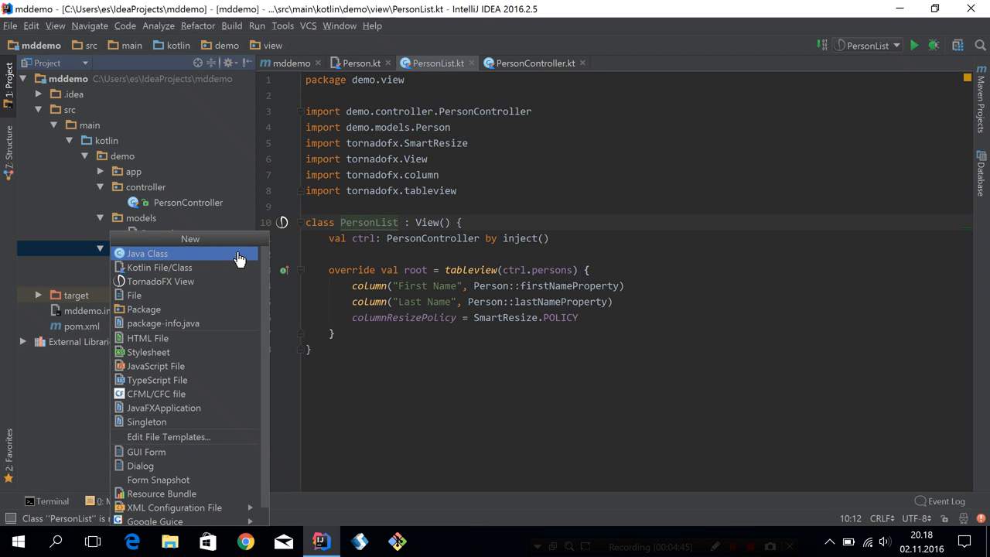
left_click(160, 266)
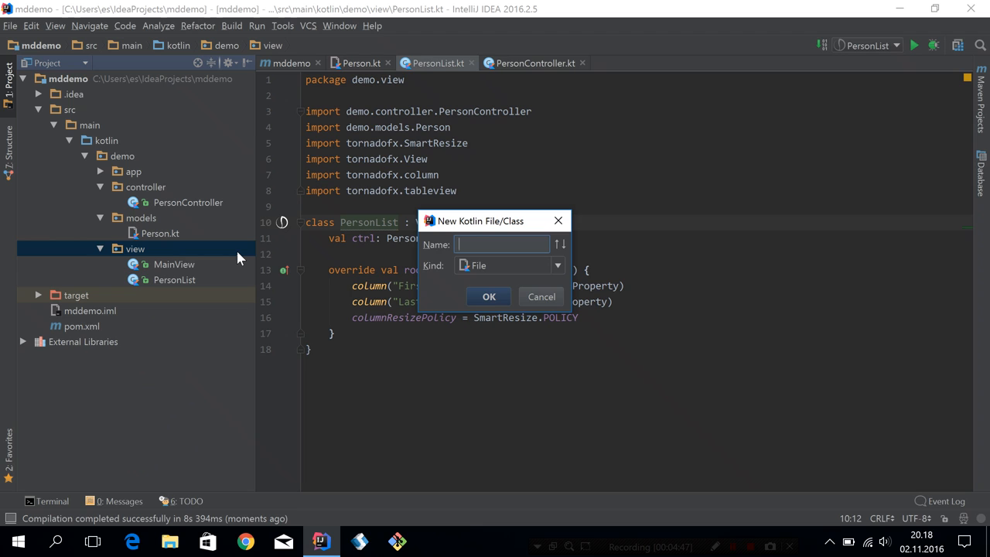
type("PersonE")
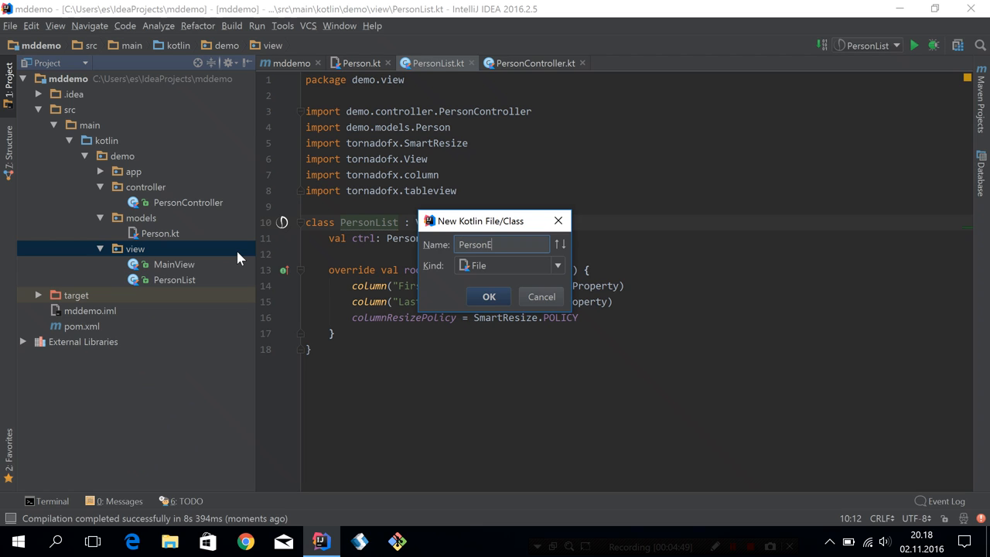
left_click(557, 266)
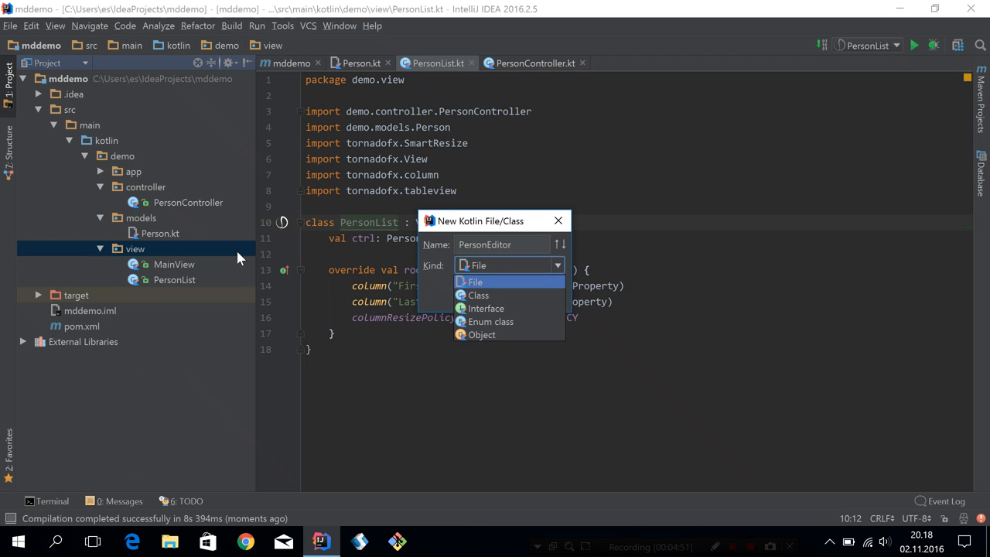
left_click(478, 294)
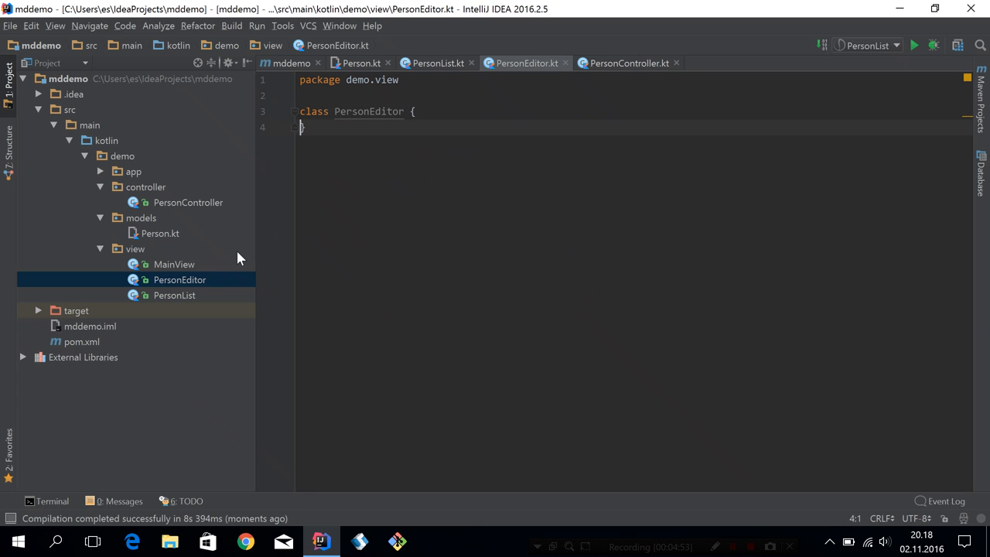
Extend View() and set root = form { fieldset } with First Name and Last Name textfield fields
type(": V")
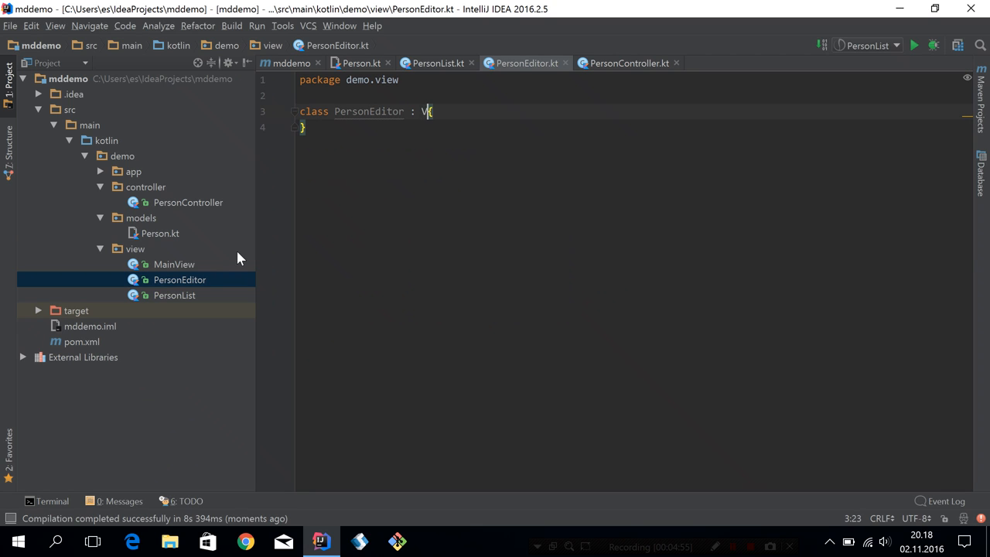
type("iew() {")
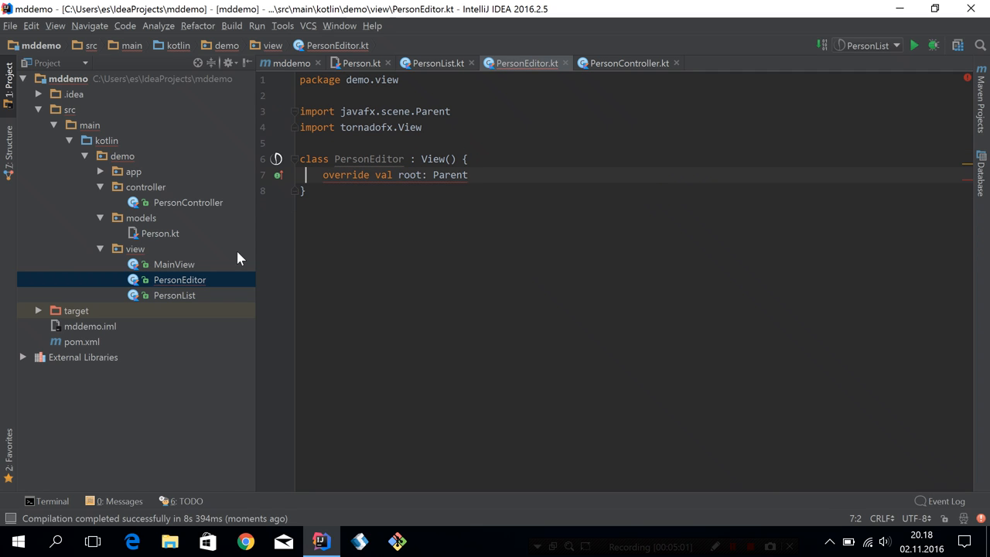
type("= form {")
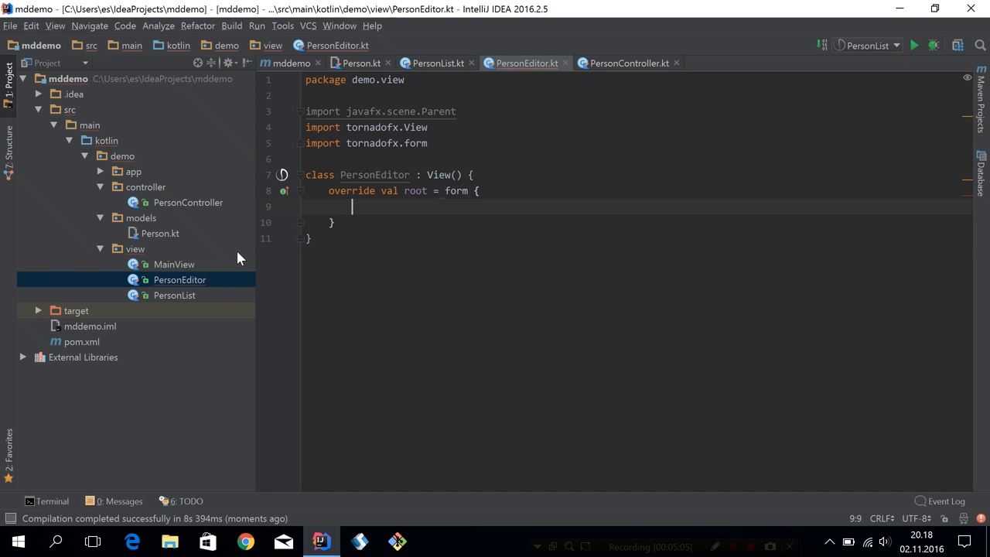
type("fieldset {")
type("field(\"First Name\") {")
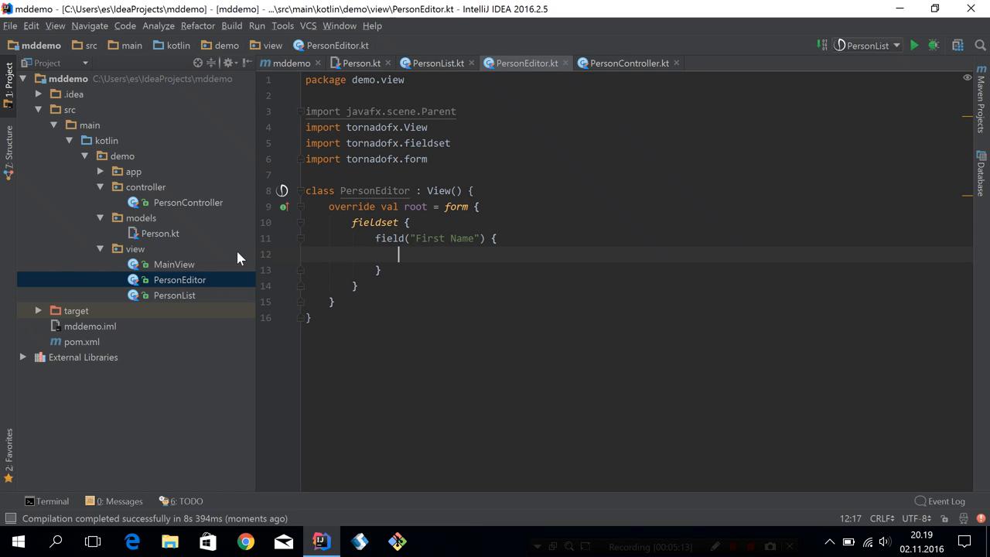
type("textfield(")
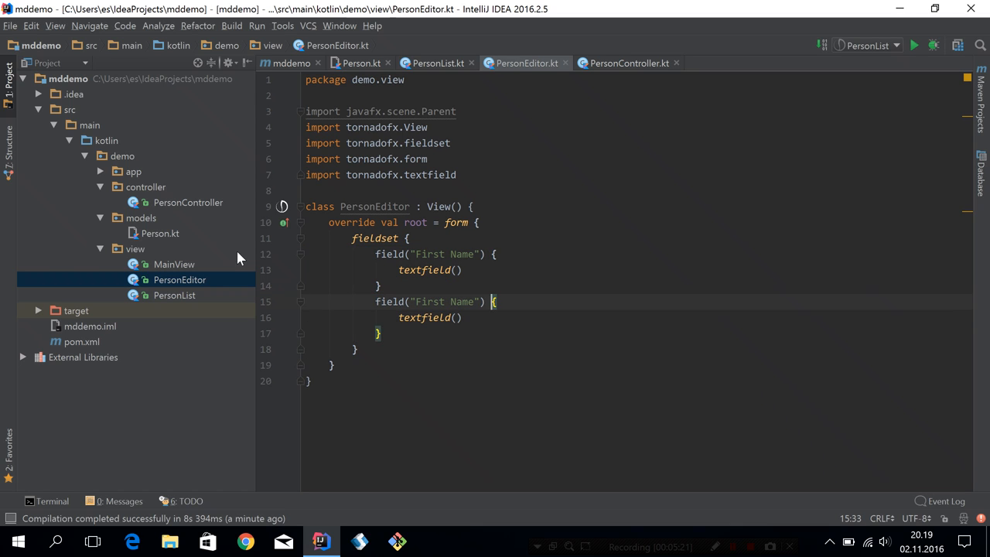
type("Last")
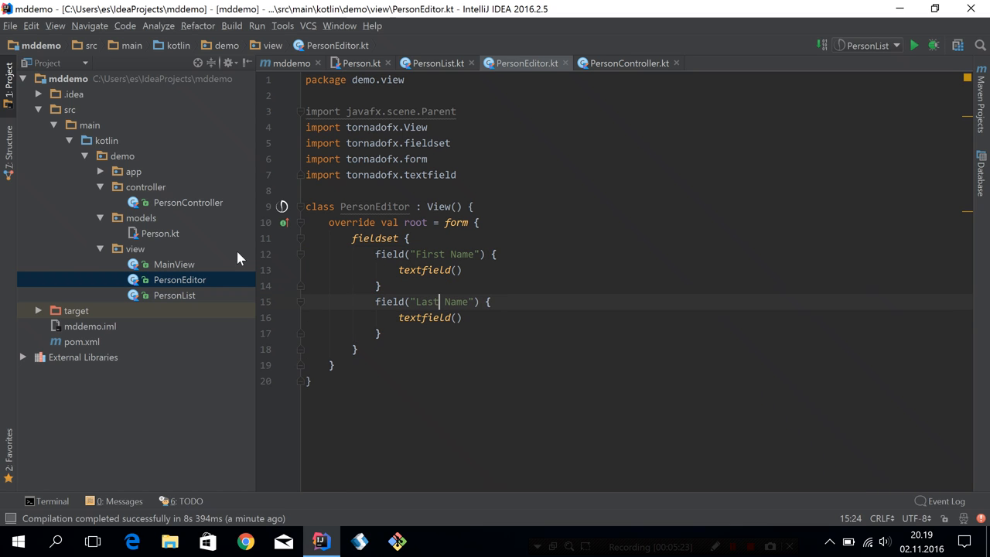
left_click(441, 208)
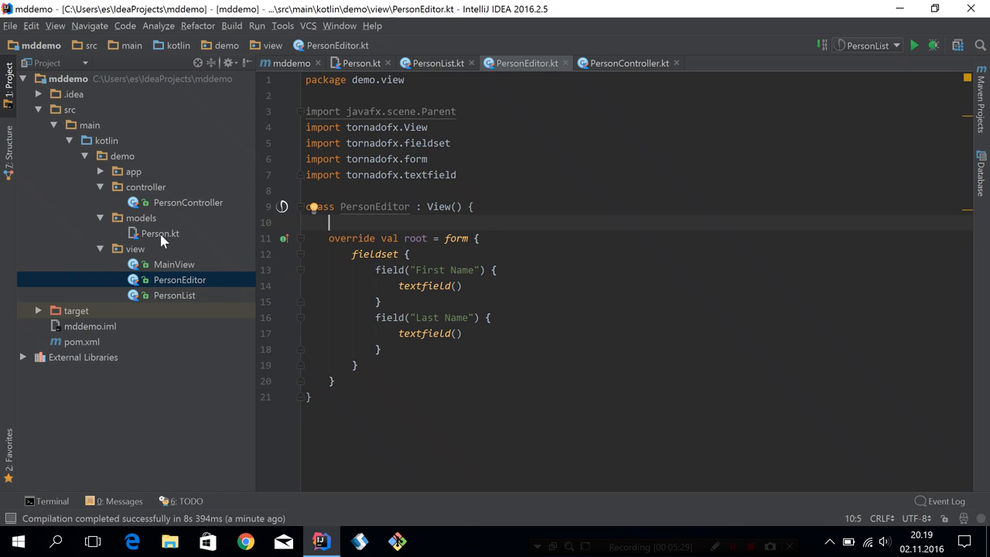
mouse_move(356, 234)
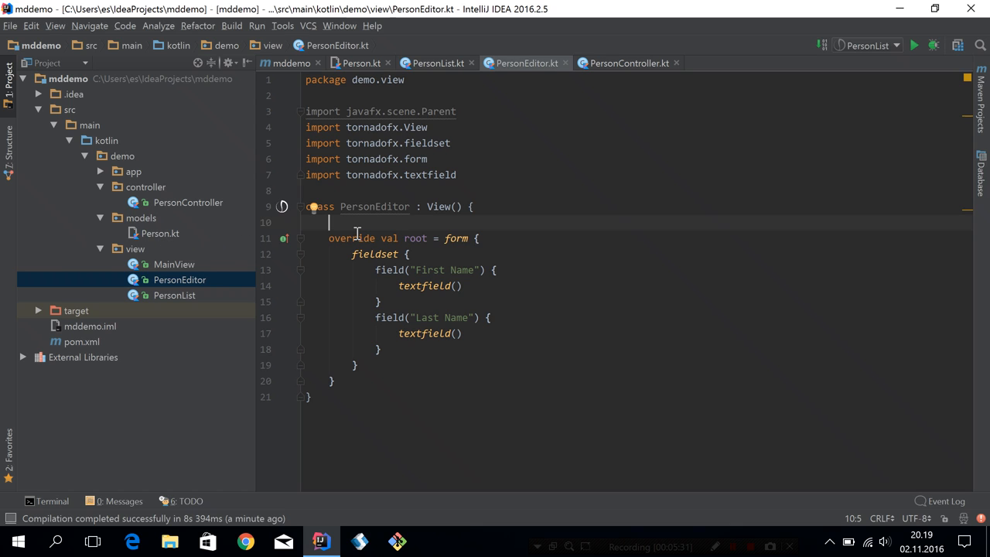
mouse_move(362, 229)
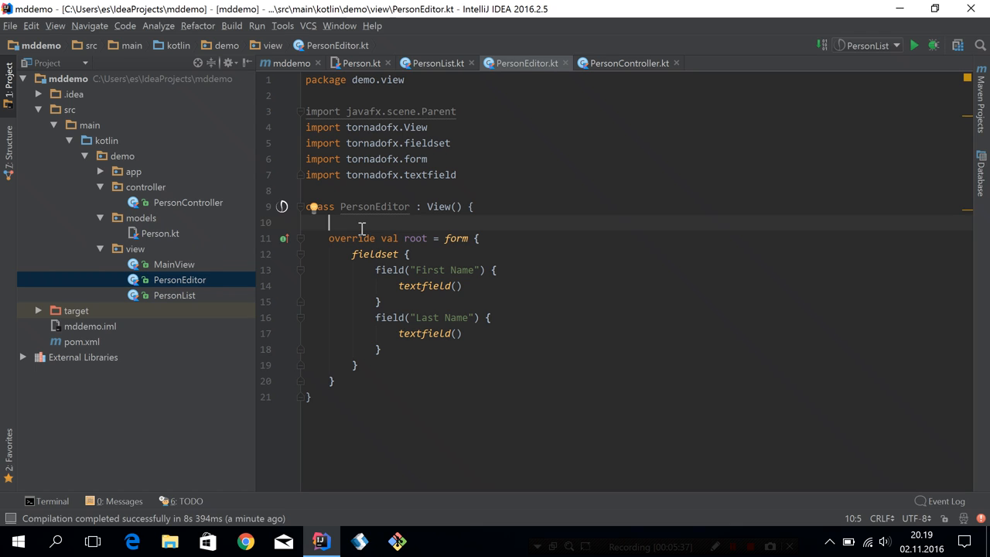
Declare val model : PersonModel by inject() at the top of PersonEditor, importing PersonModel
type("val model =")
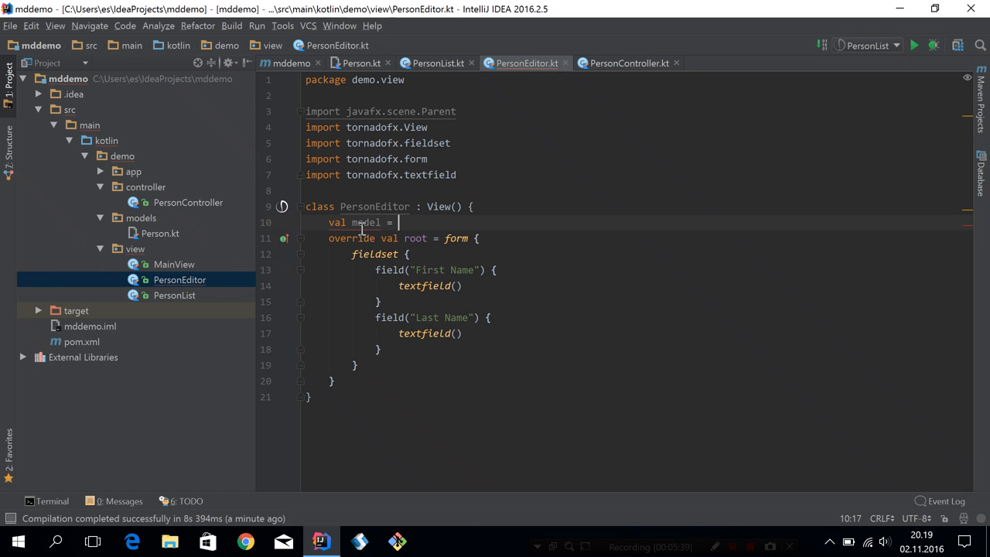
type("PersonModel by inject(")
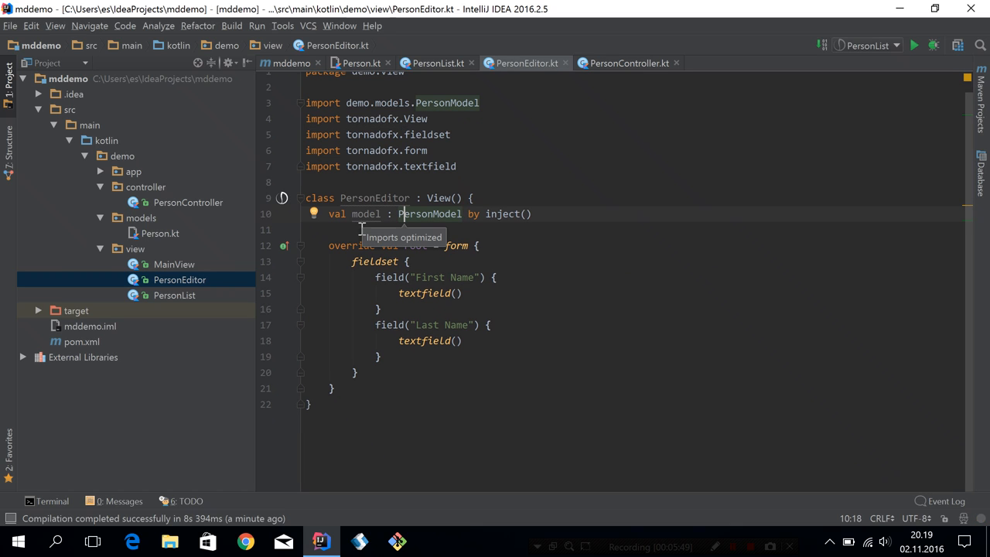
mouse_move(439, 213)
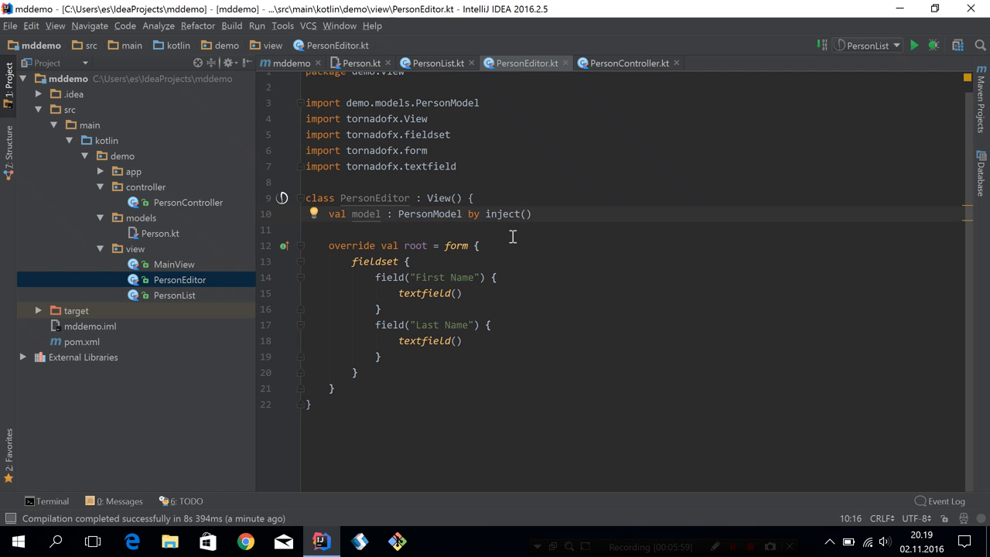
mouse_move(323, 366)
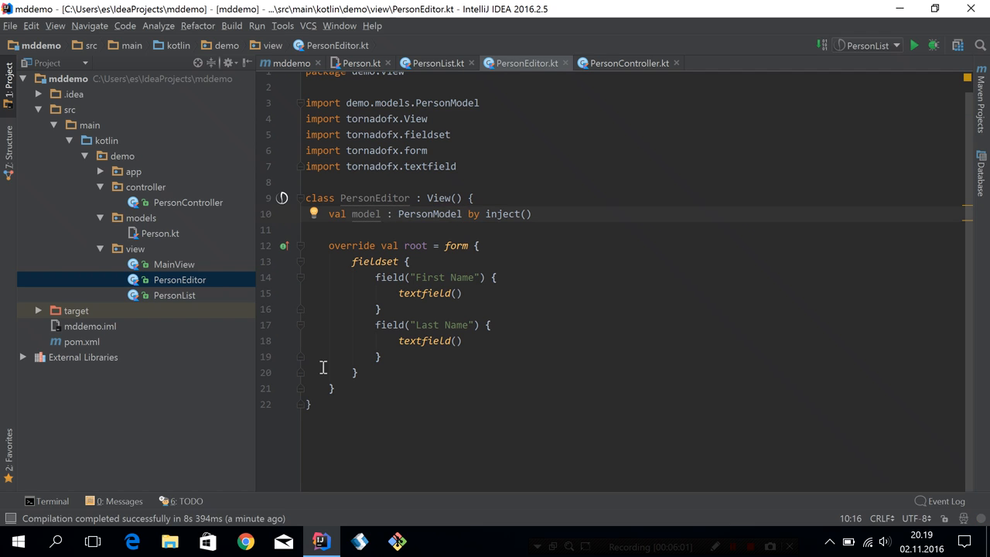
Add button("Save") { setOnAction { model.commit() } } below the fieldset
type("button()")
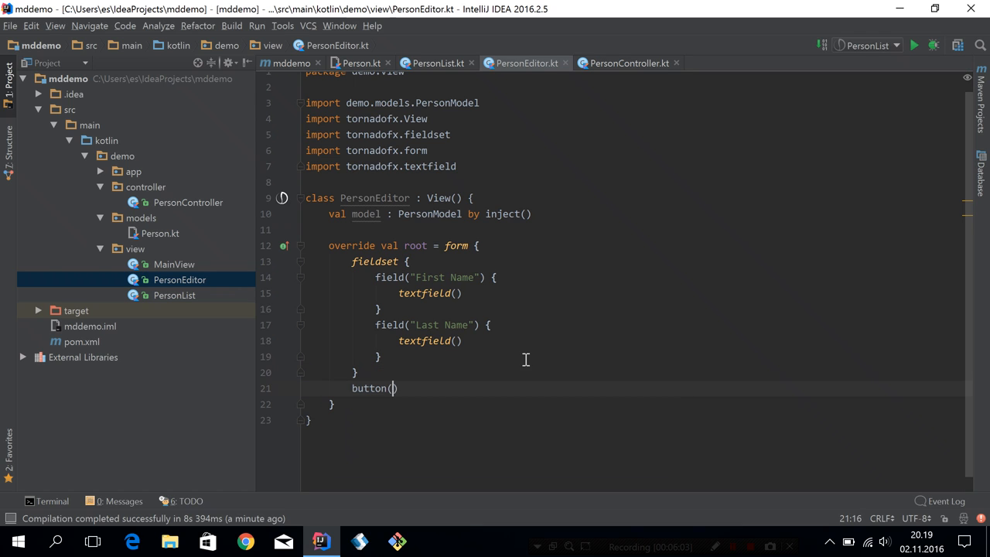
type("\"Save\"")
type("setOnAction {  ")
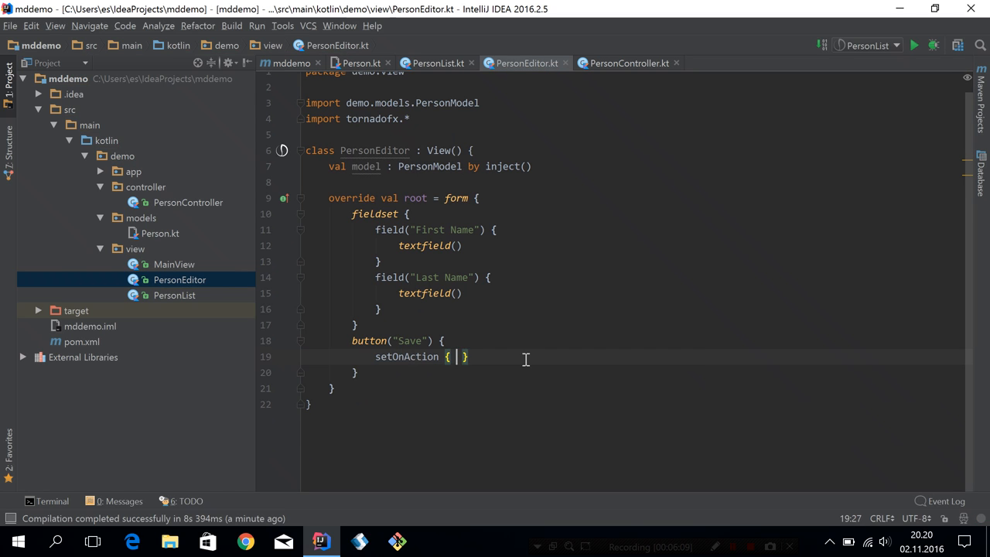
type("model.co")
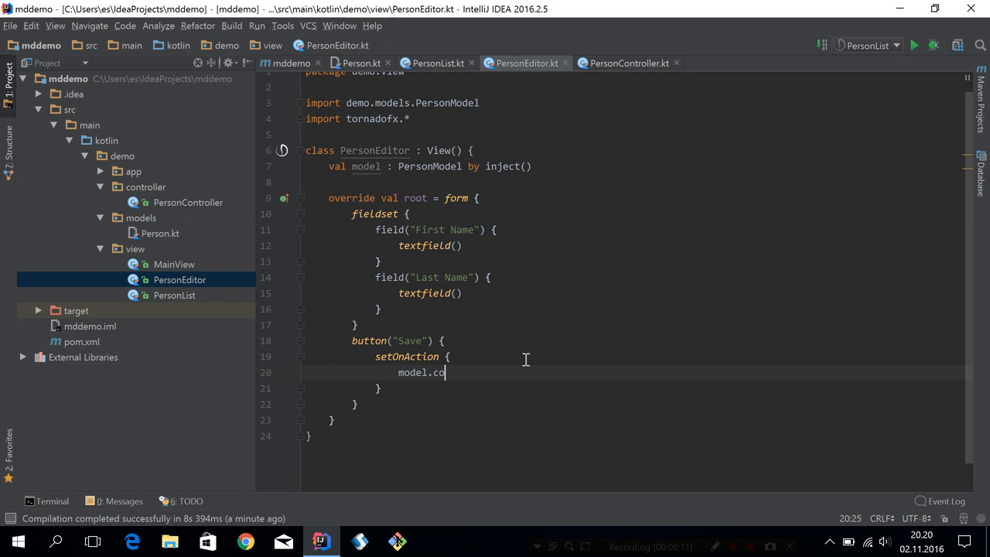
type("mmit()")
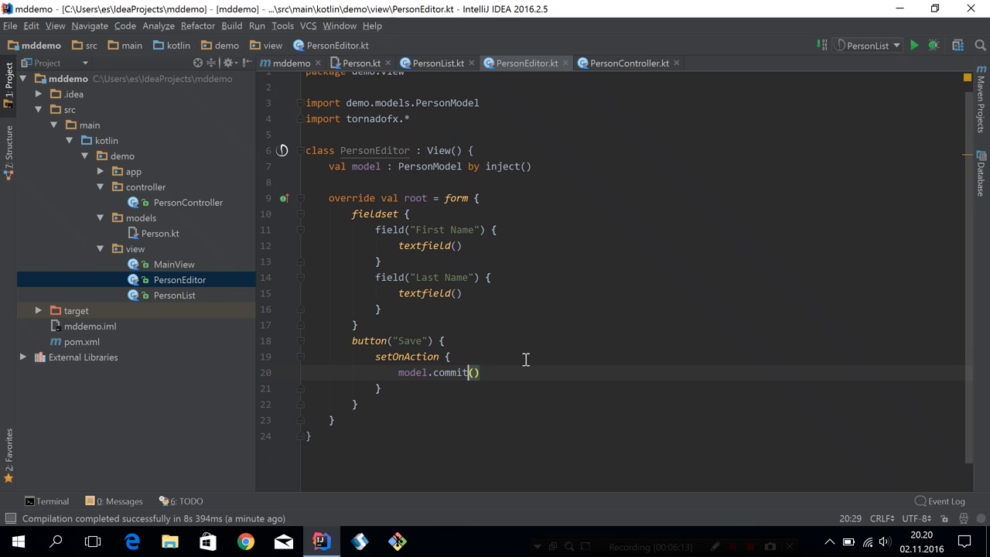
left_click(448, 229)
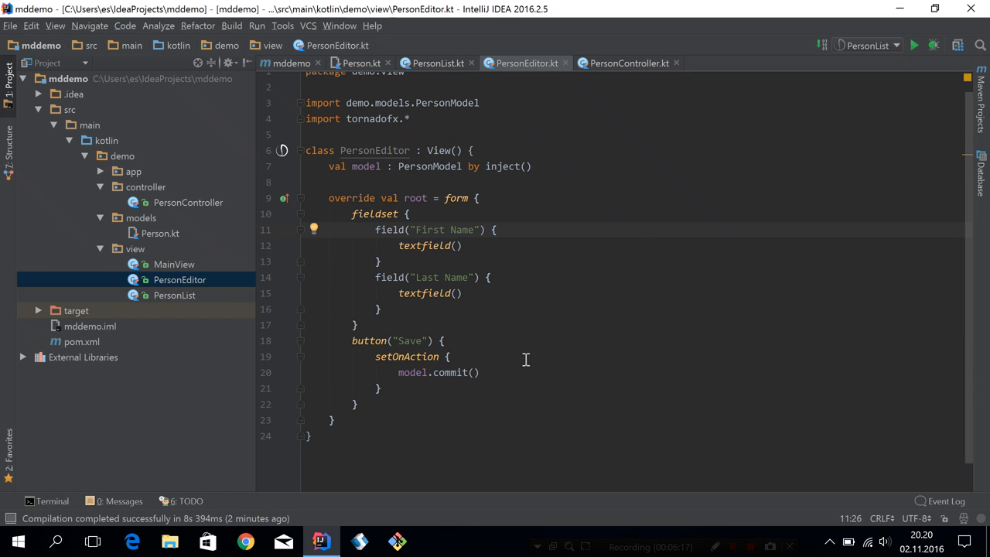
left_click(429, 167)
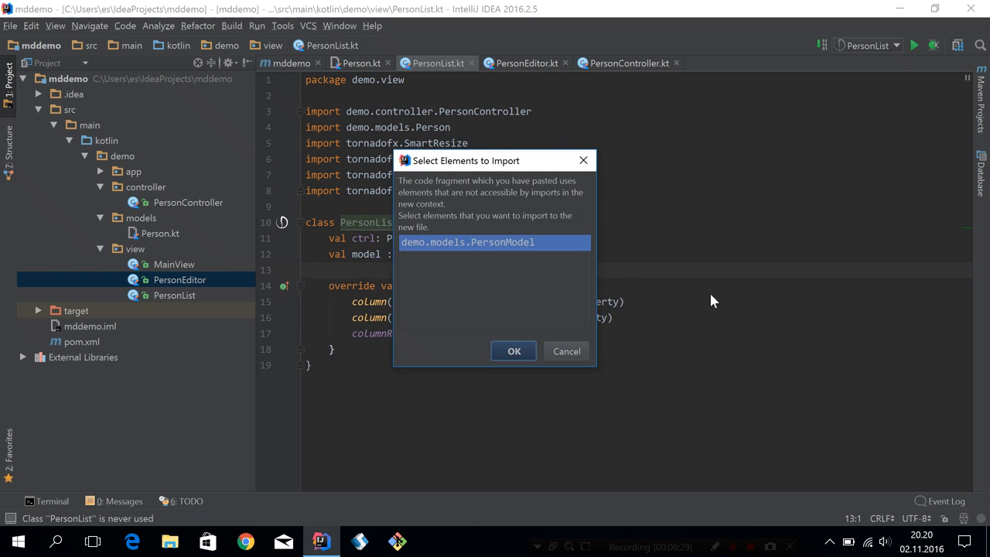
Paste the injected model line into PersonList and accept the demo.models.PersonModel import
left_click(514, 349)
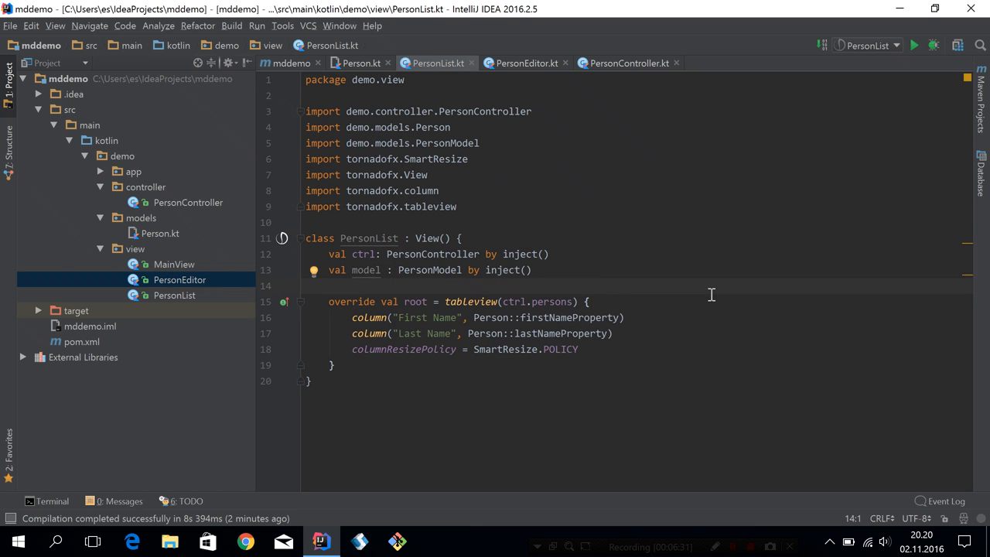
mouse_move(479, 301)
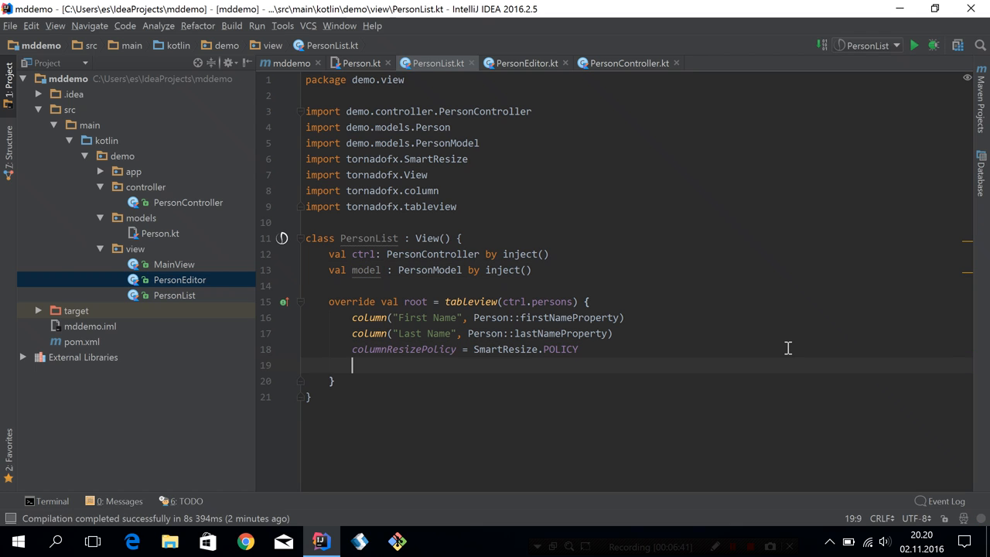
Add bindSelected(model) inside PersonList's tableview after columnResizePolicy
type("bindSelected(model")
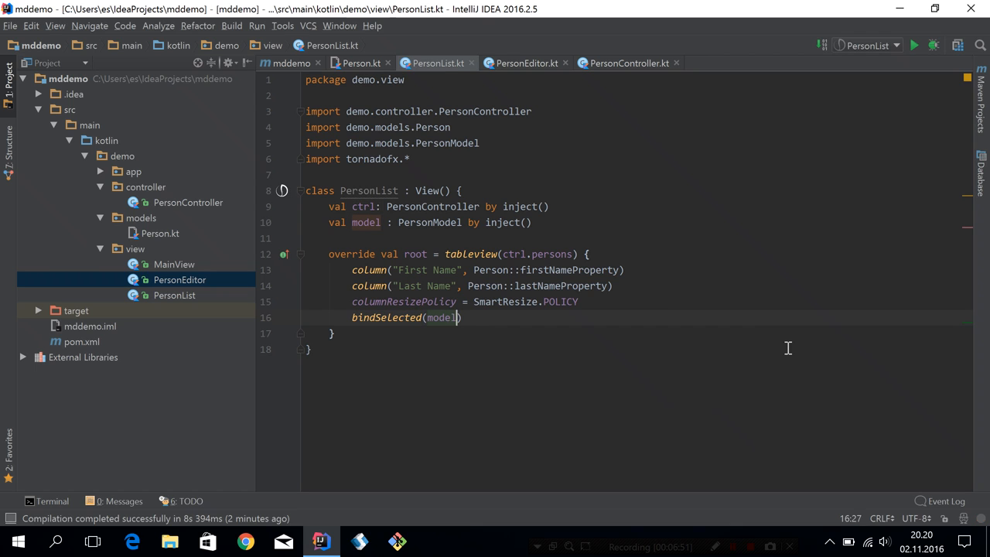
type(".item")
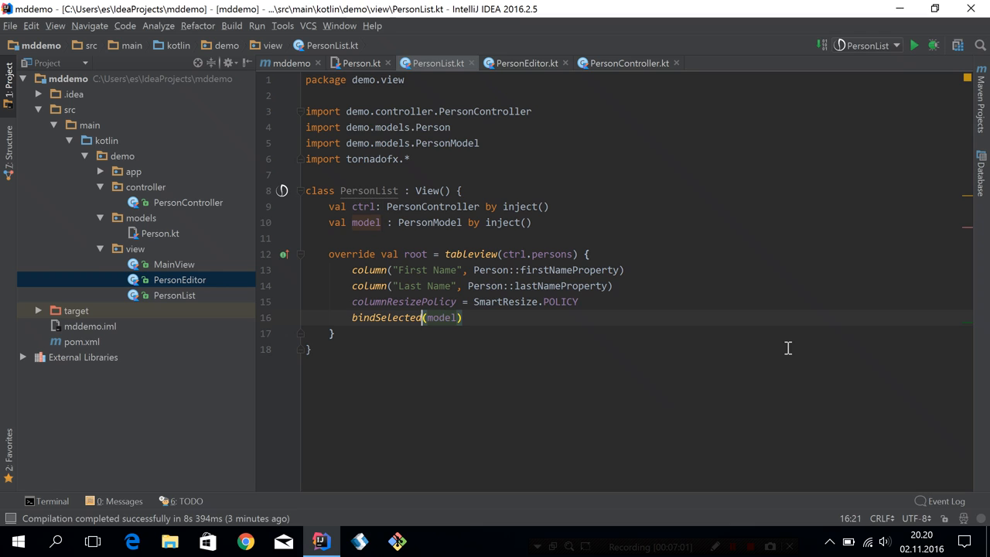
left_click(410, 319)
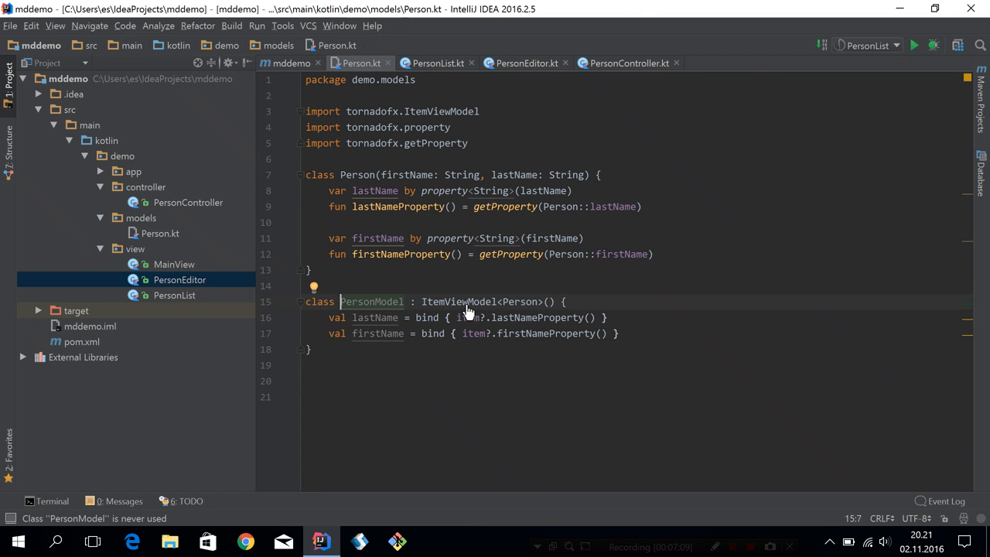
Jump to the ItemViewModel definition to inspect its itemProperty and item declarations
left_click(449, 302)
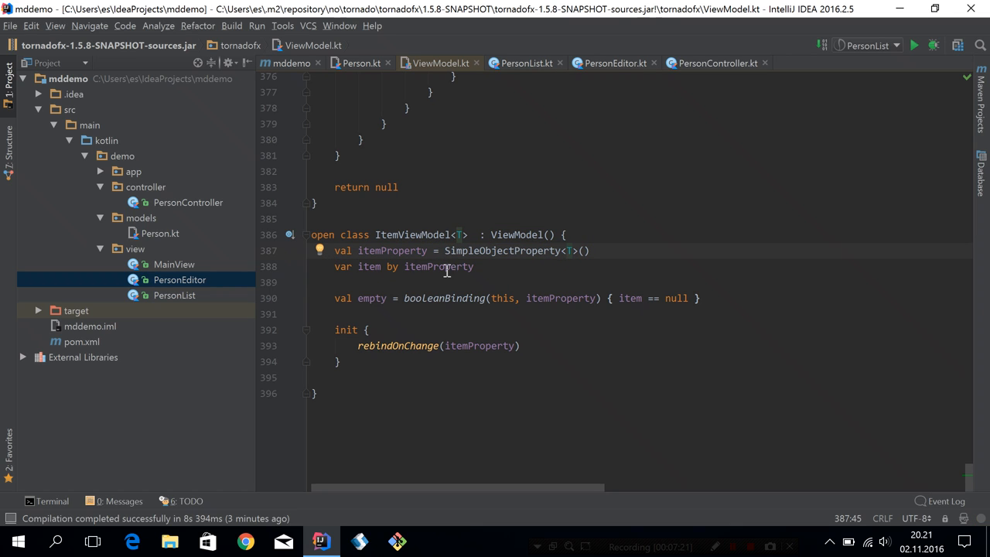
mouse_move(408, 254)
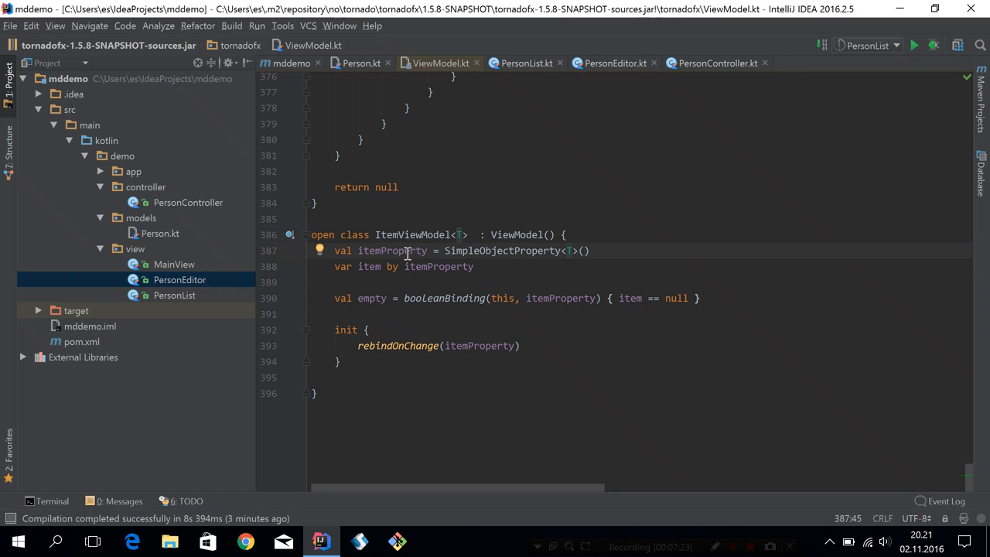
mouse_move(399, 297)
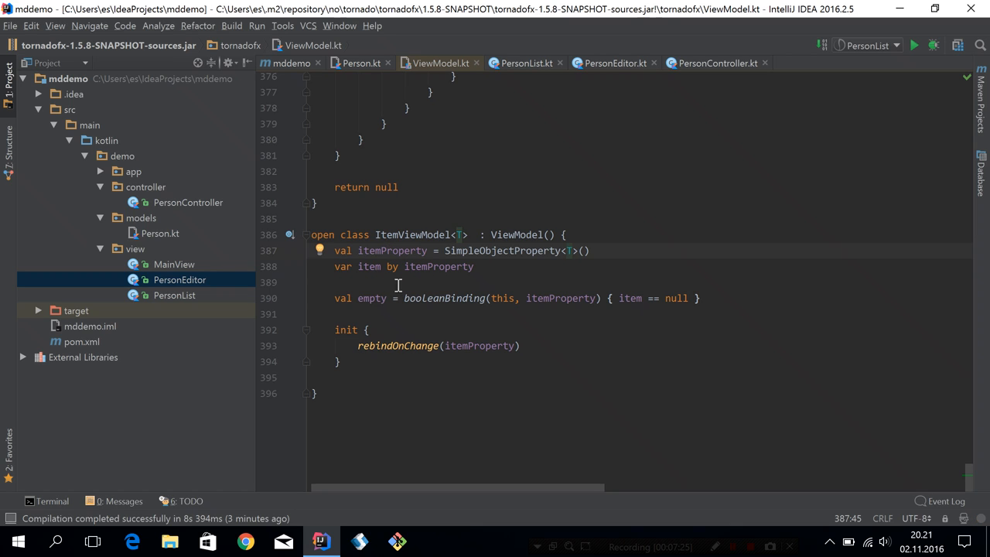
mouse_move(446, 294)
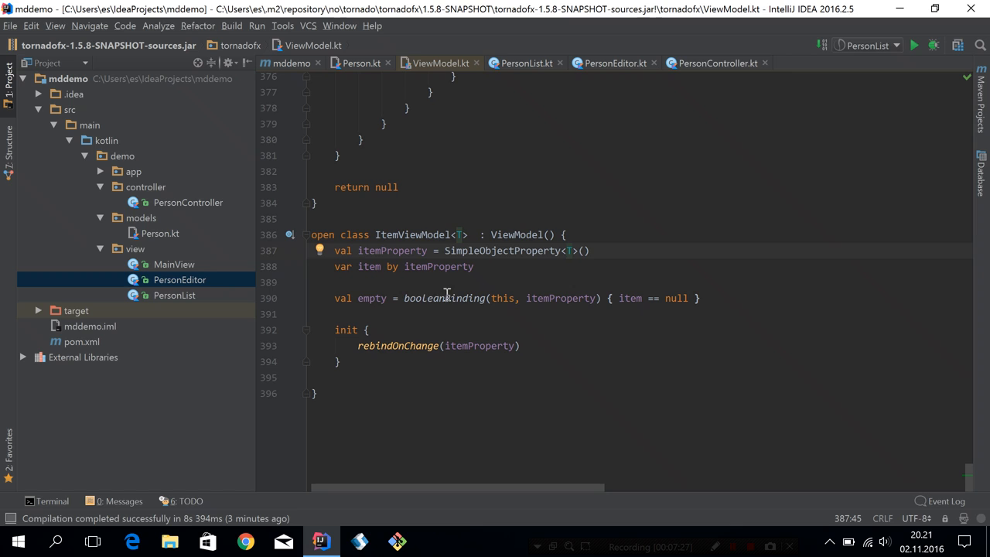
mouse_move(417, 245)
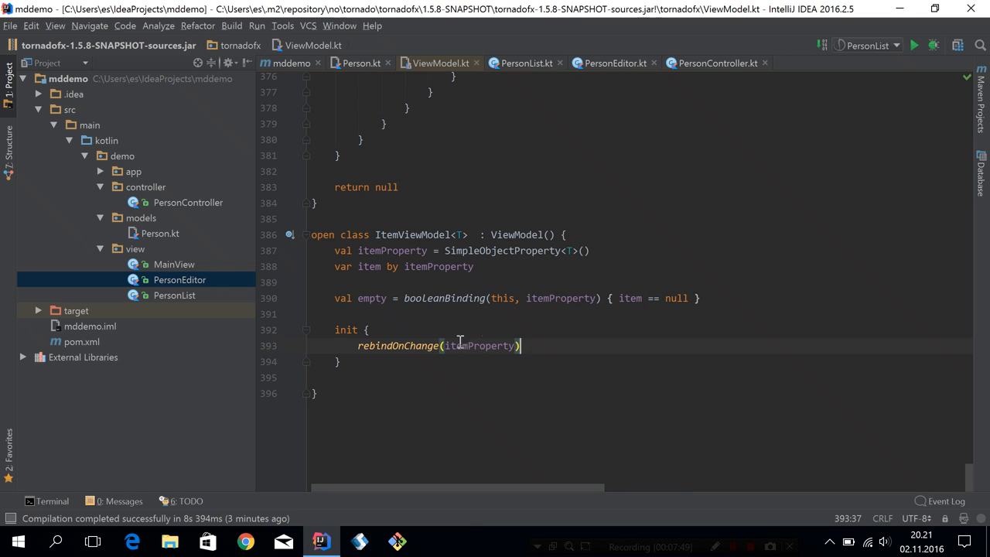
mouse_move(520, 235)
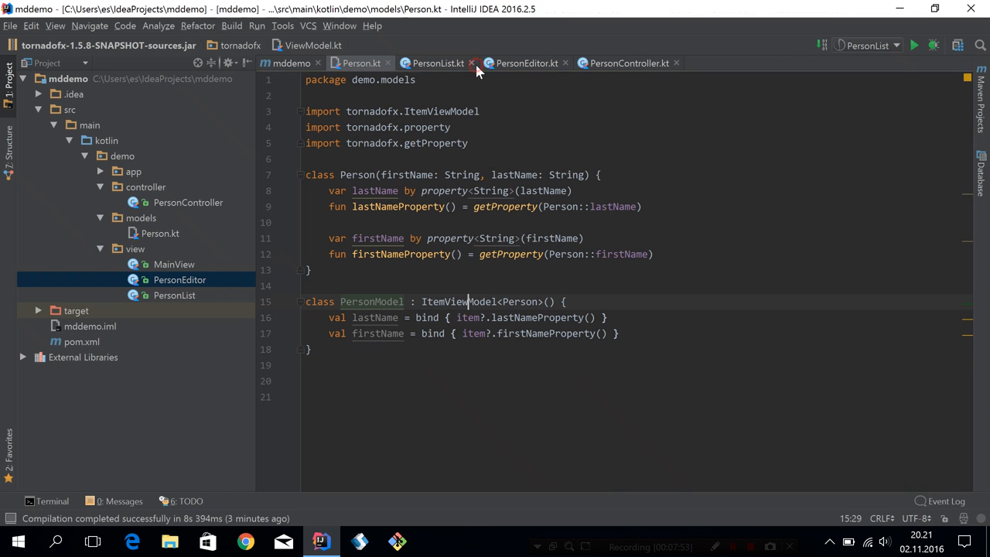
Review PersonModel's ItemViewModel base and lastName binding, then switch to pom.xml with tornadofx.version 1.5.8-SNAPSHOT
left_click(480, 301)
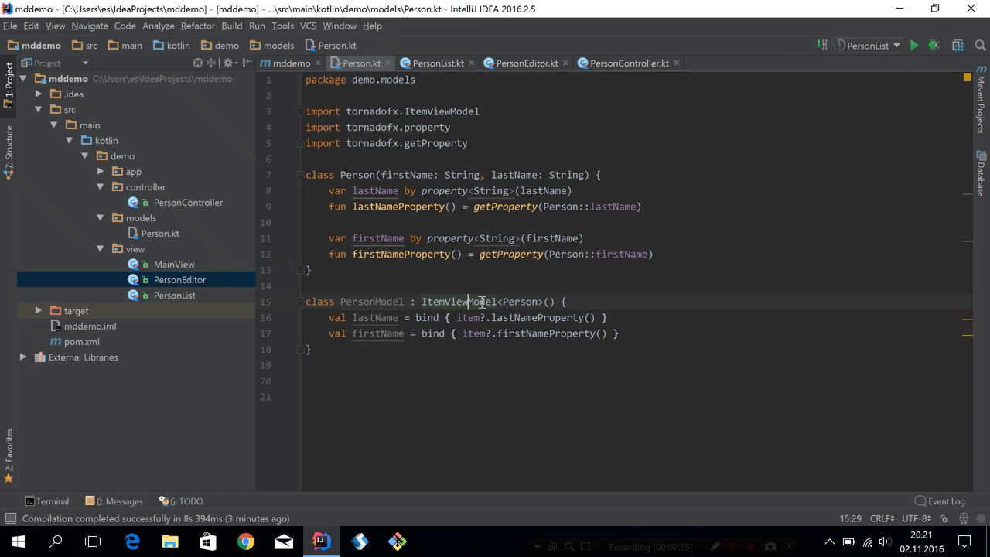
left_click(454, 317)
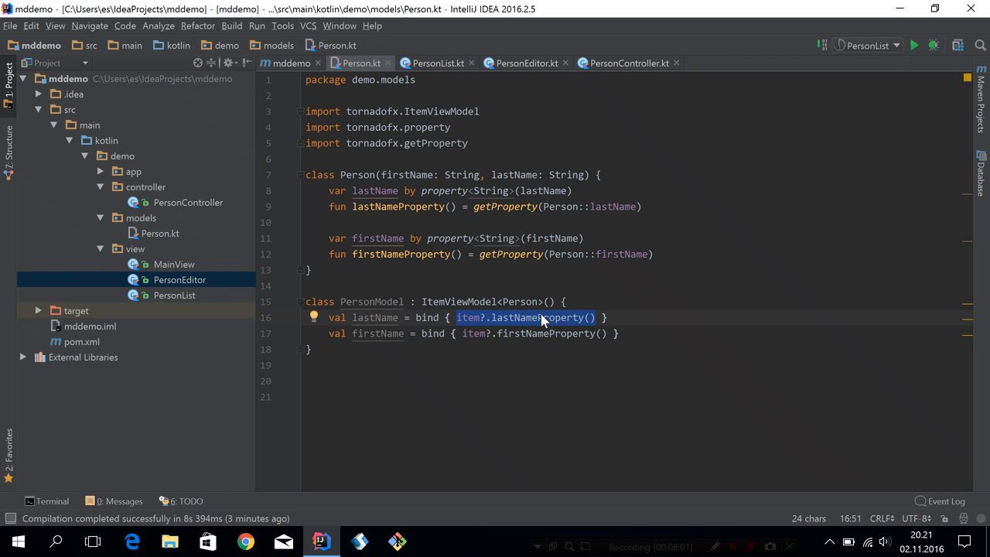
left_click(501, 317)
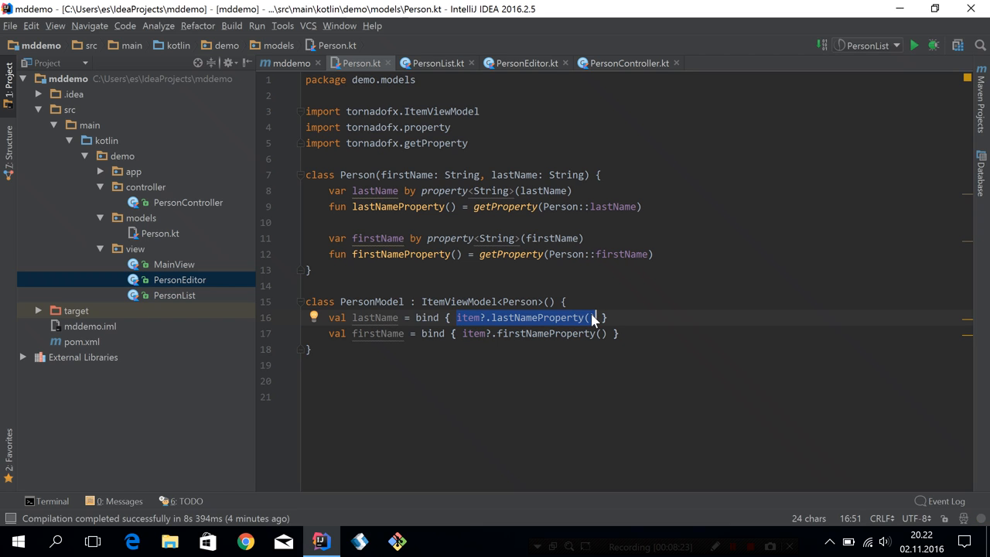
mouse_move(545, 320)
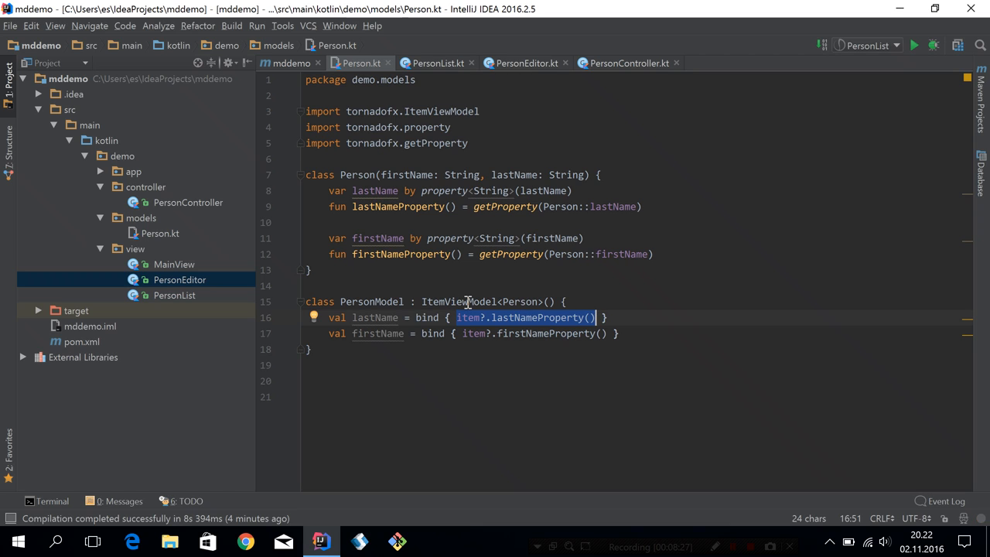
left_click(470, 317)
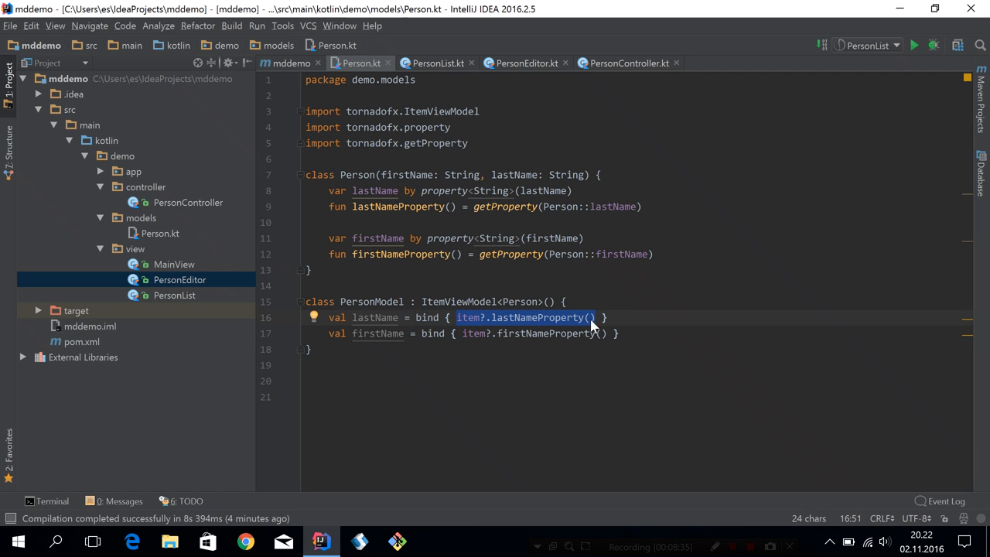
mouse_move(439, 290)
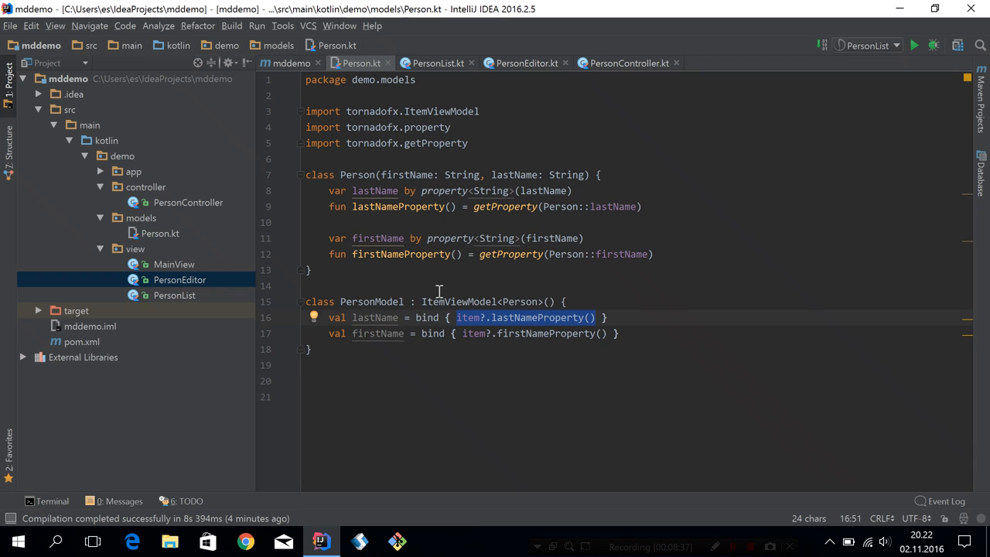
left_click(411, 81)
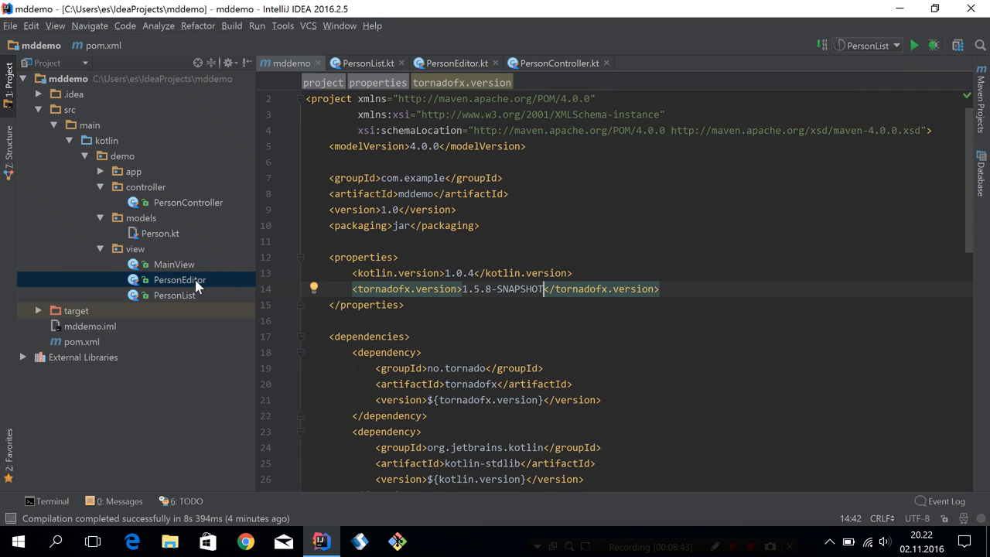
In MainView add this += PersonList::class and this += PersonEditor::class to the hbox, titled Person Editor
left_click(174, 296)
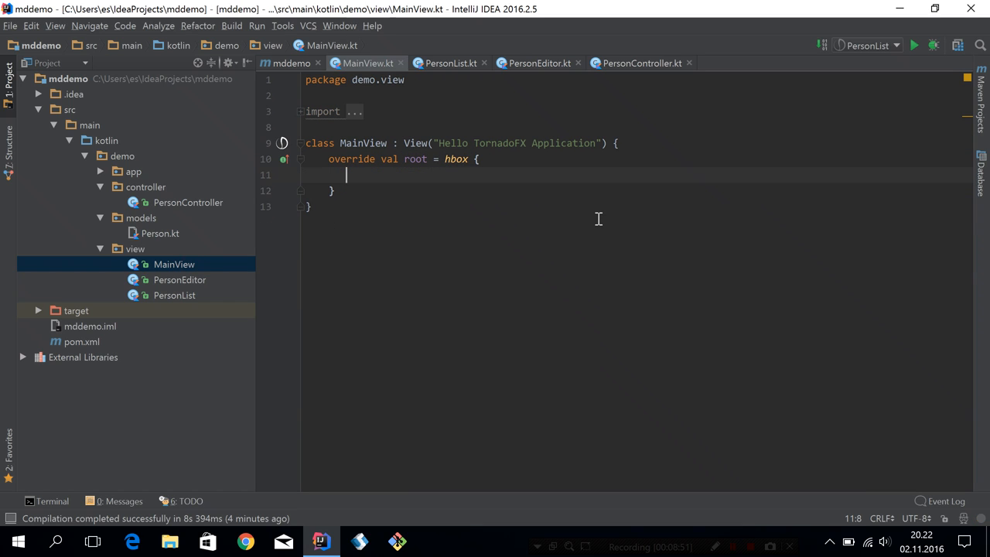
type("this +=")
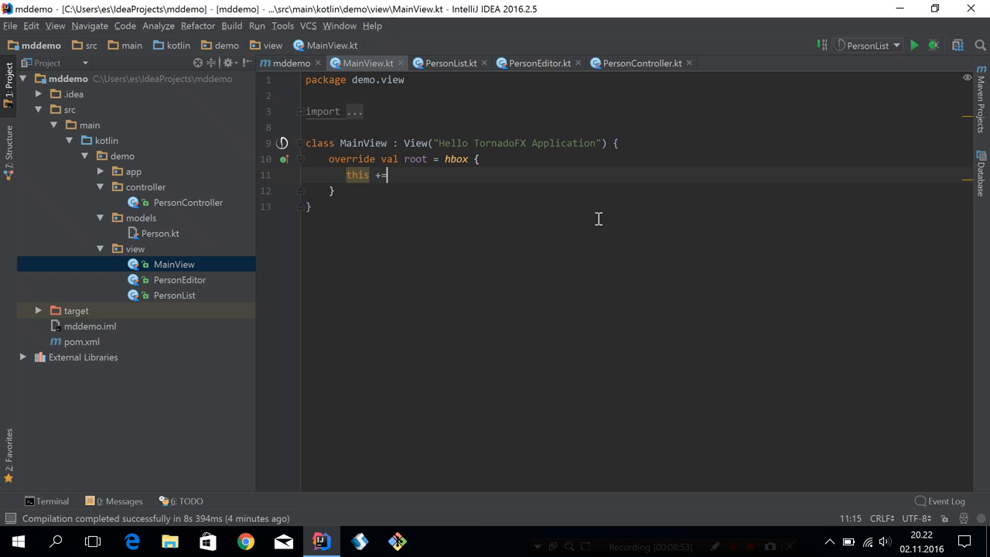
type("PersonList")
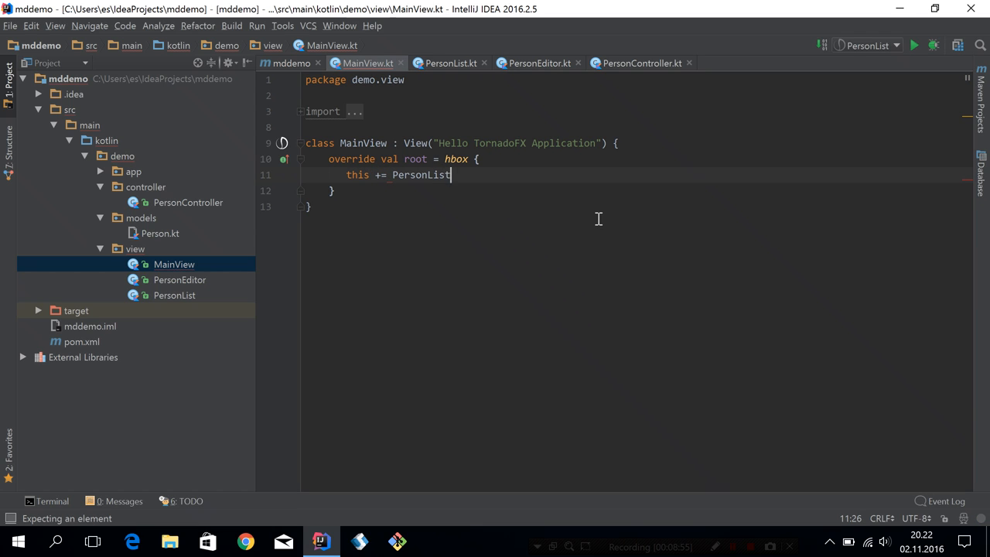
type("::class")
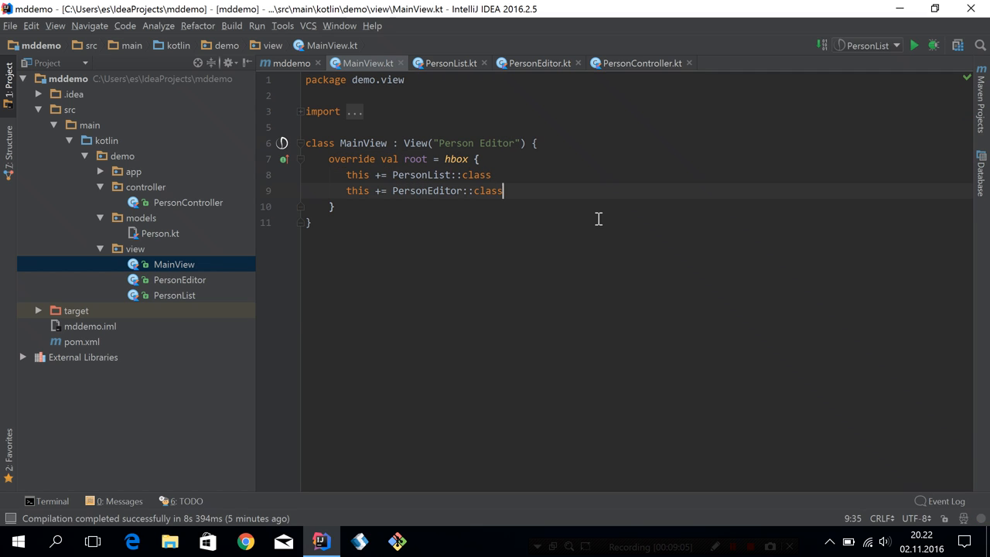
left_click(538, 62)
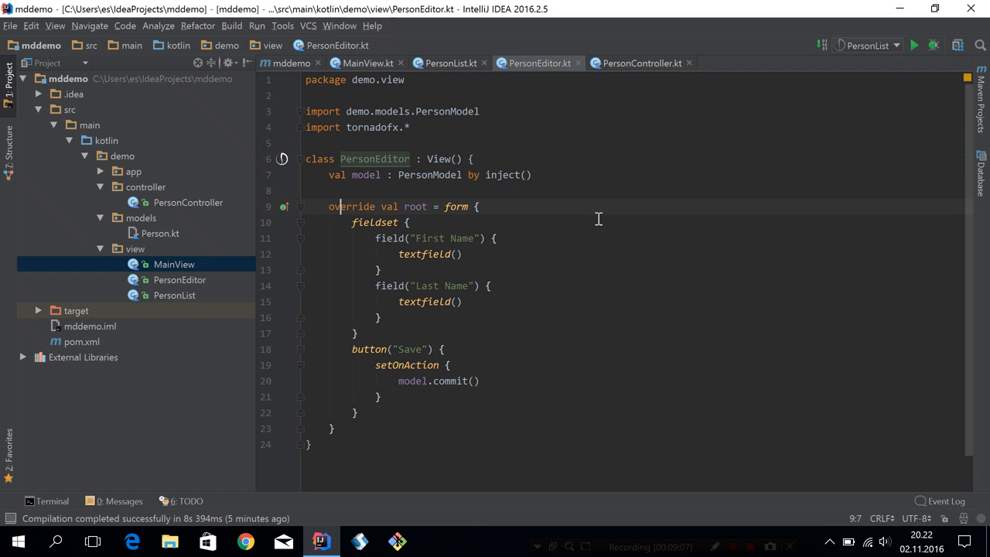
Add hboxConstraints { hGrow = Priority.ALWAYS } and prefWidth = 300.0 to the PersonEditor form
key("enter")
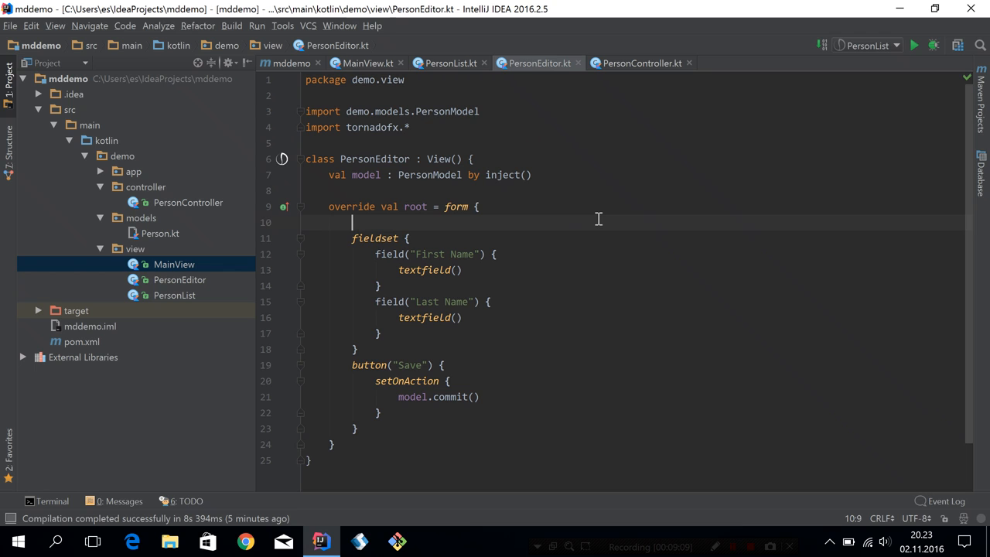
type("he")
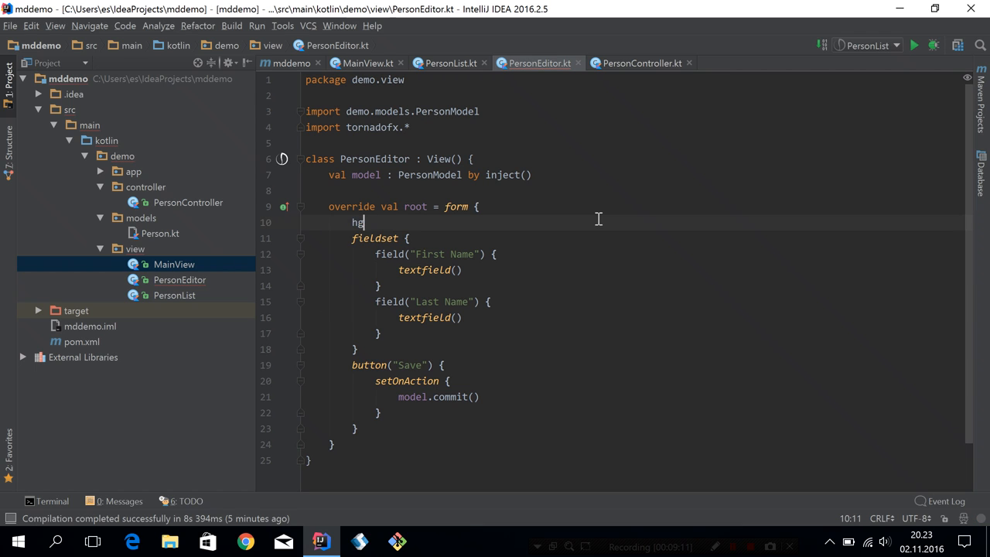
type("boxConstraints { hGrow")
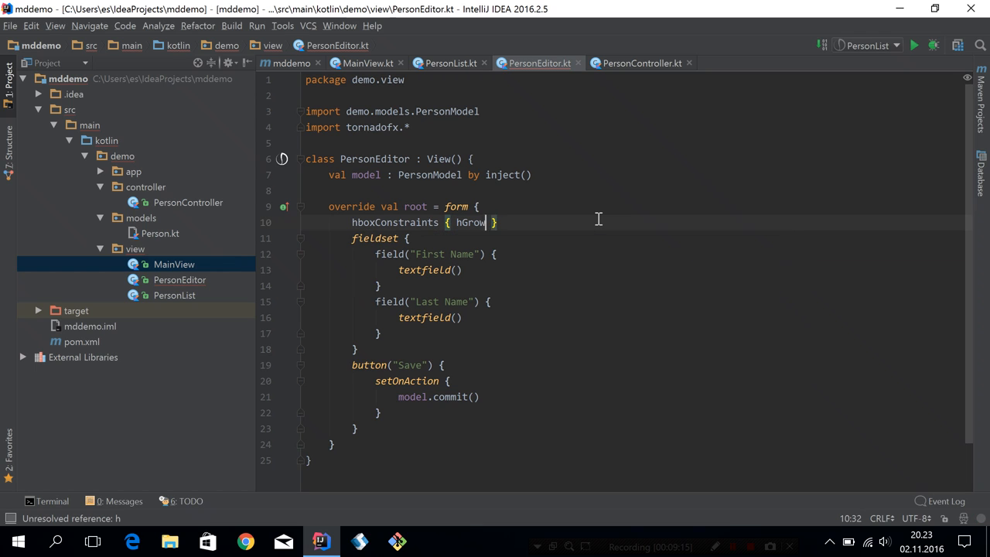
type("= Priority.ALWAYS")
type("pref")
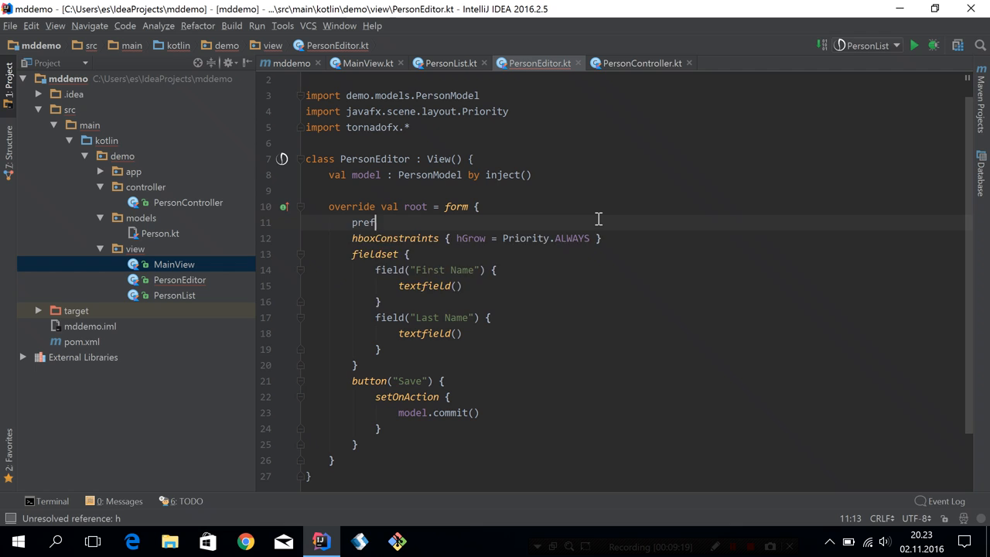
type("Width = 300")
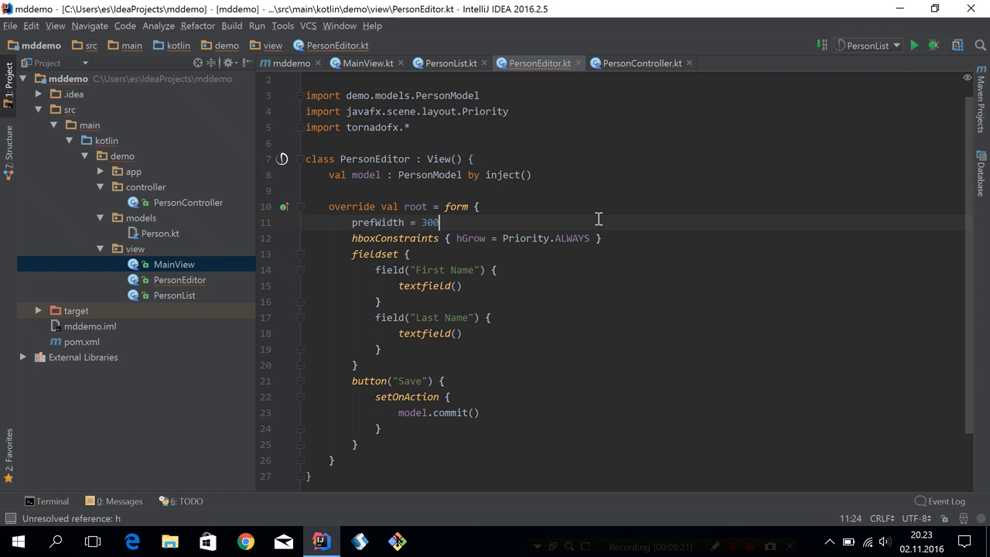
type(".0")
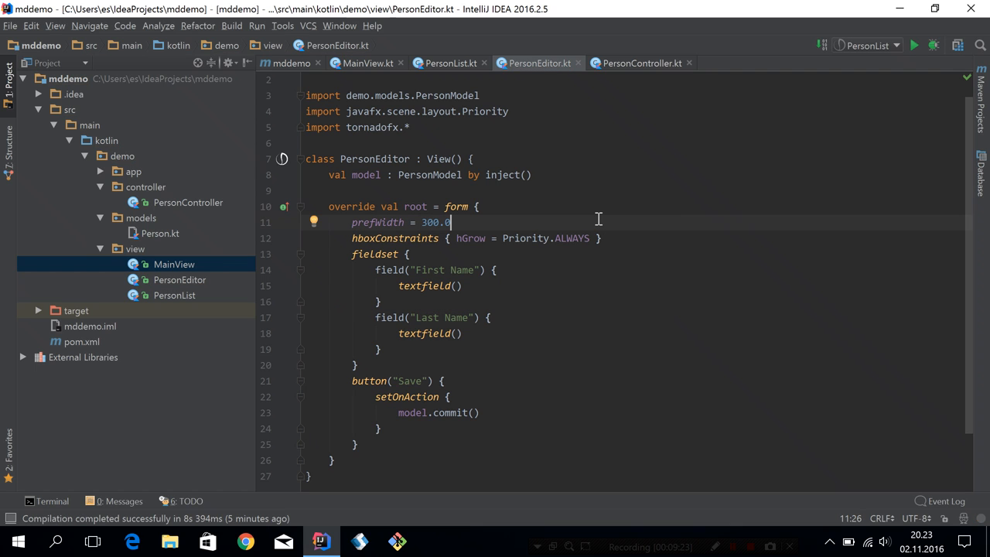
Return to the MainView.kt file
left_click(425, 222)
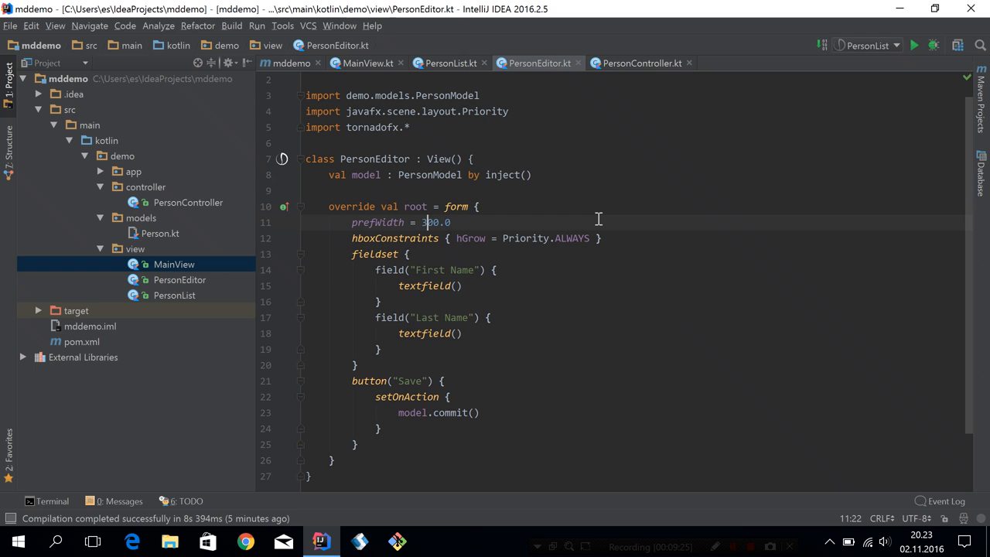
left_click(174, 263)
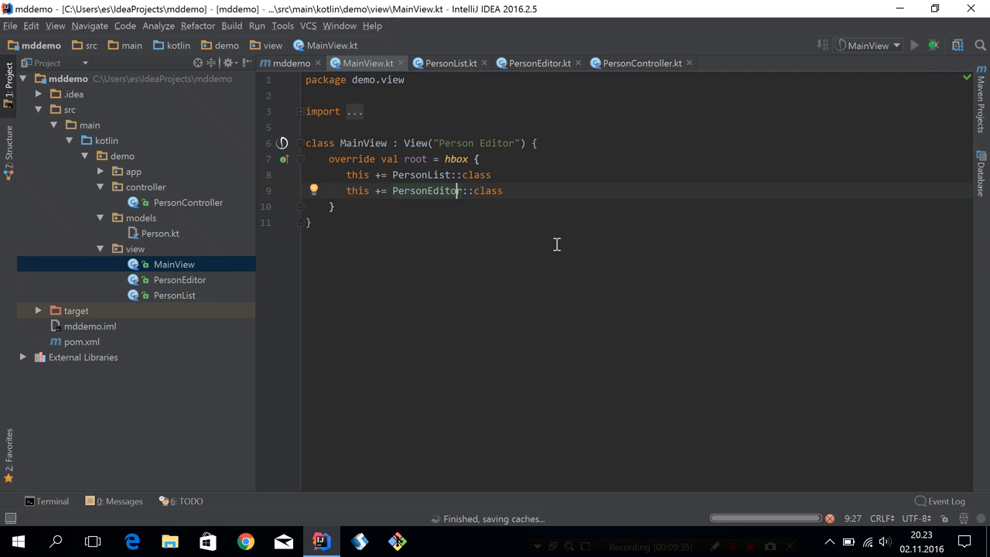
Run the Person Editor app, select Jane then John in the table, and close it
left_click(912, 45)
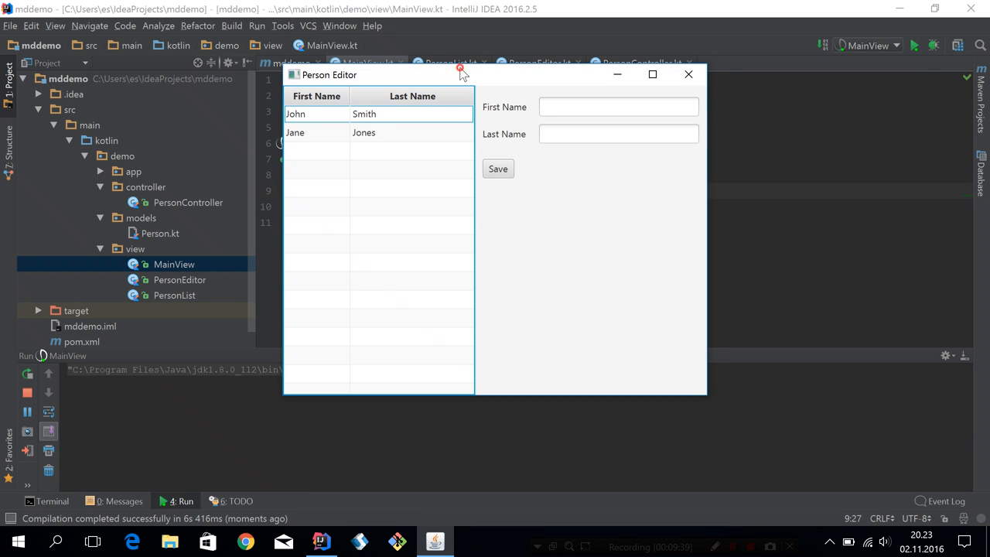
left_click(359, 167)
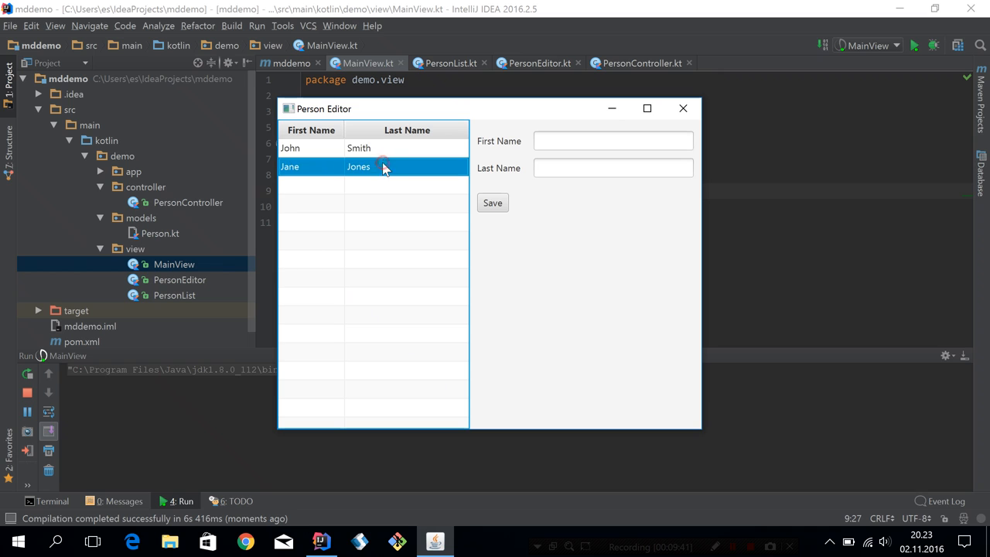
left_click(310, 149)
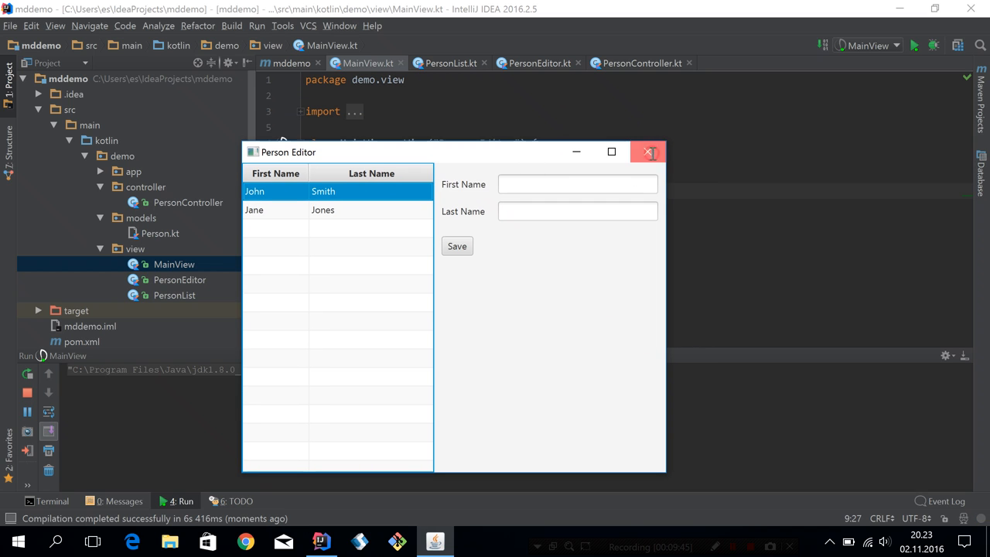
left_click(647, 151)
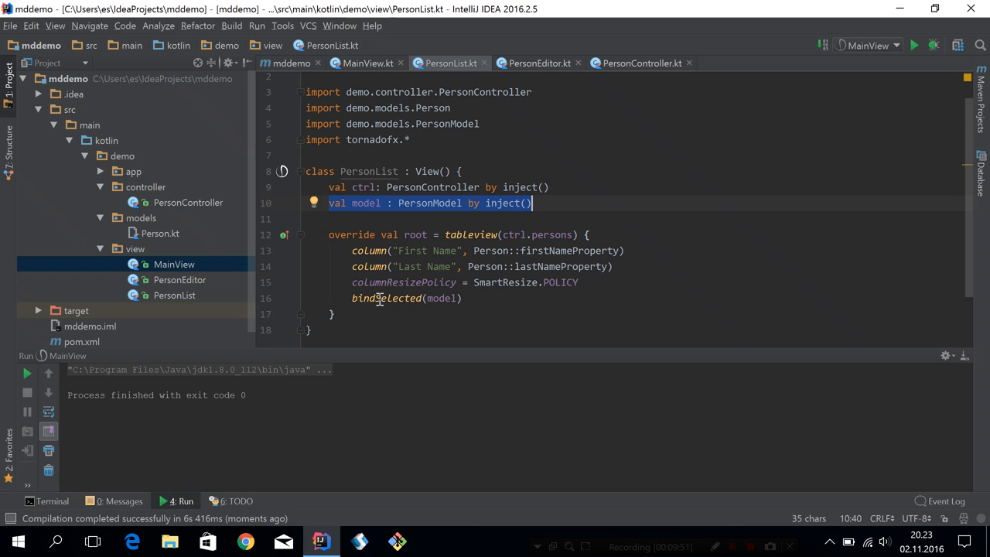
Inspect the model passed to bindSelected and switch to the PersonEditor view
left_click(445, 297)
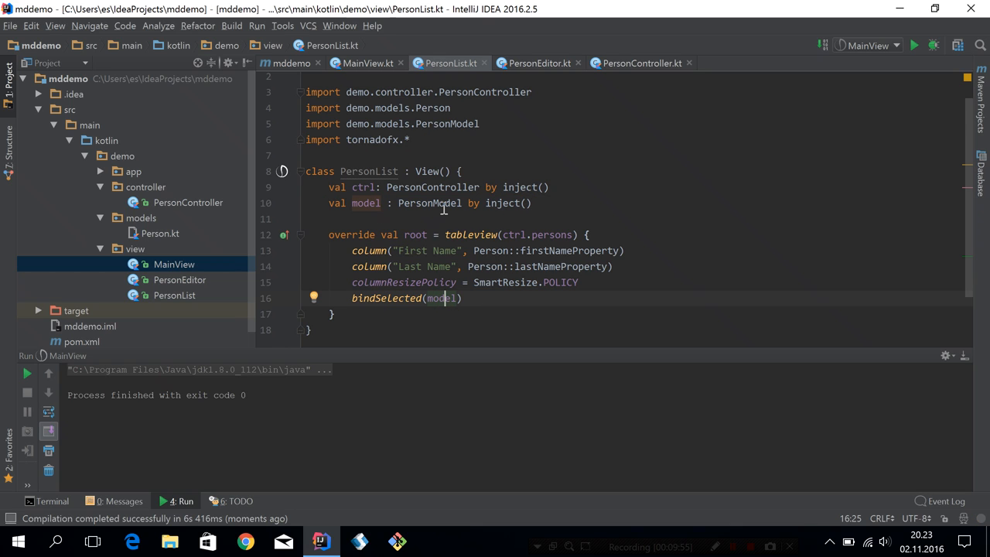
mouse_move(199, 286)
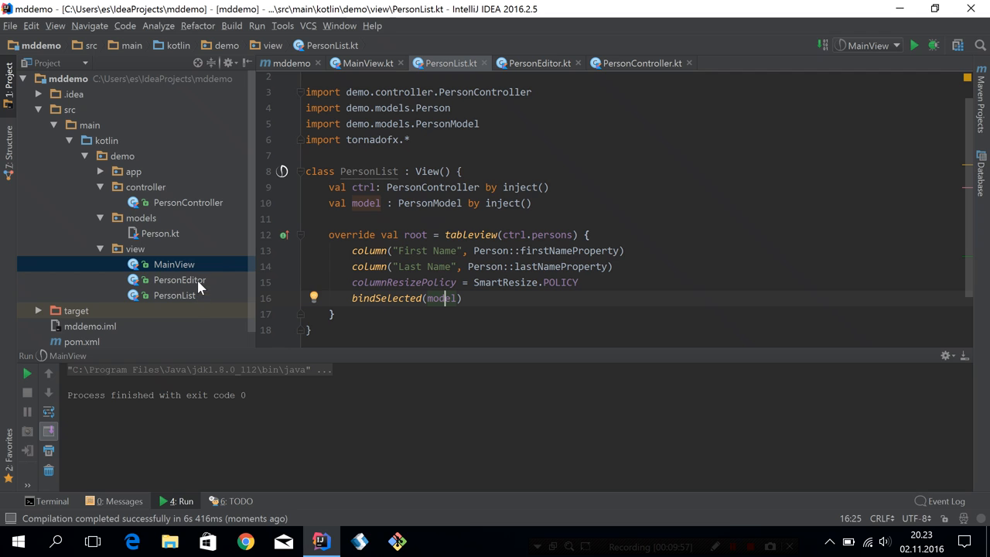
left_click(179, 278)
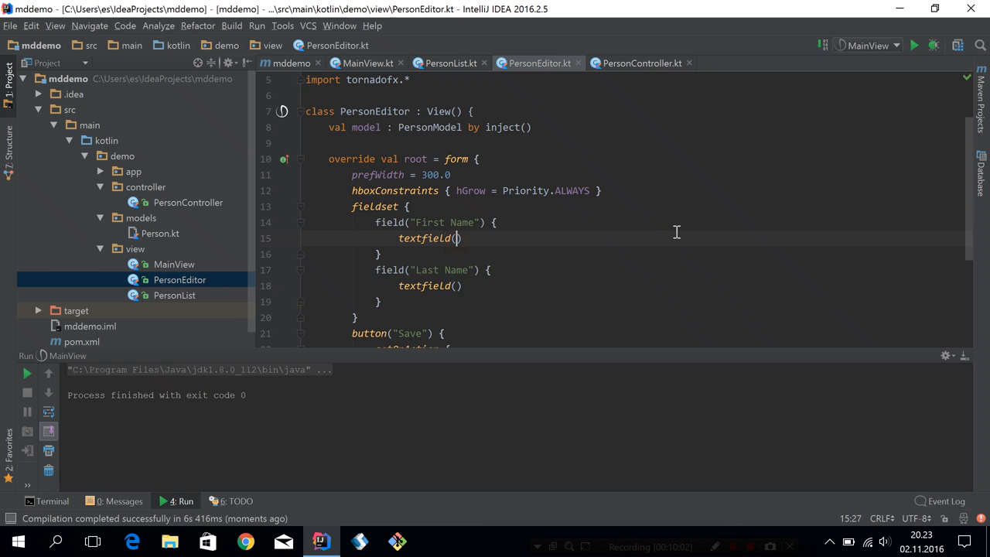
Bind the First Name and Last Name textfields to model.firstName and model.lastName
type("model.")
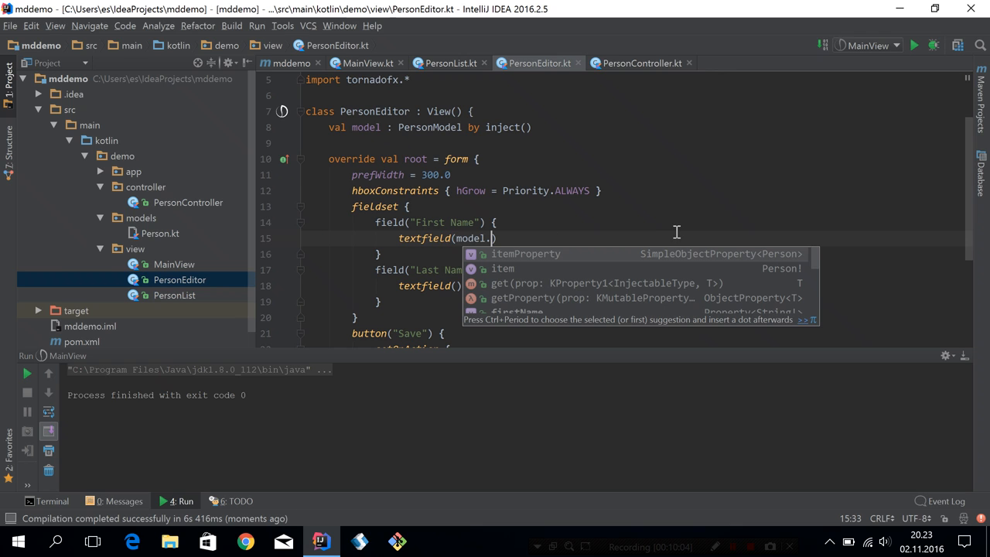
type("firstName")
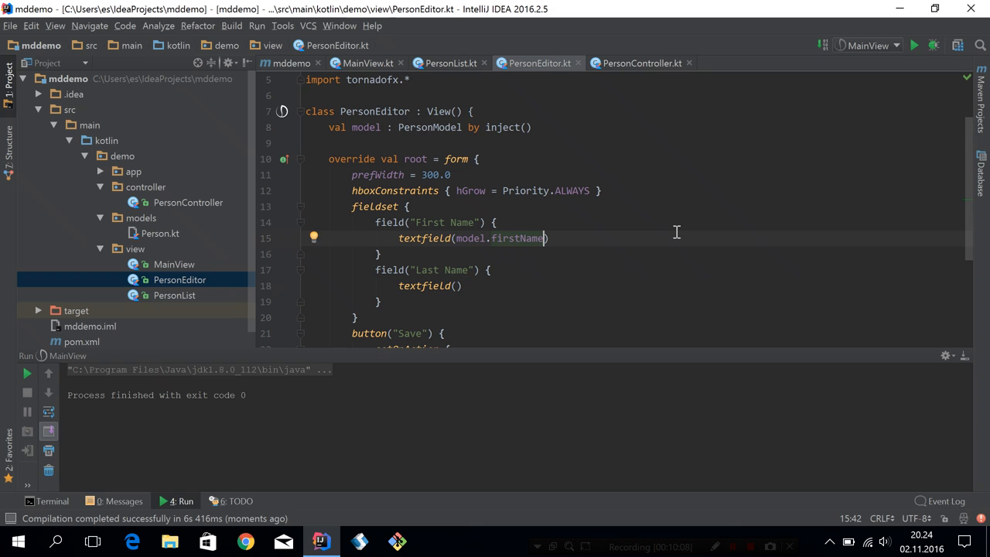
type("model.lastName")
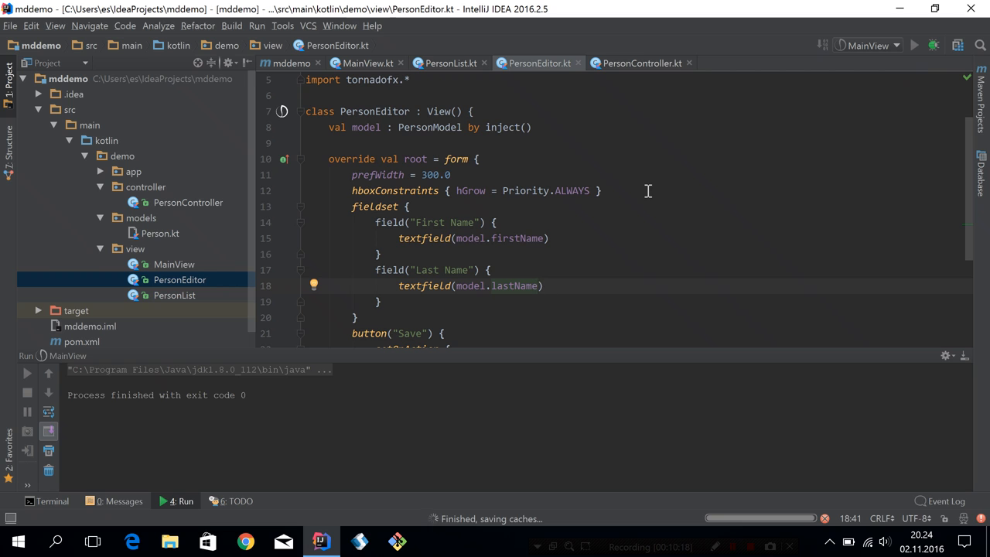
mouse_move(525, 164)
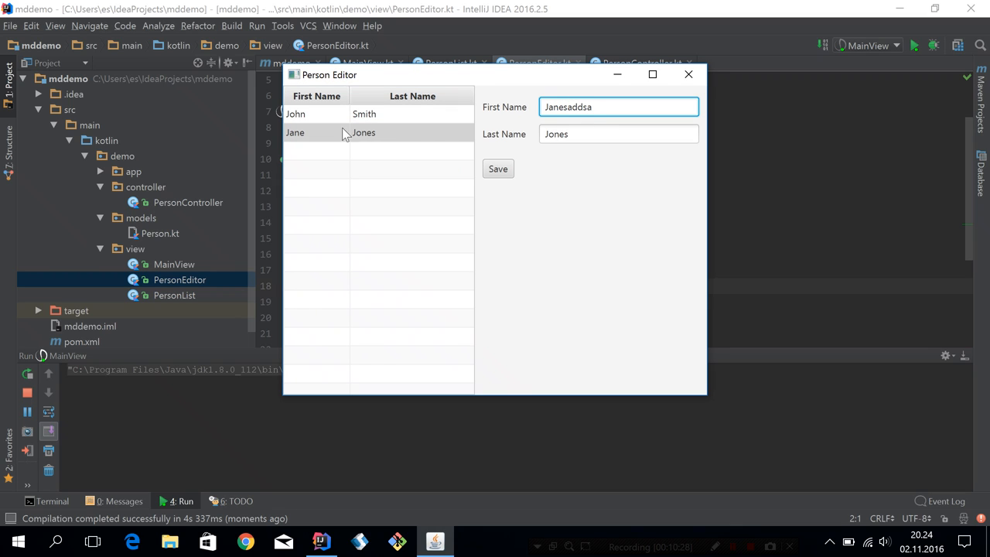
mouse_move(378, 140)
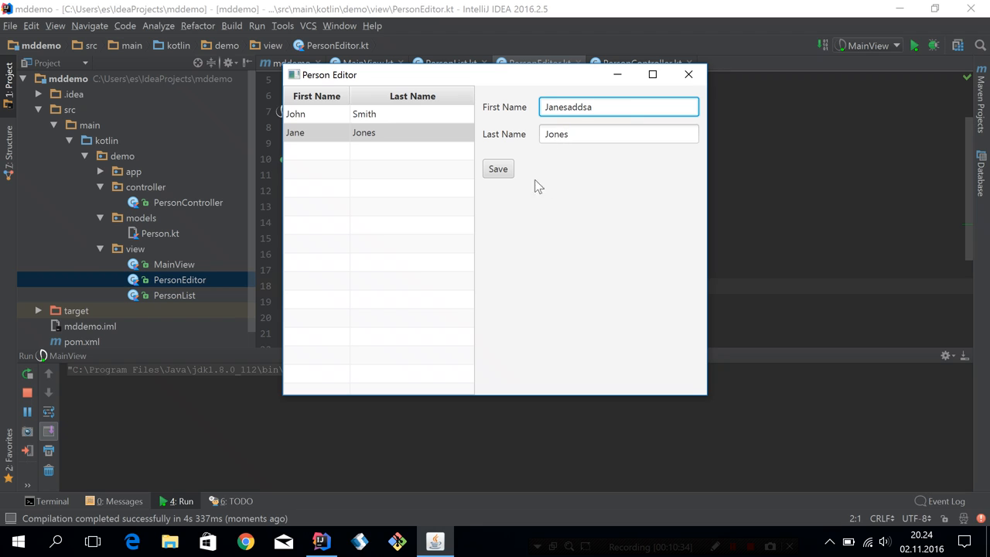
Save Jane's edited first name Janesaddsa to the list, then close the running app
left_click(498, 169)
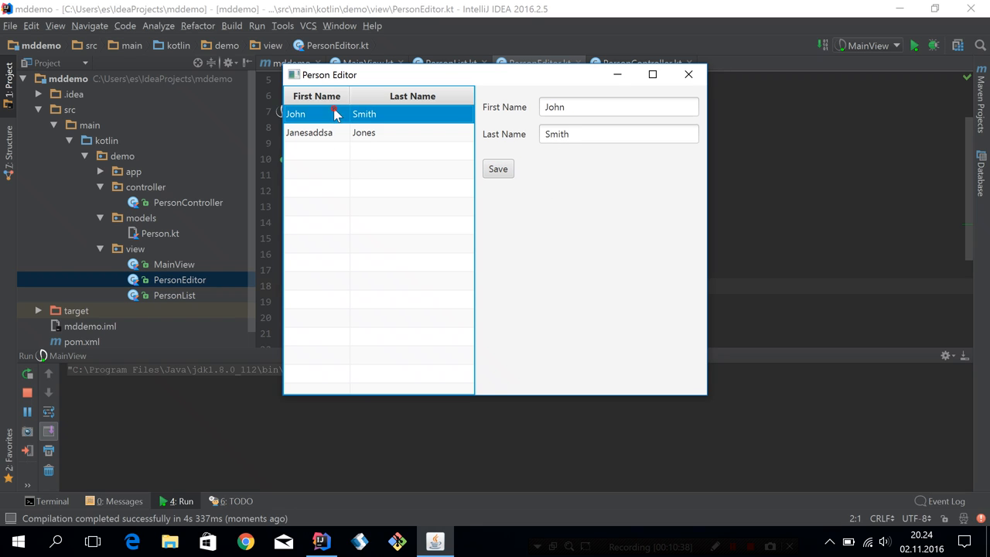
left_click(686, 75)
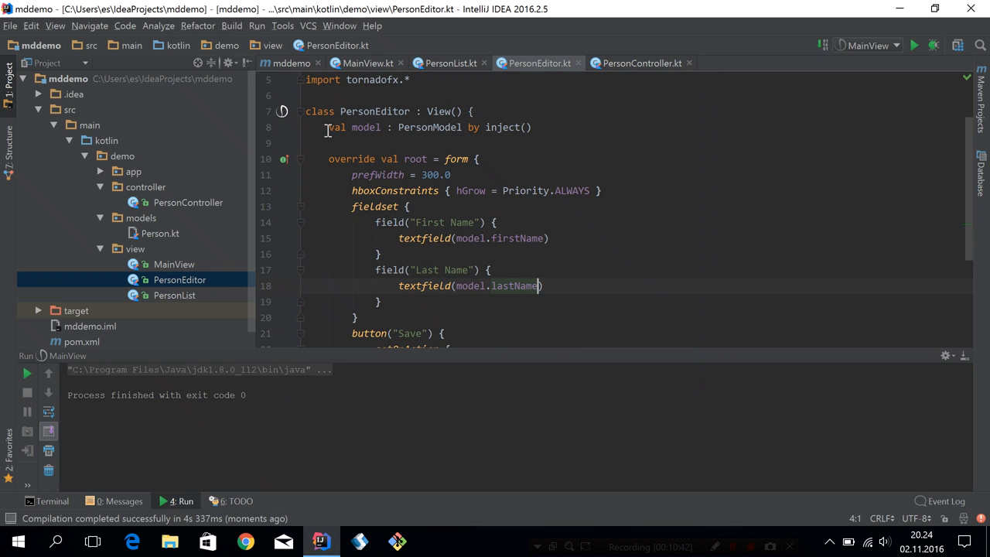
mouse_move(511, 148)
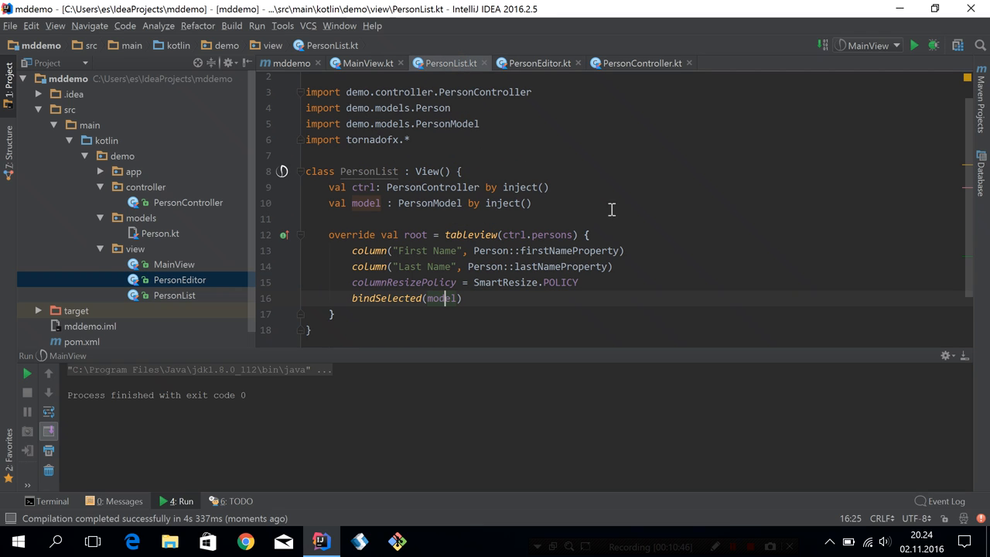
Add .makeEditable() to both columns and isEditable = true to the tableview, then run the app
type(".makeEditable(")
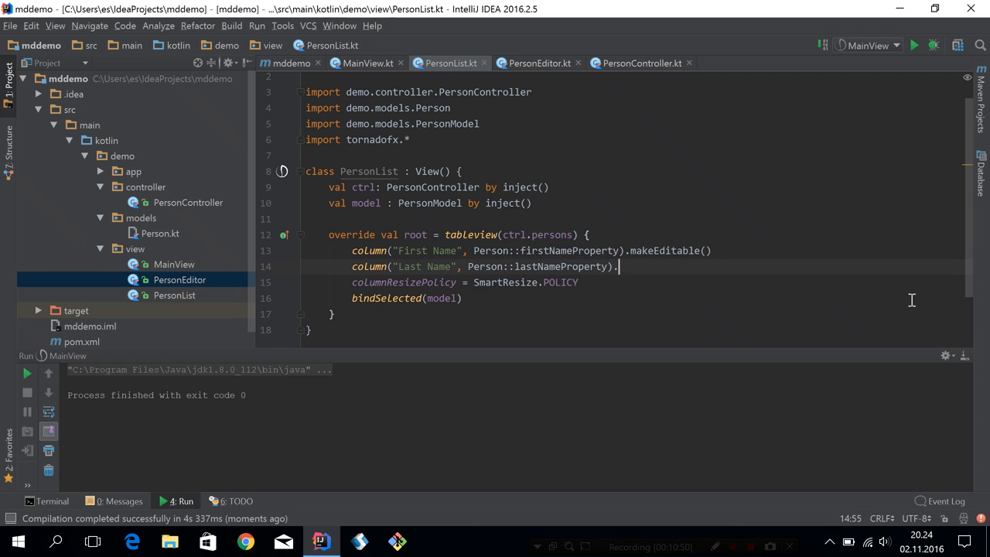
type("makeEditable()")
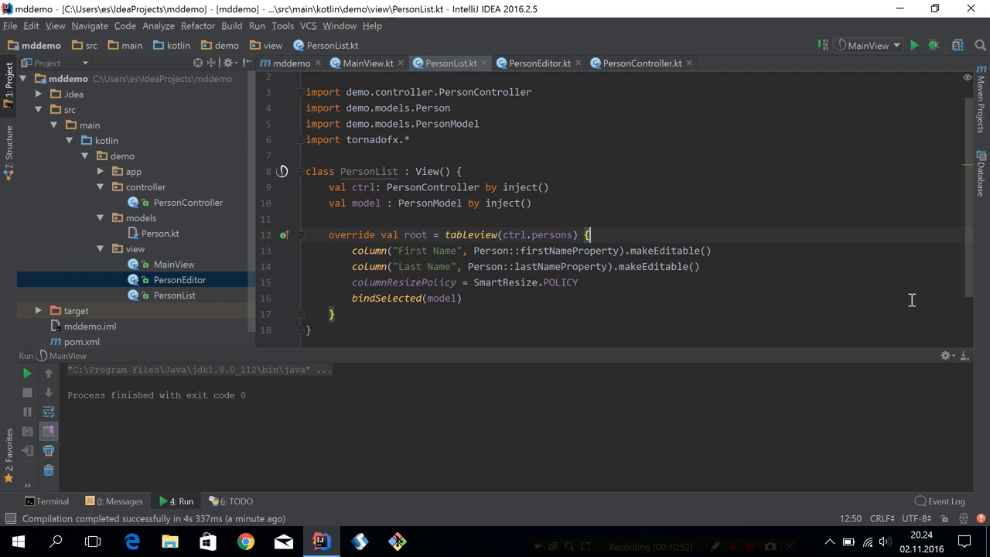
type("isE")
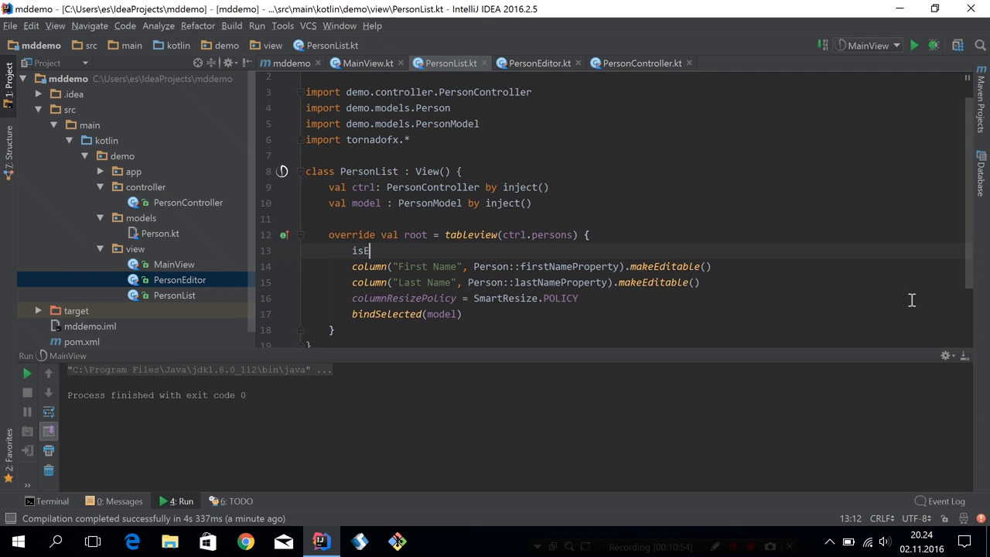
type("ditable = true")
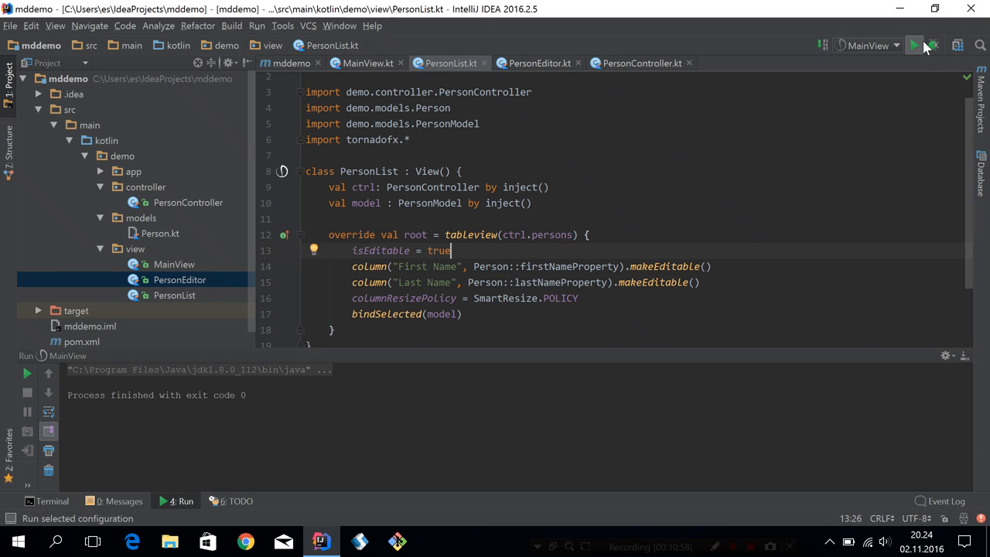
left_click(914, 45)
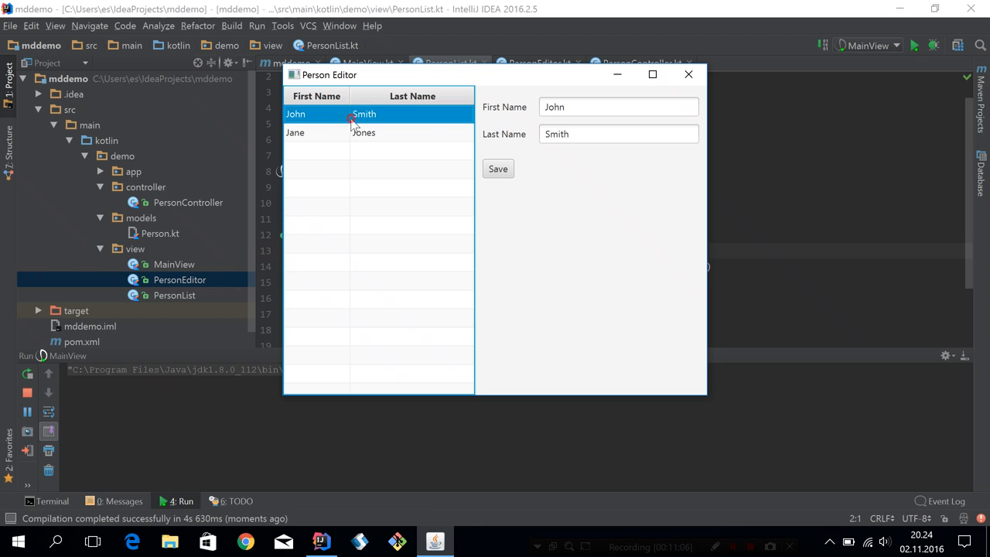
Edit John's last name in the table to Smithsasa, then close the running app
double_click(370, 116)
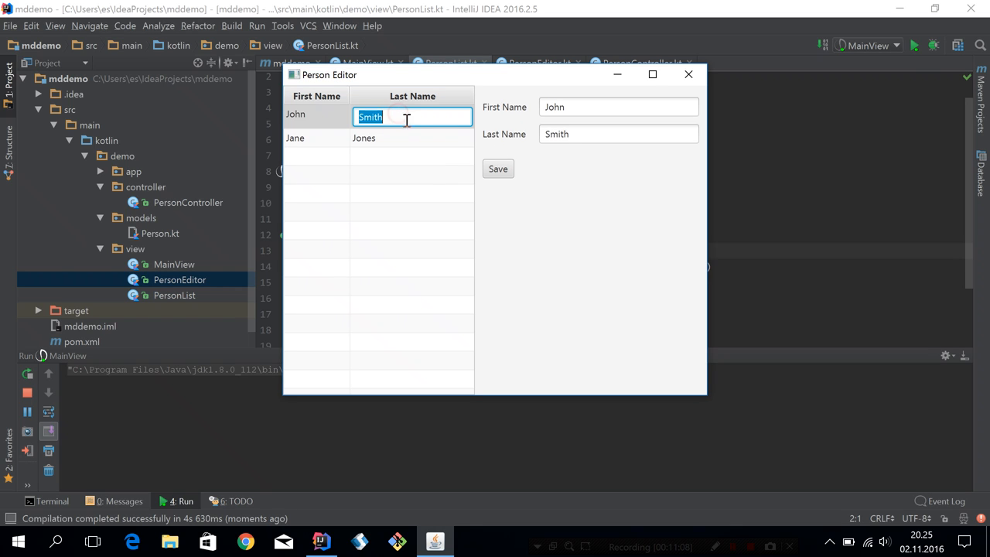
type("sasa")
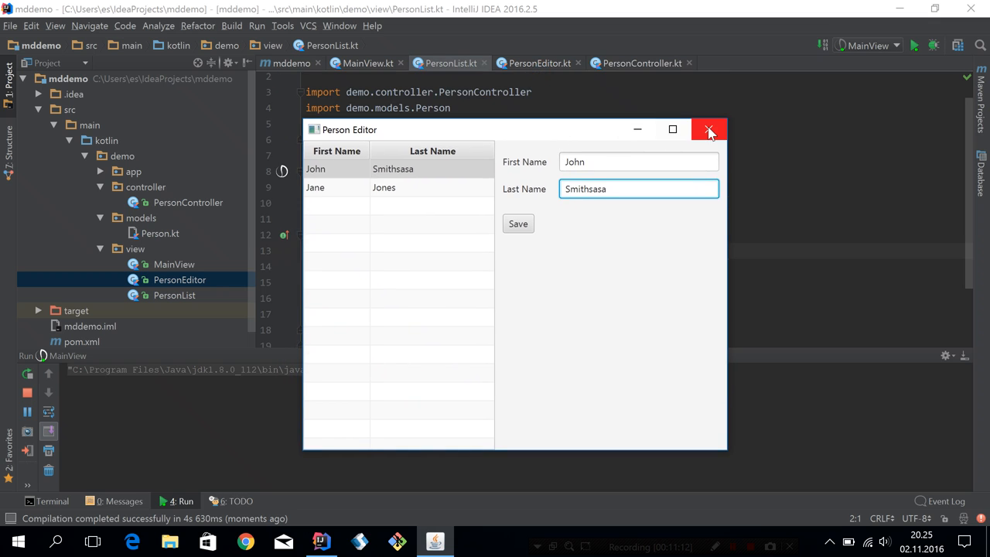
mouse_move(708, 130)
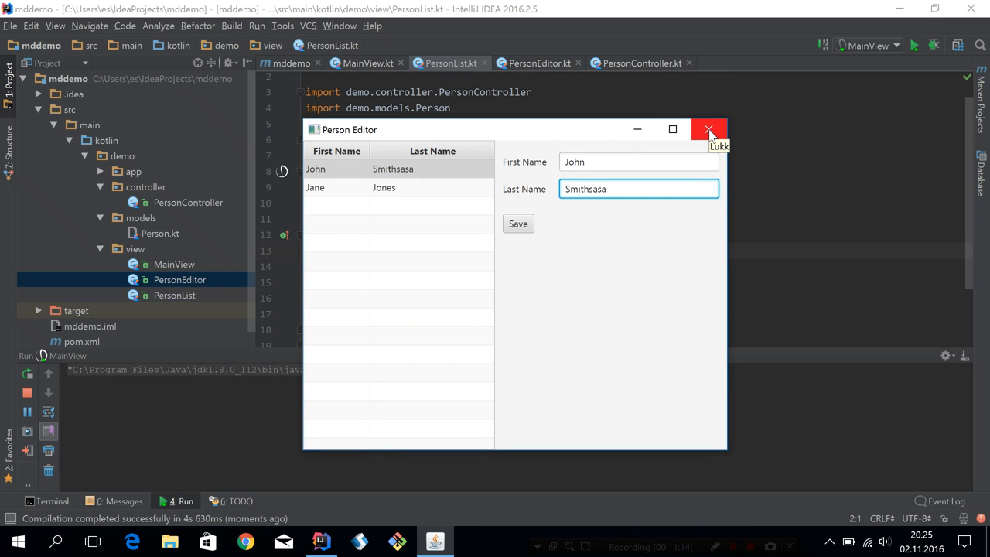
left_click(708, 130)
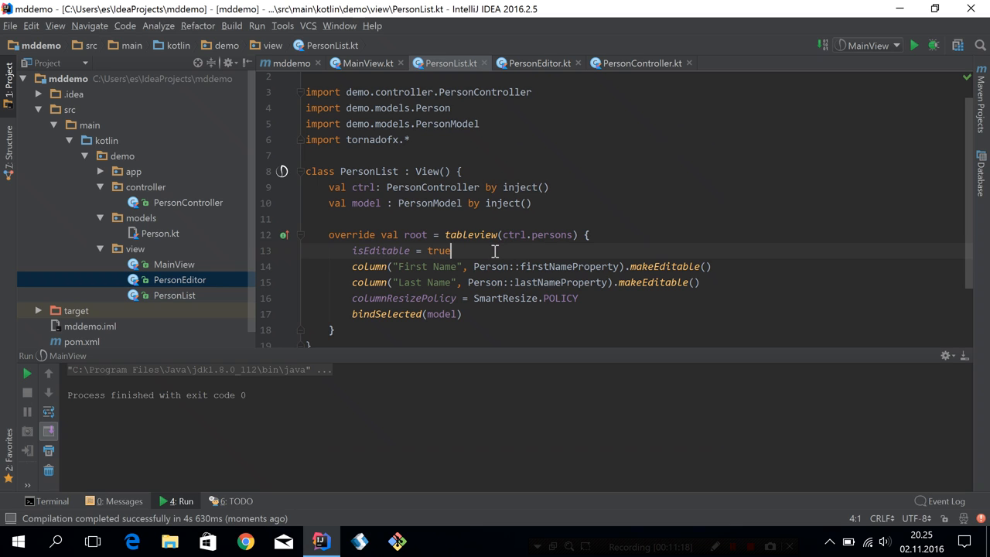
mouse_move(396, 179)
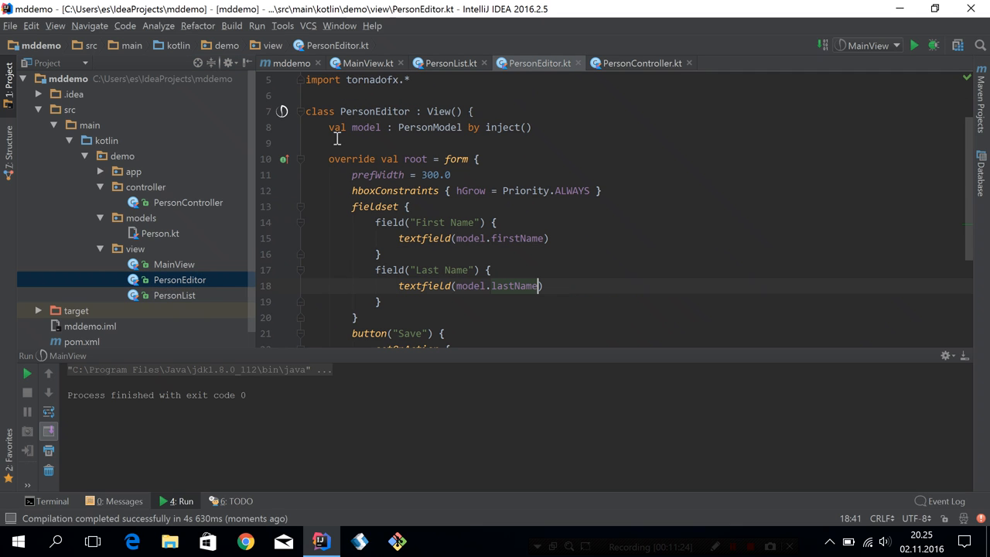
Review the model injection line in PersonEditor, then switch to MainView.kt
triple_click(430, 127)
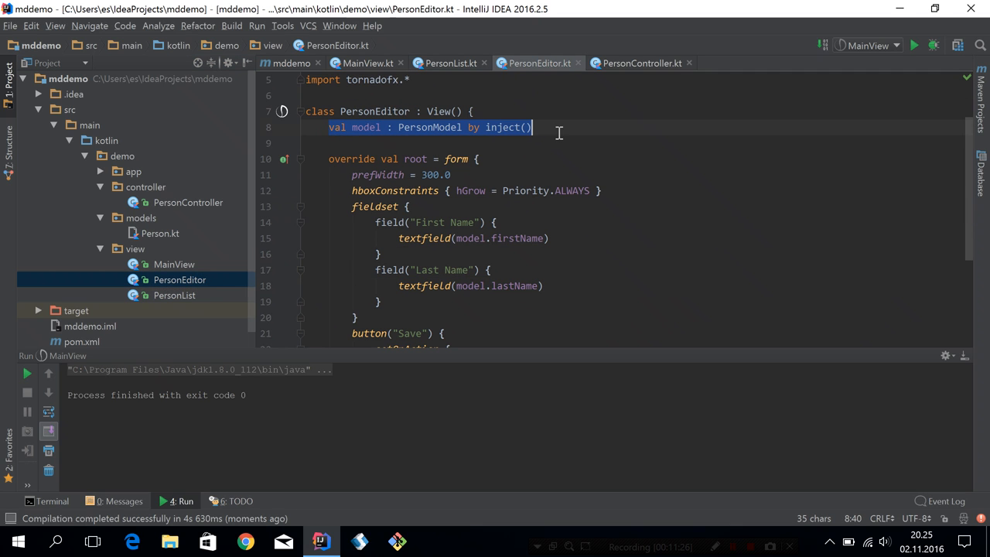
left_click(305, 142)
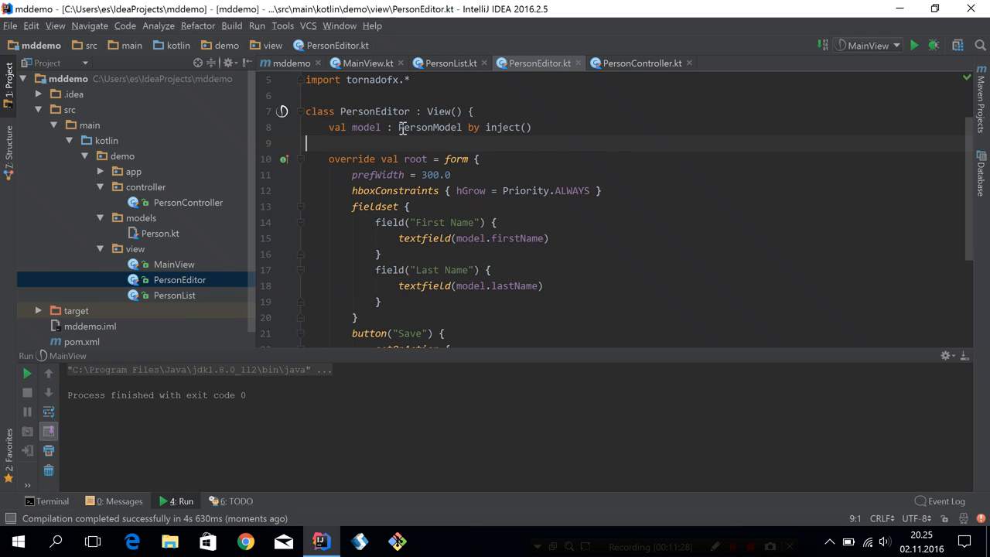
left_click(532, 127)
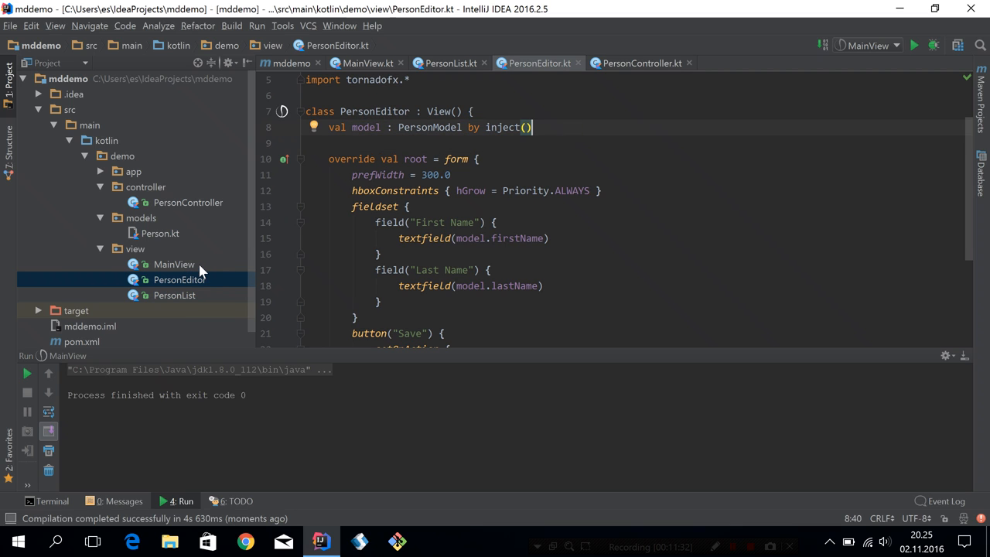
left_click(174, 263)
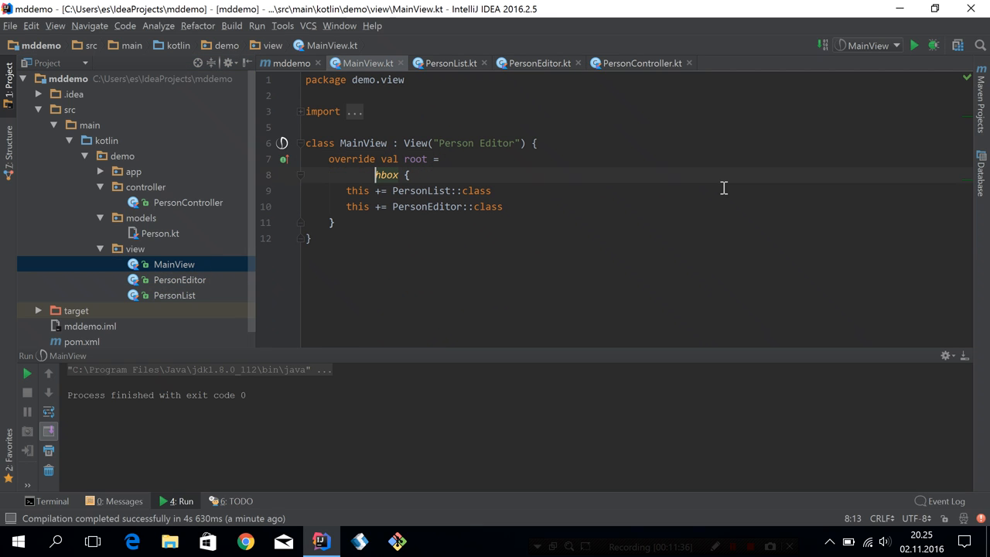
Change MainView's root to a vbox wrapping the existing hbox of list and editor
type("vbox")
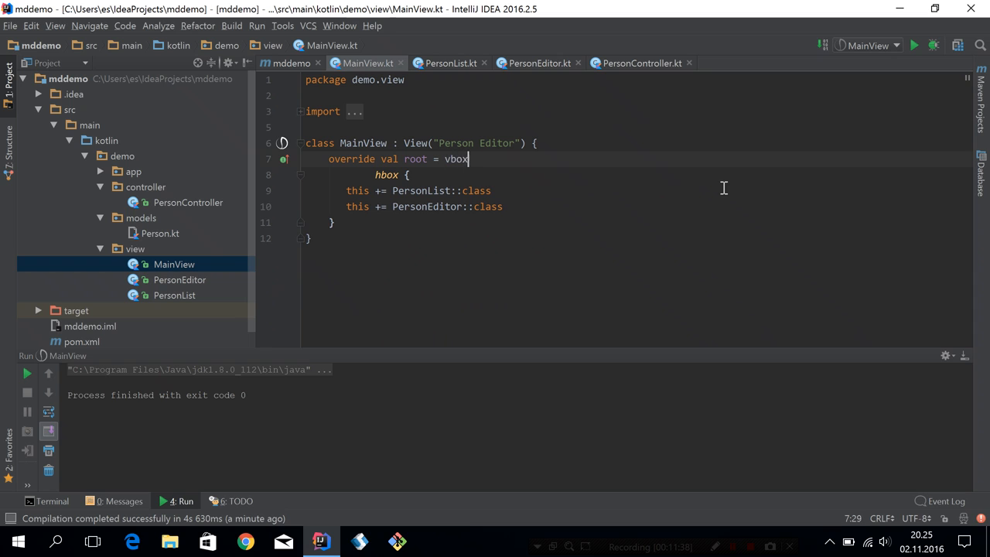
type("}")
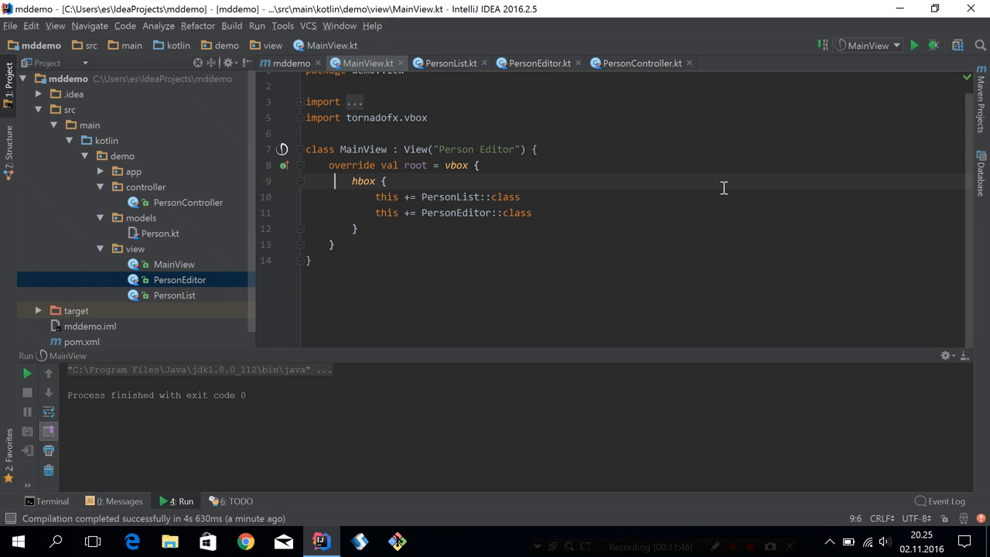
Add menubar { menu("Window") { menuitem("New...") { find(MainView::class).openWindow() } } } inside the vbox
key("enter")
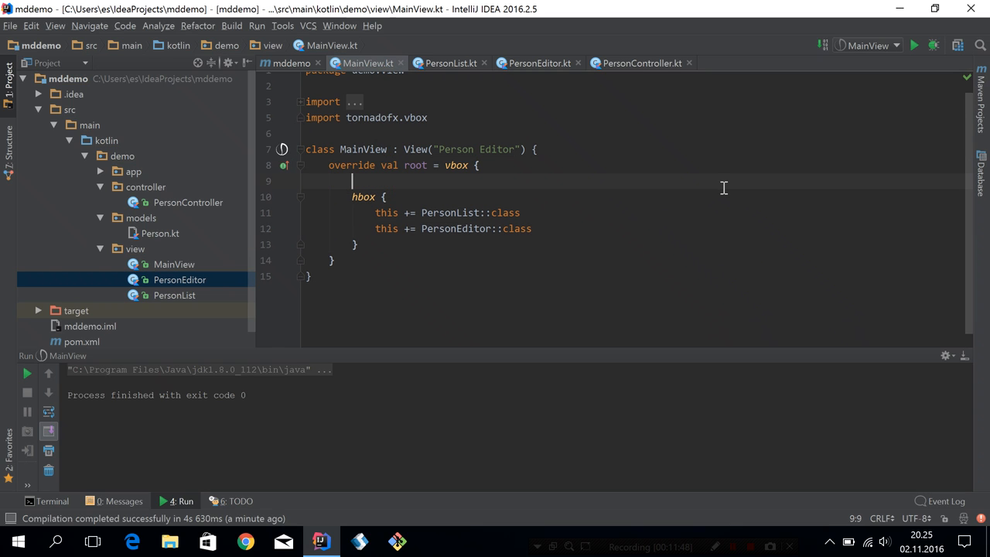
type("menubar {")
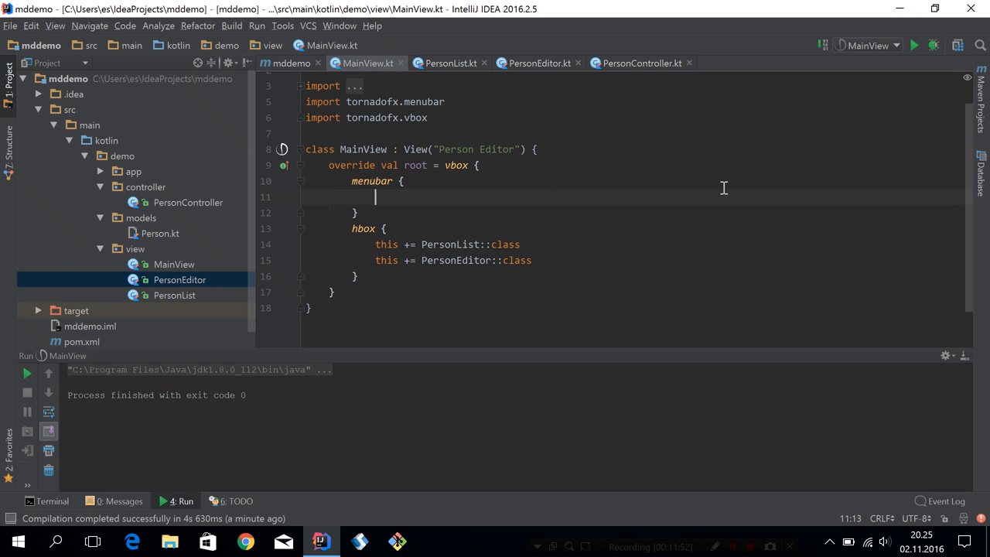
type("menu(\"Window\") {")
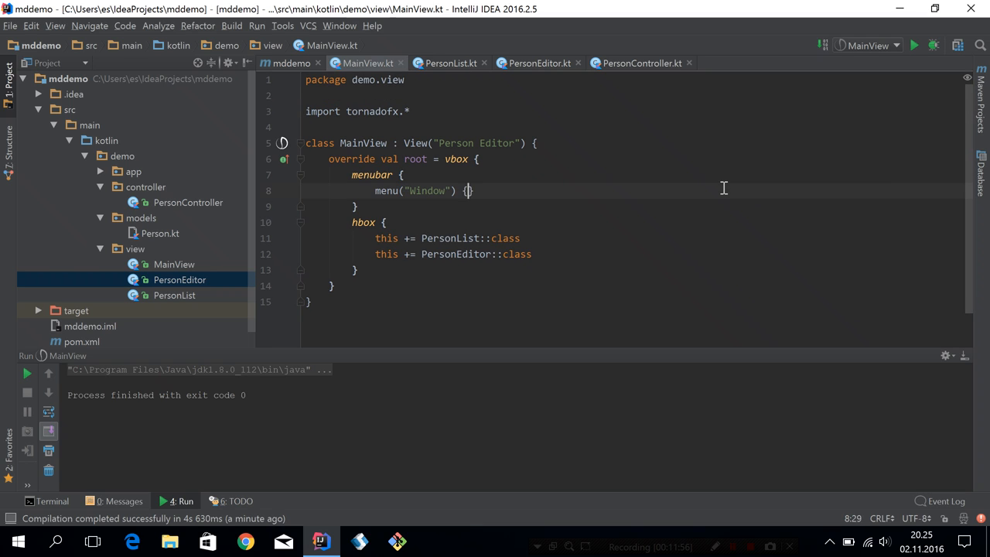
type("menuitem(\"New...\") {")
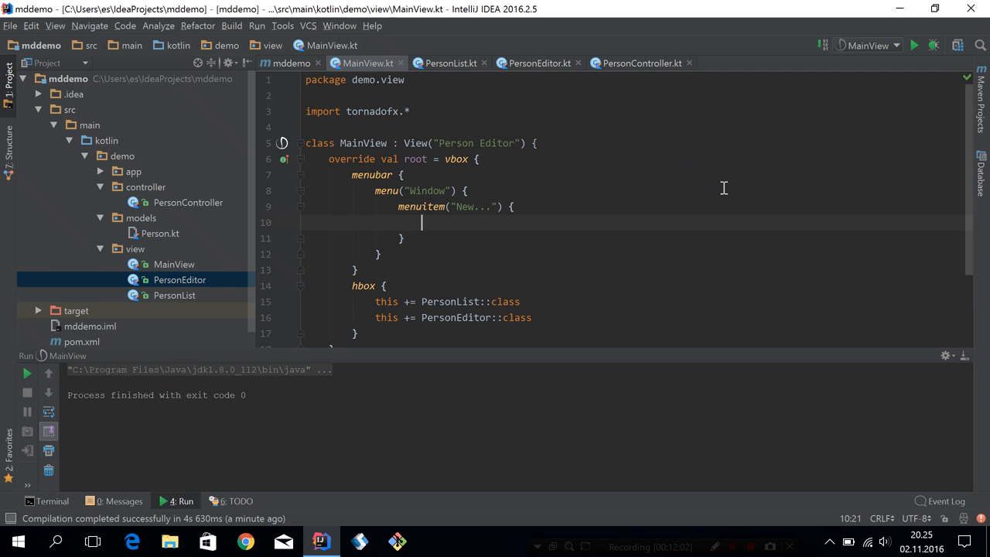
type("find(MainView)")
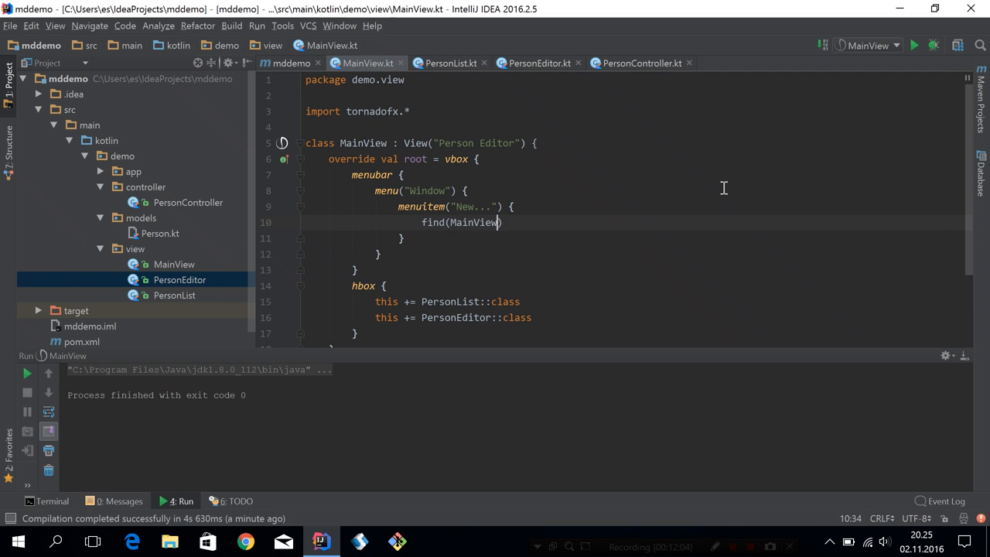
type("::class).open")
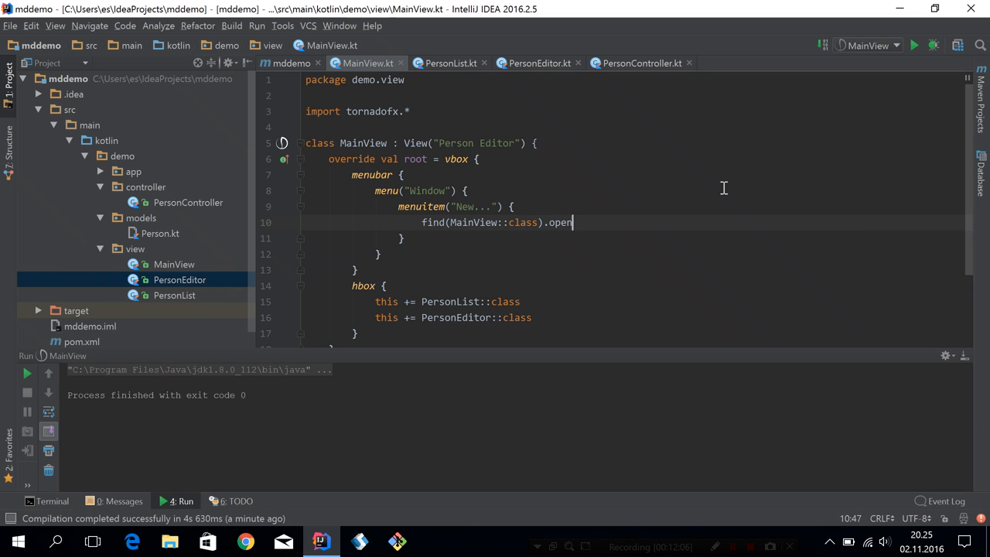
type("Window()")
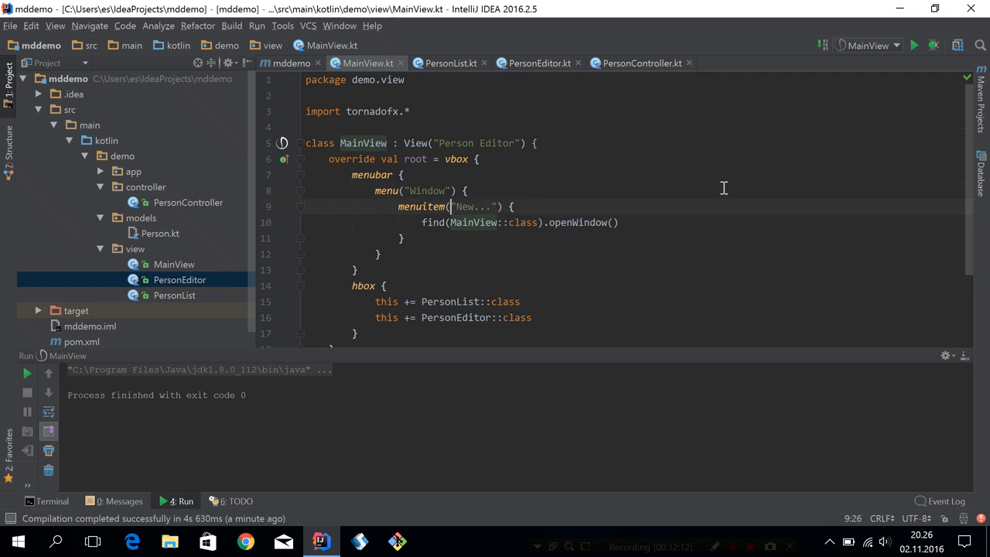
left_click(414, 142)
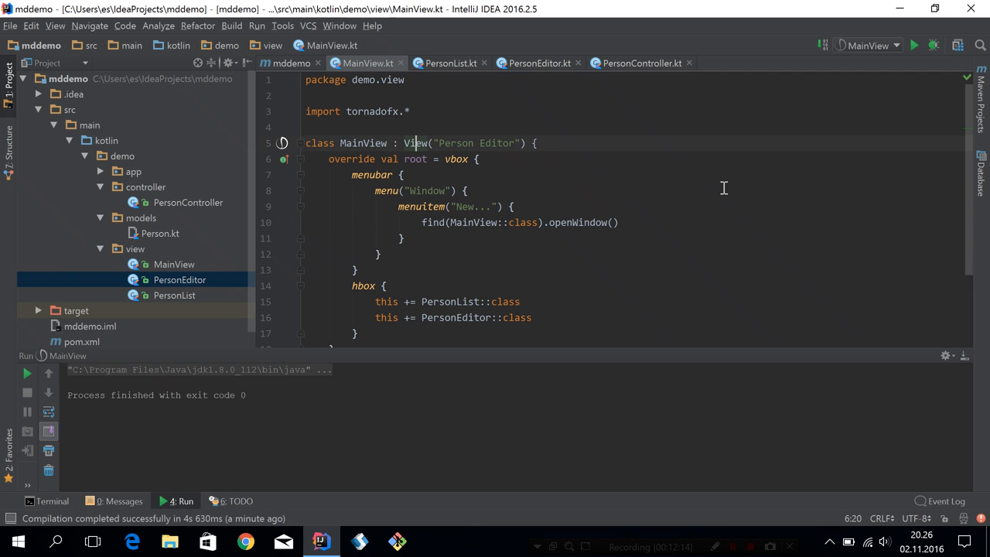
double_click(479, 223)
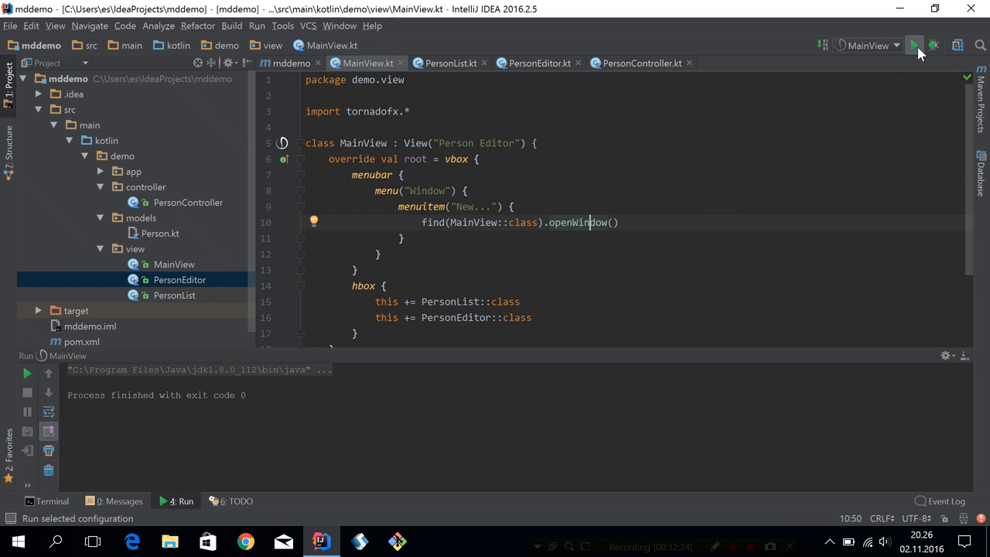
Run the app, use Window > New to open a second window and edit John to Johnsadasa there
left_click(914, 45)
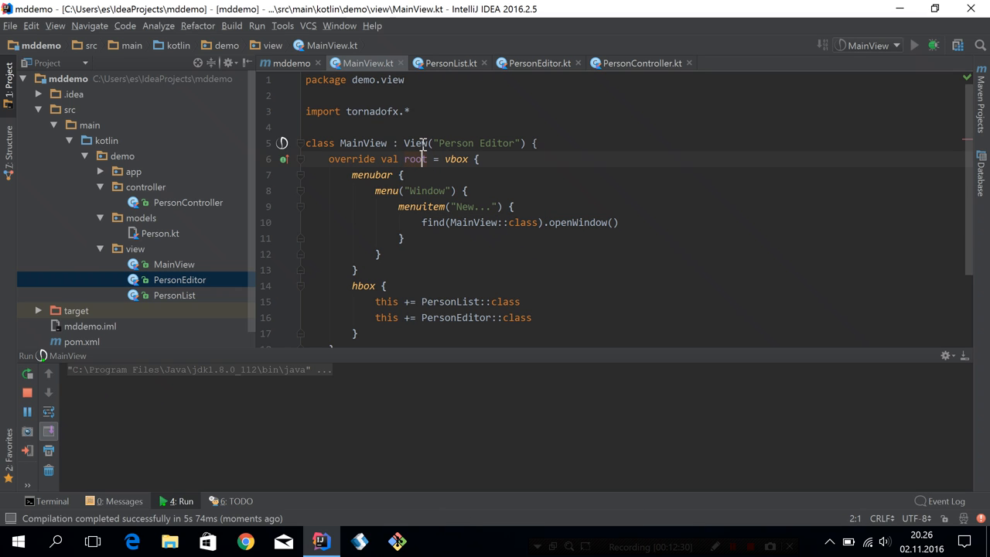
left_click(912, 45)
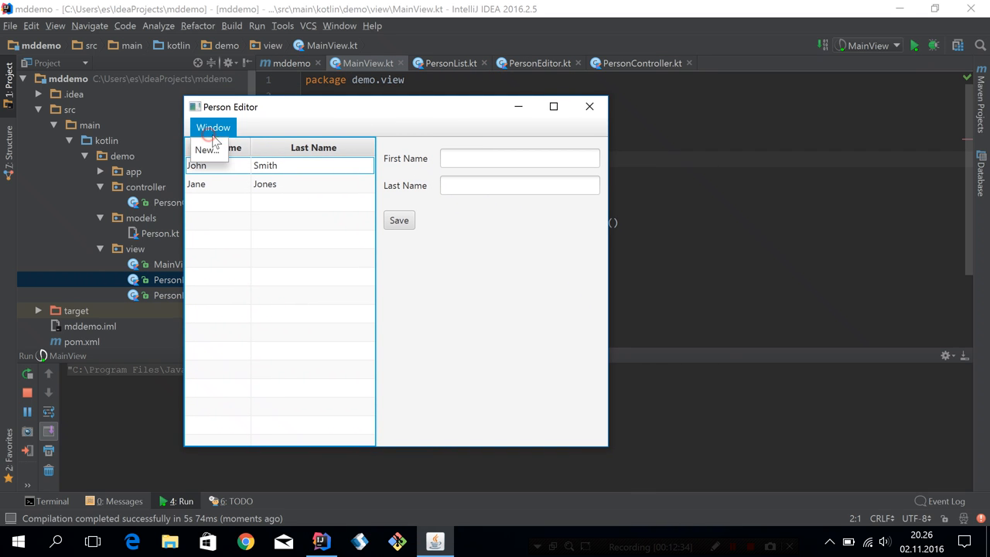
left_click(207, 148)
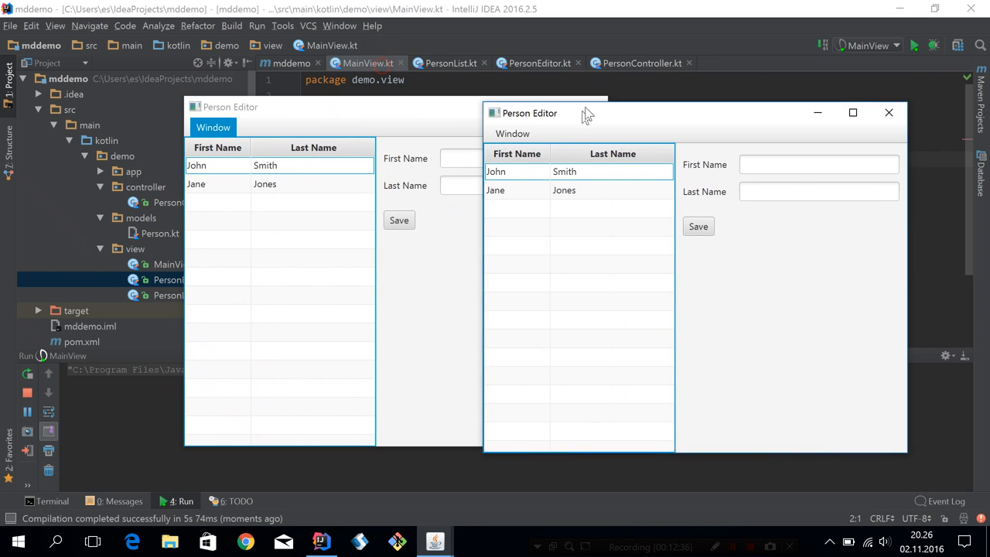
left_click(541, 163)
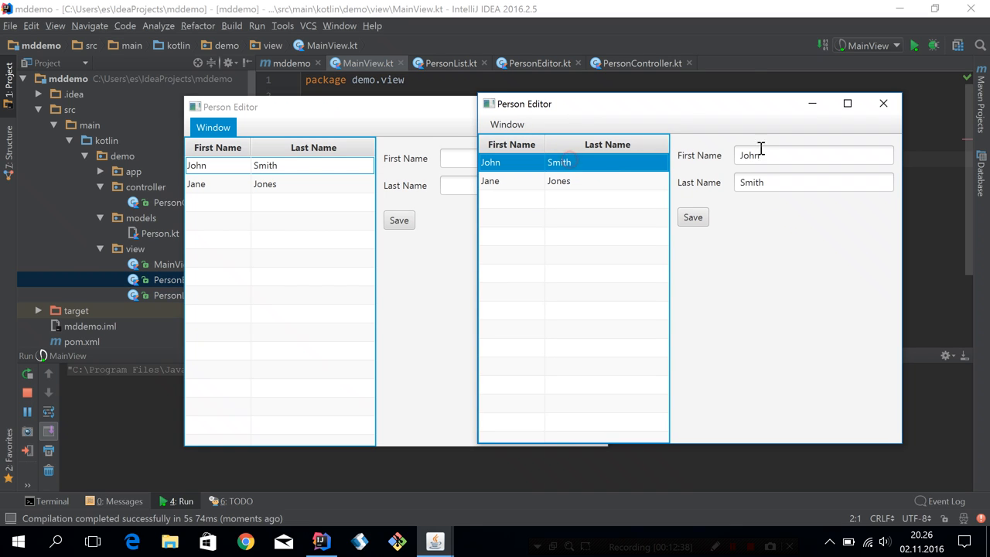
type("sadasa")
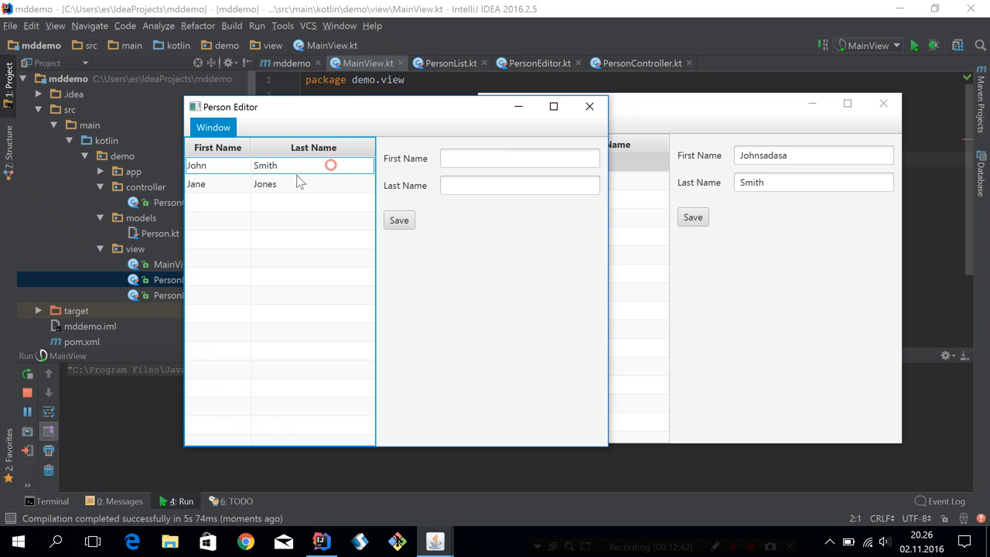
Move the first window aside to compare, then close both Person Editor windows
left_click_drag(230, 106, 136, 99)
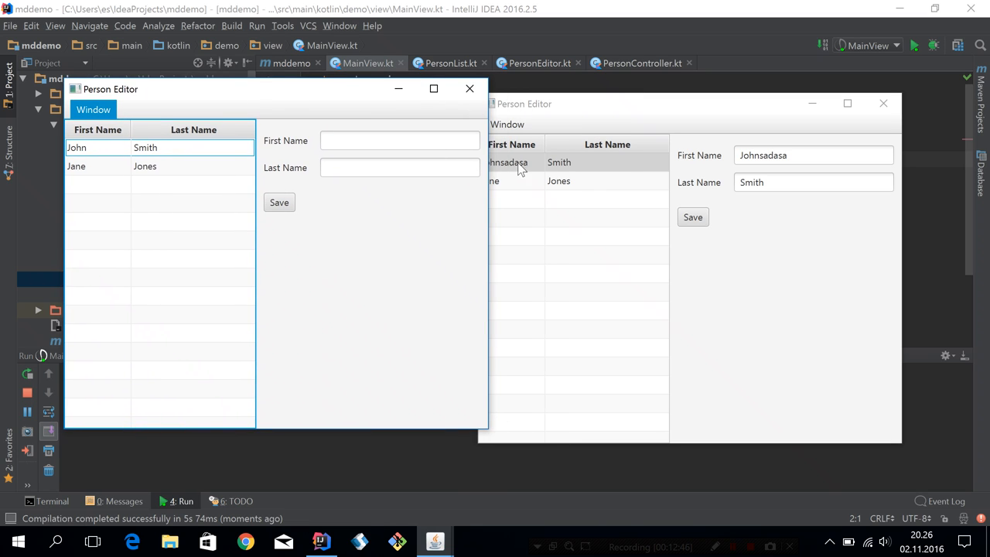
double_click(606, 162)
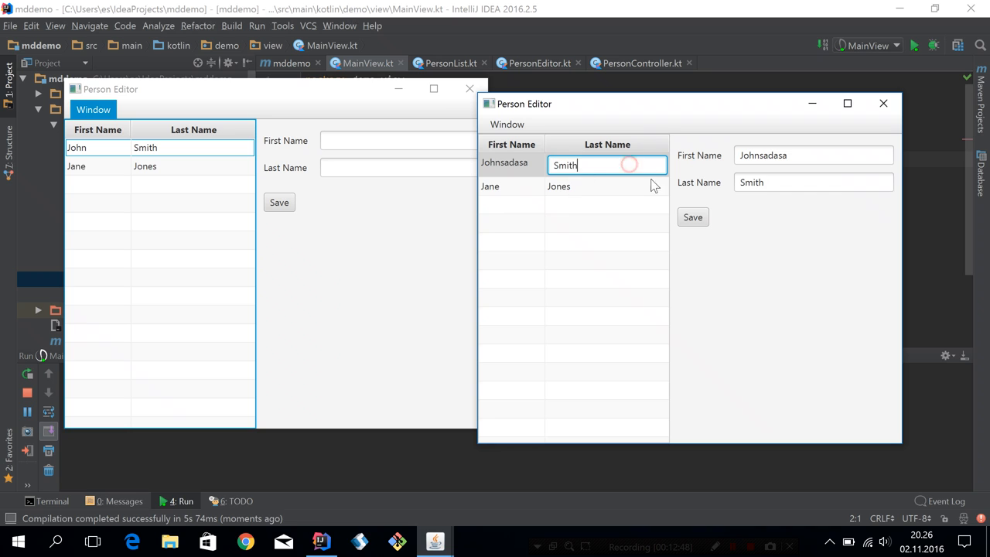
left_click(883, 102)
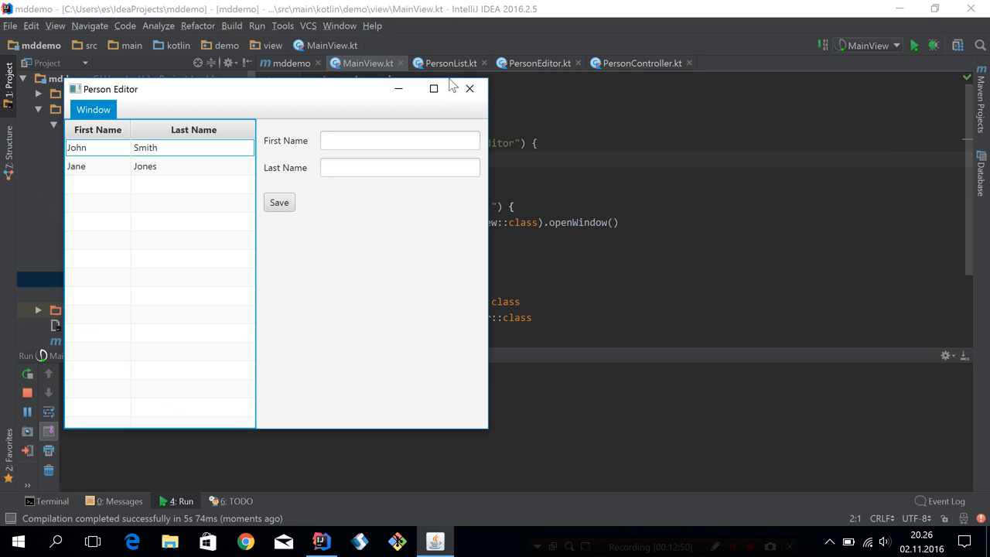
left_click(470, 88)
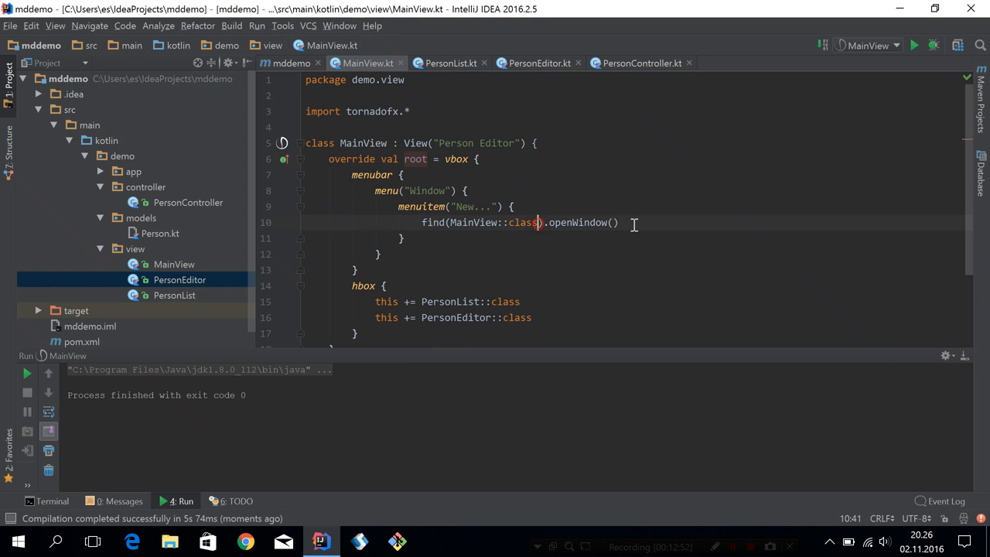
mouse_move(803, 189)
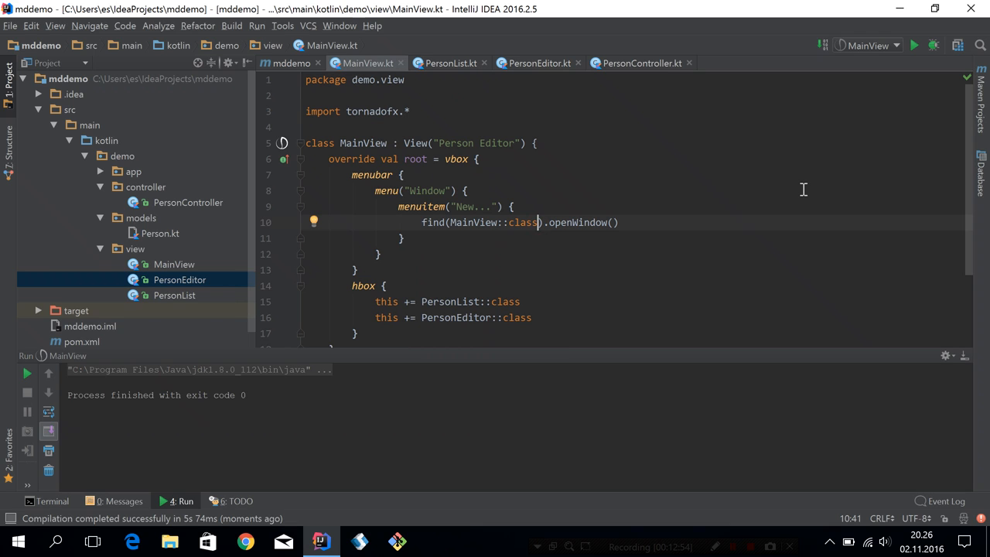
Change the New... item to call find(MainView::class, Scope()).openWindow() for a fresh scope
type(", Scope")
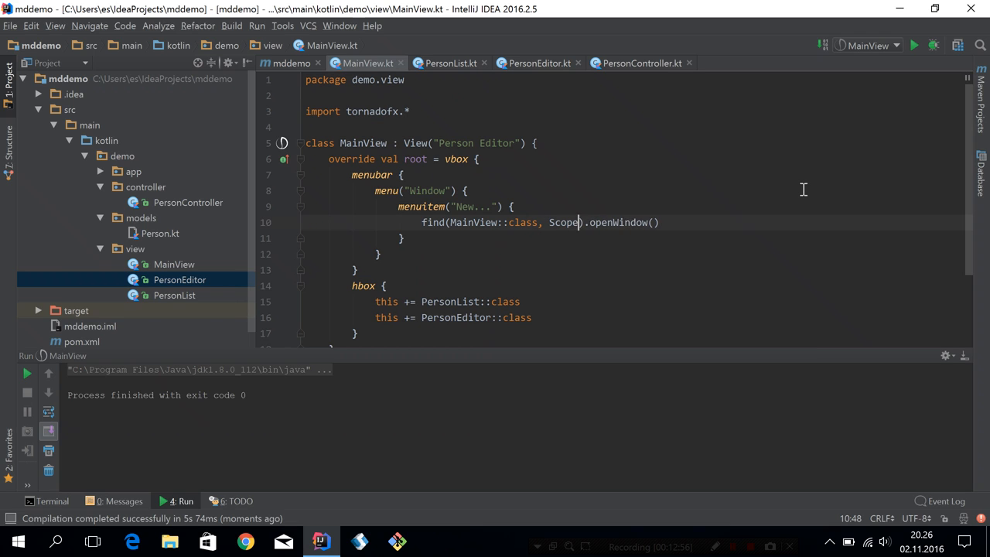
type("()")
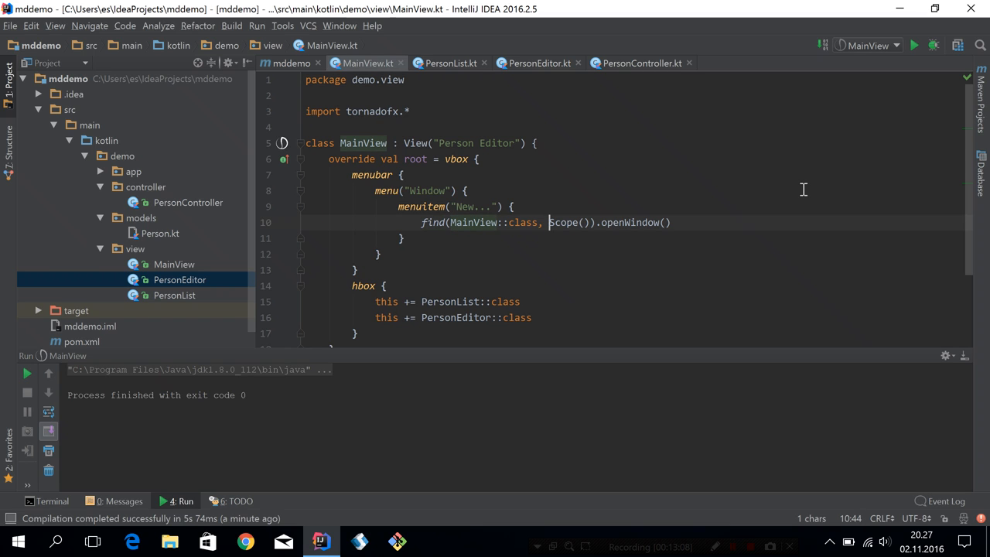
double_click(569, 222)
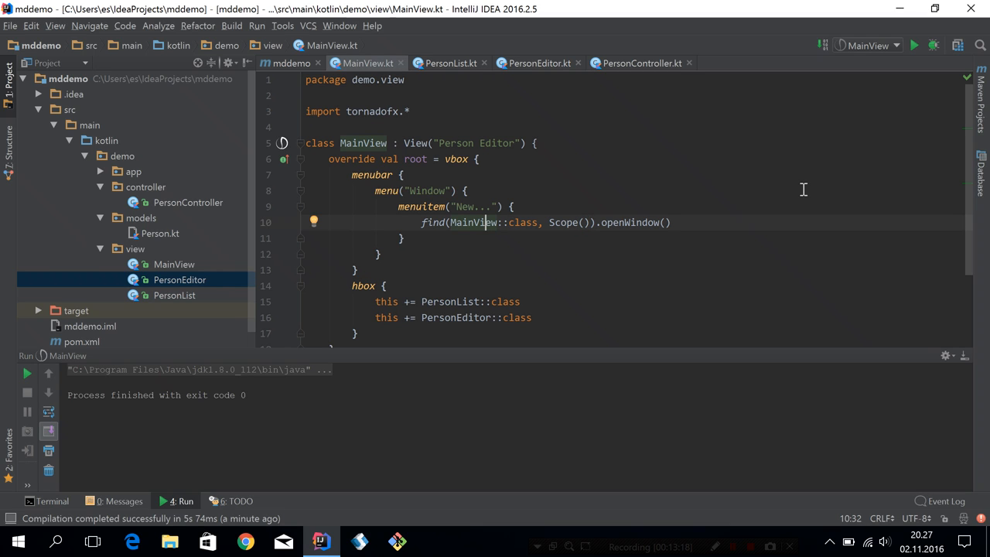
mouse_move(581, 217)
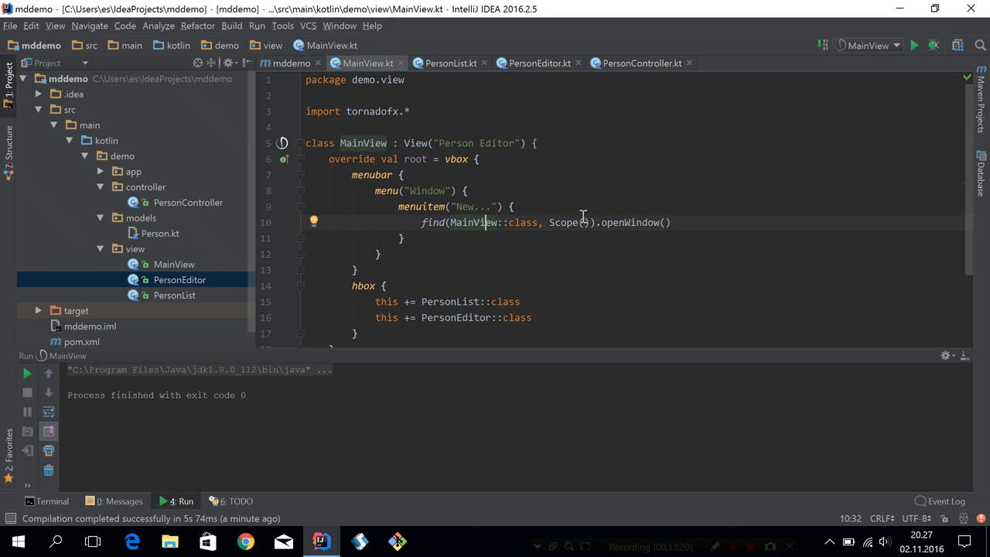
double_click(563, 223)
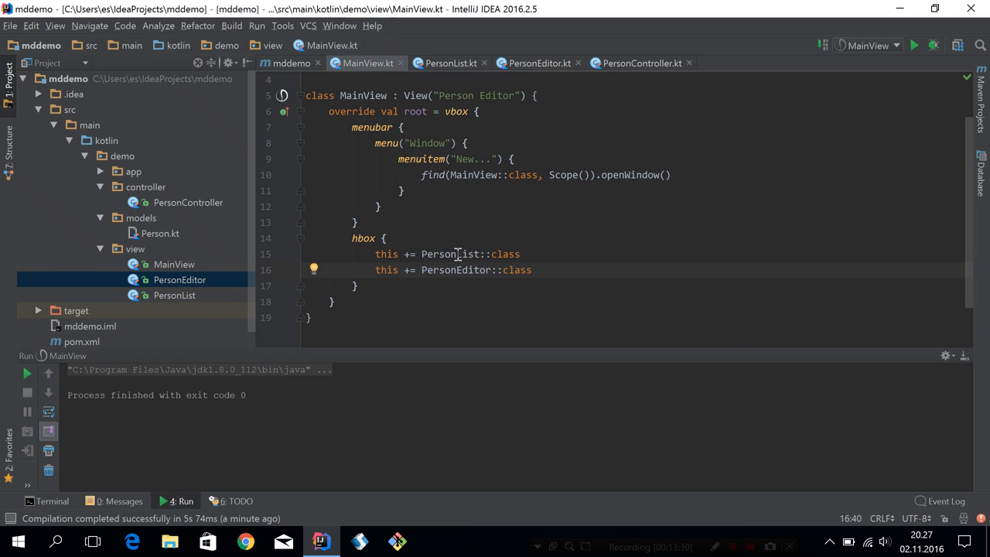
double_click(564, 173)
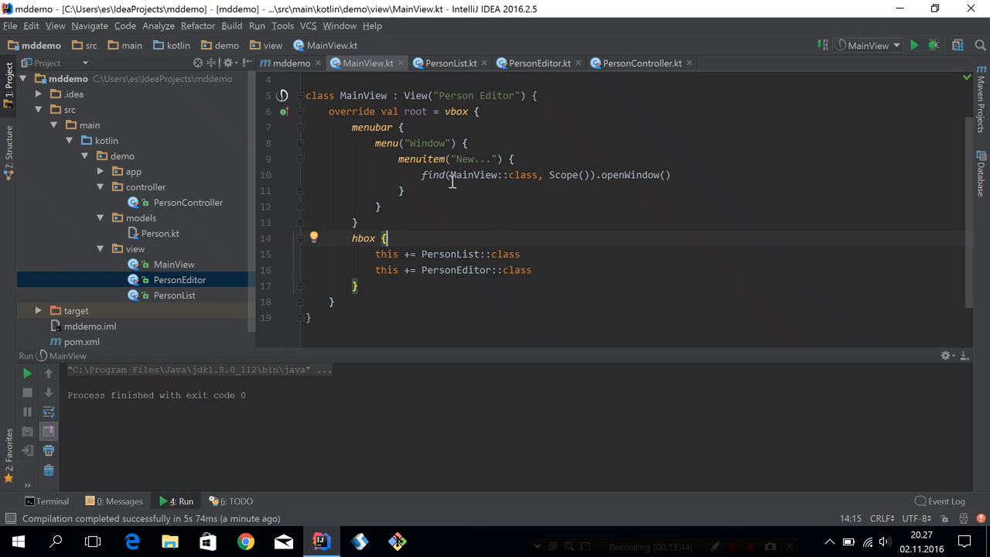
mouse_move(494, 186)
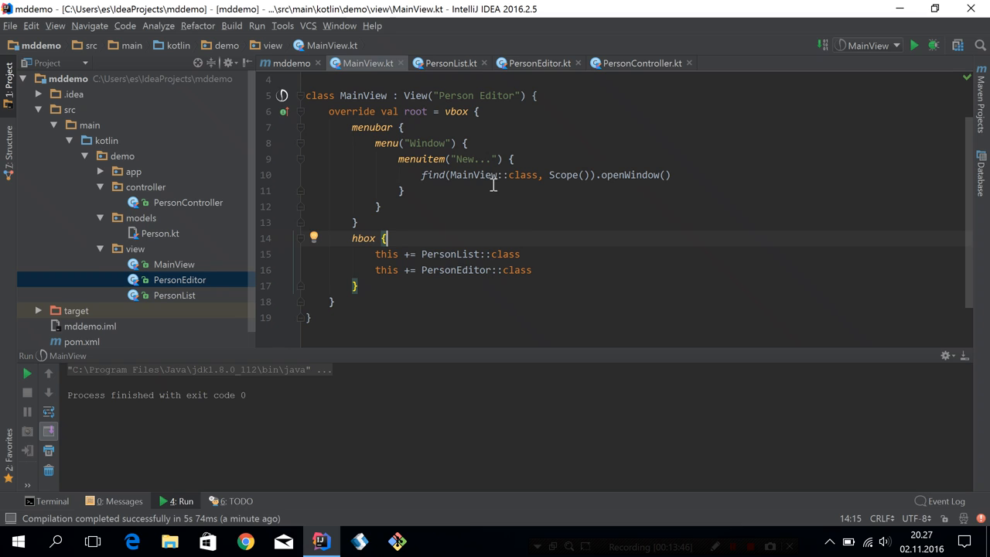
mouse_move(477, 257)
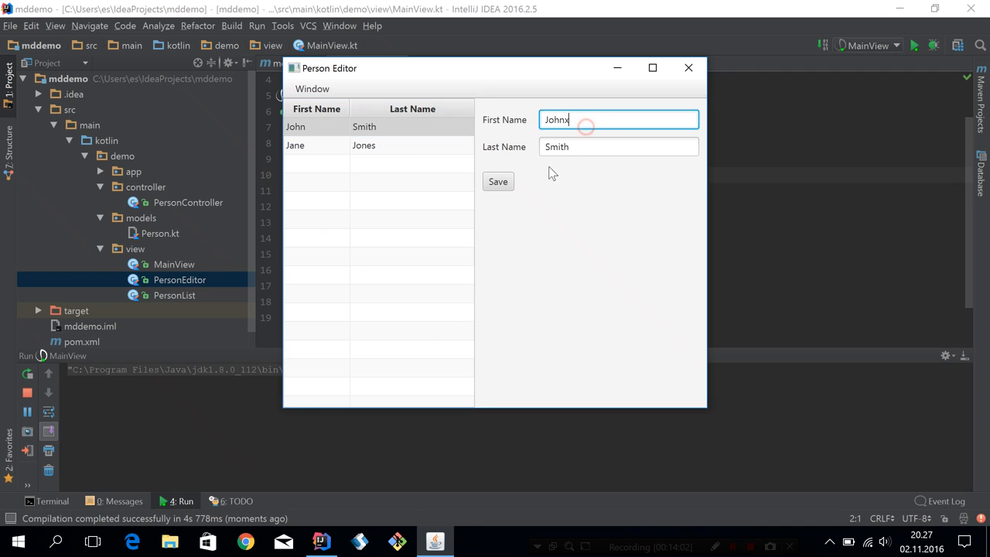
Use Window > New to spawn a second editor window and edit John's name there separately
left_click(312, 88)
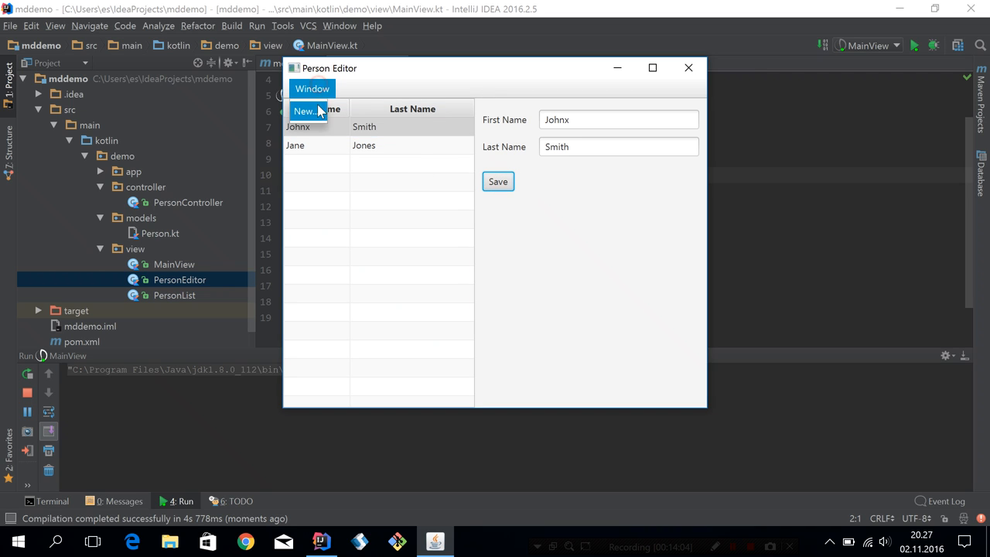
left_click(303, 111)
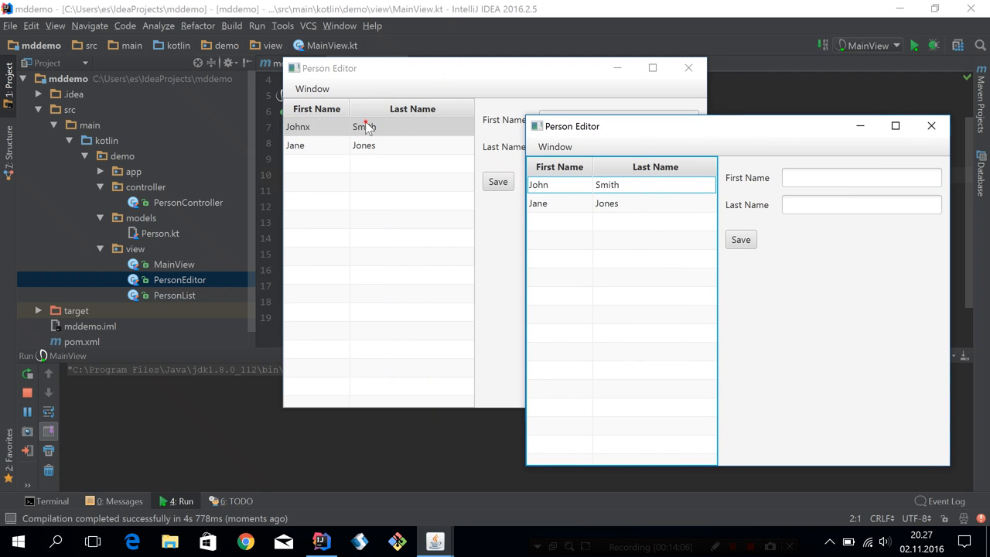
left_click(325, 127)
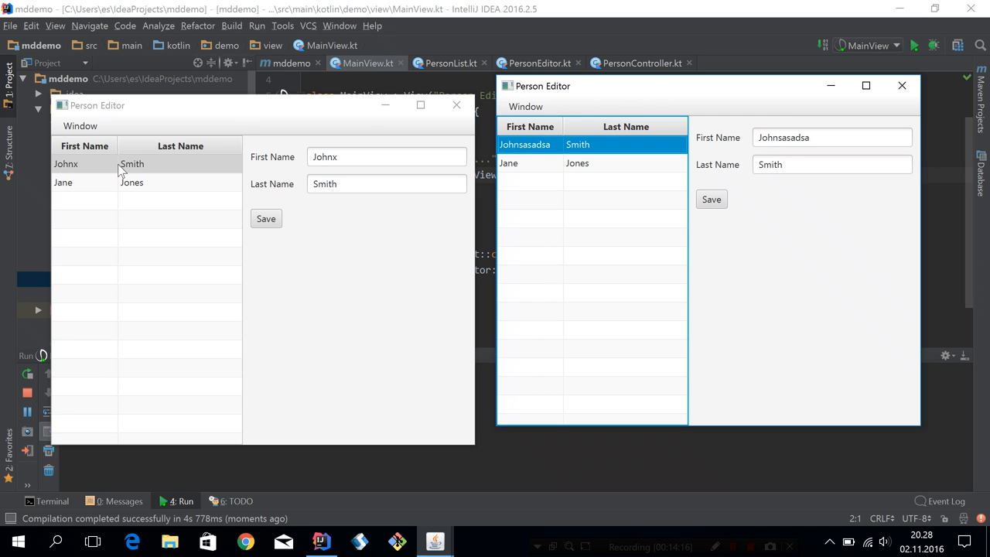
left_click(454, 105)
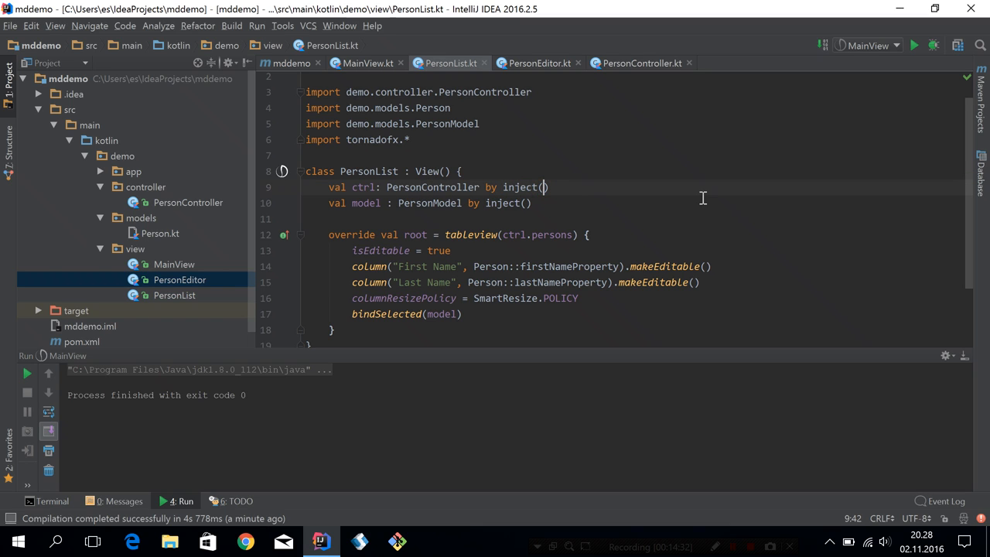
Change PersonList's PersonController inject() to use the default scope
type("Defaults")
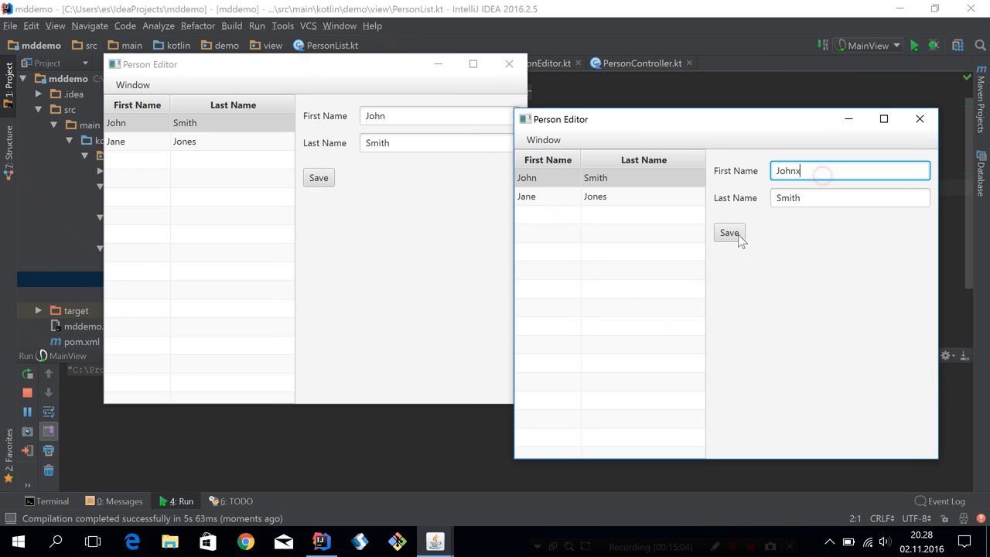
Save the first name Johnx so it appears in the other window's table and form
left_click(728, 231)
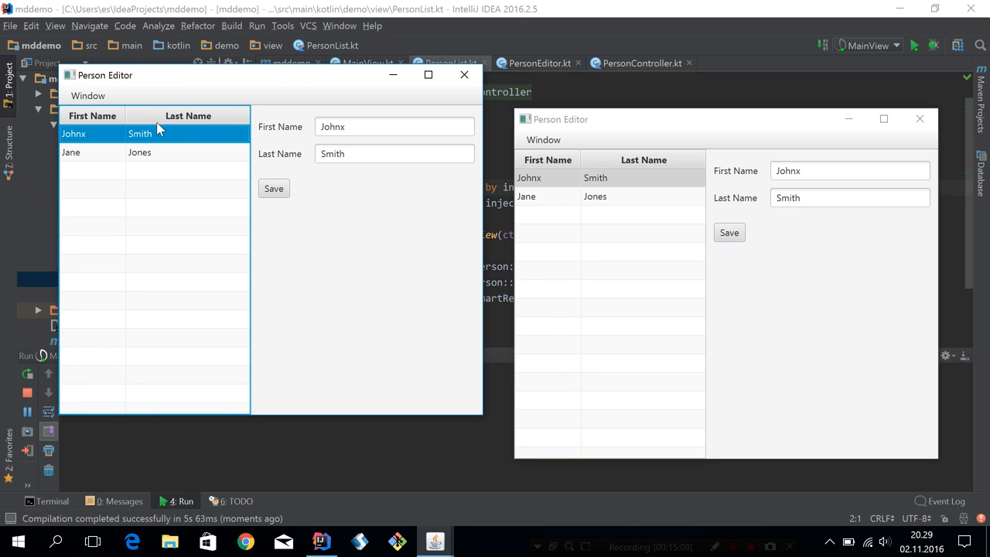
mouse_move(627, 179)
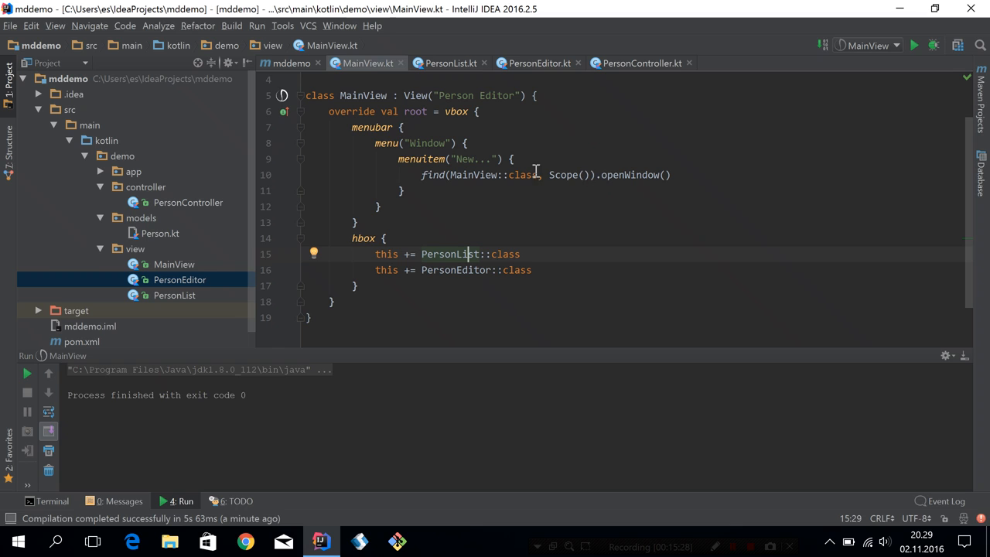
double_click(563, 175)
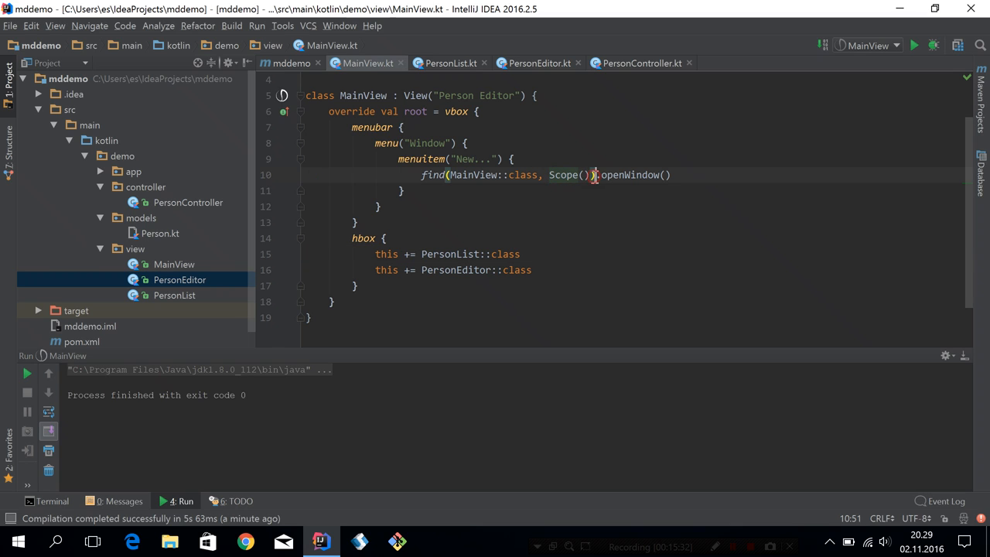
type("scp")
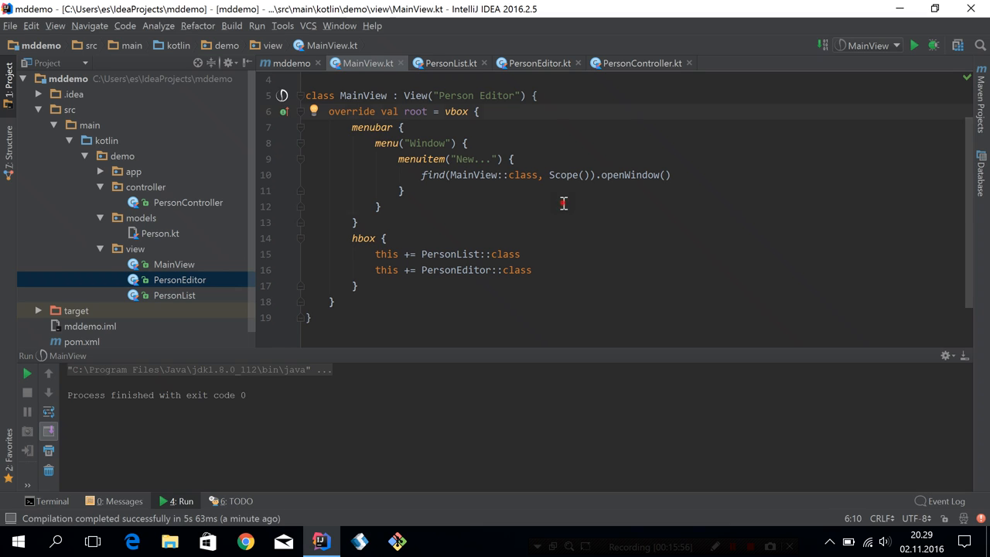
left_click(379, 207)
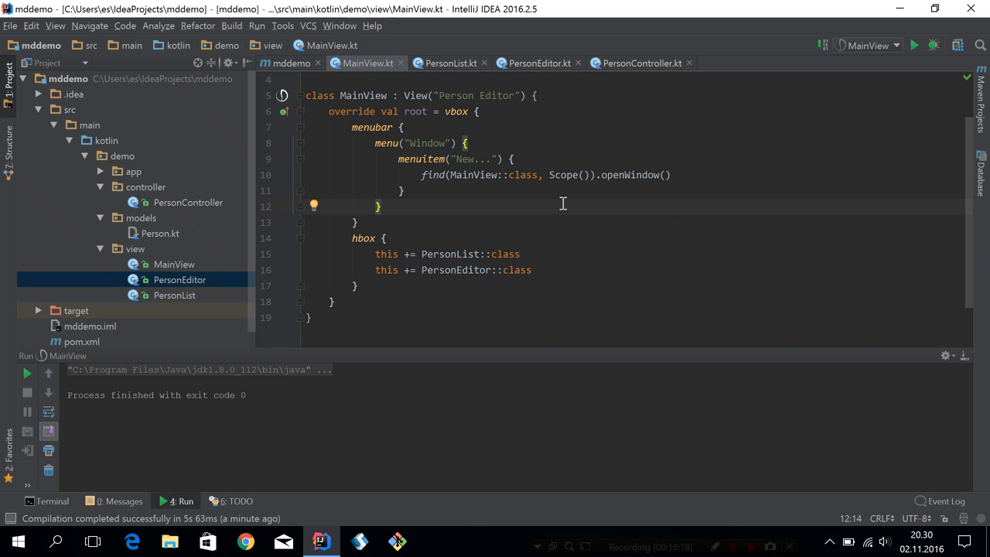
left_click(379, 208)
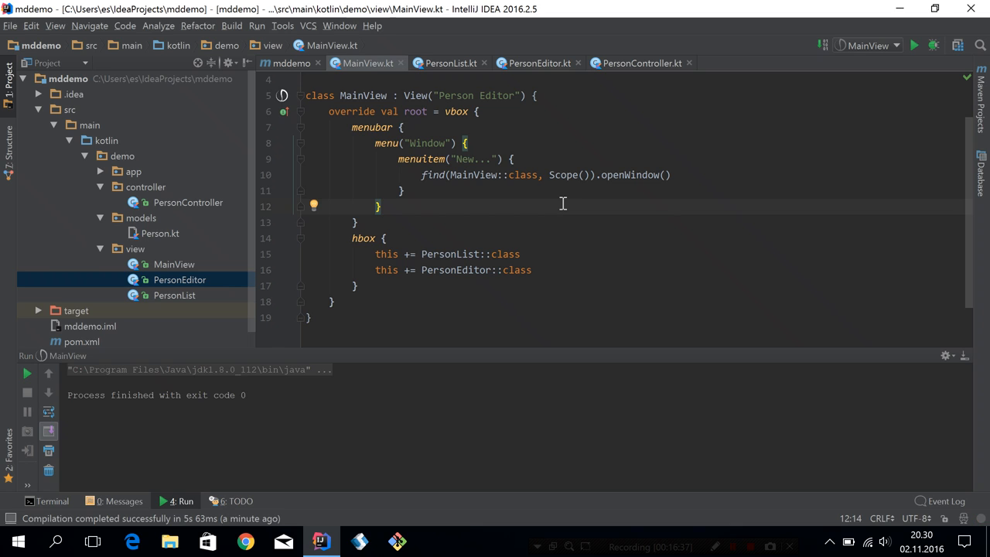
left_click(379, 208)
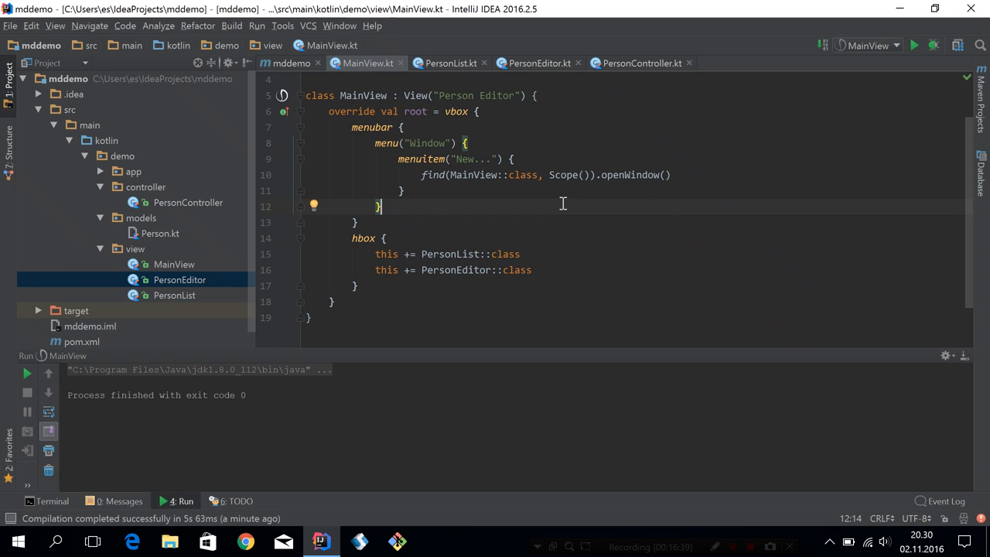